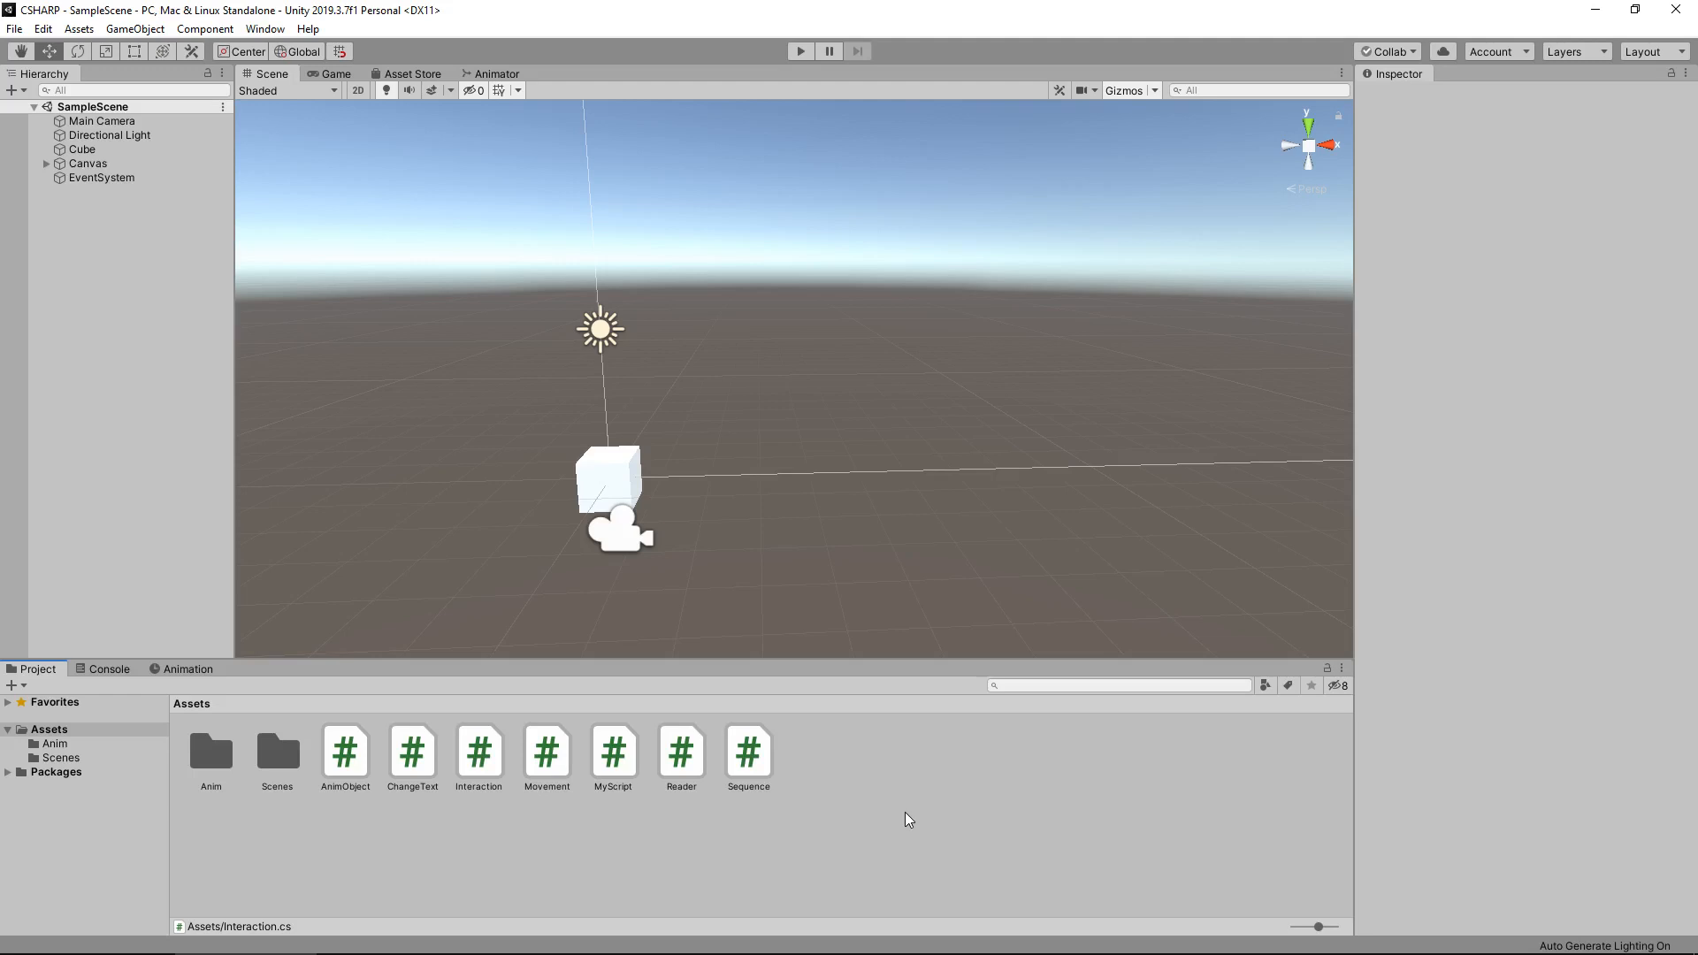
pyautogui.moveTo(932, 782)
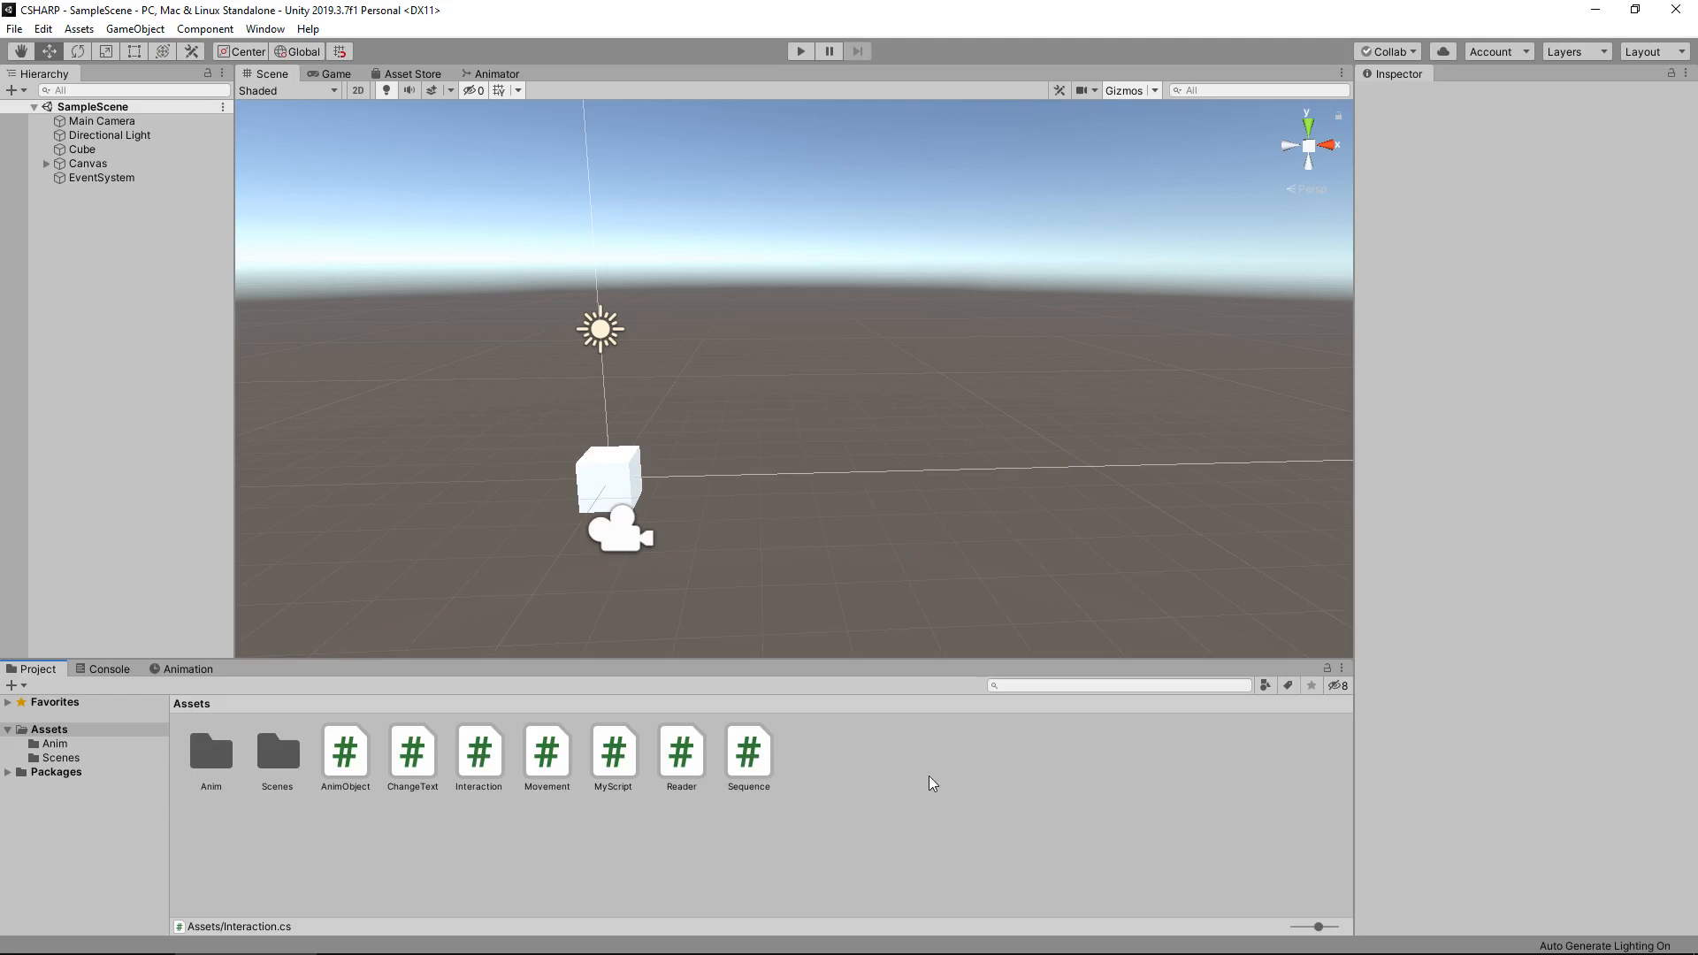
pyautogui.moveTo(921, 755)
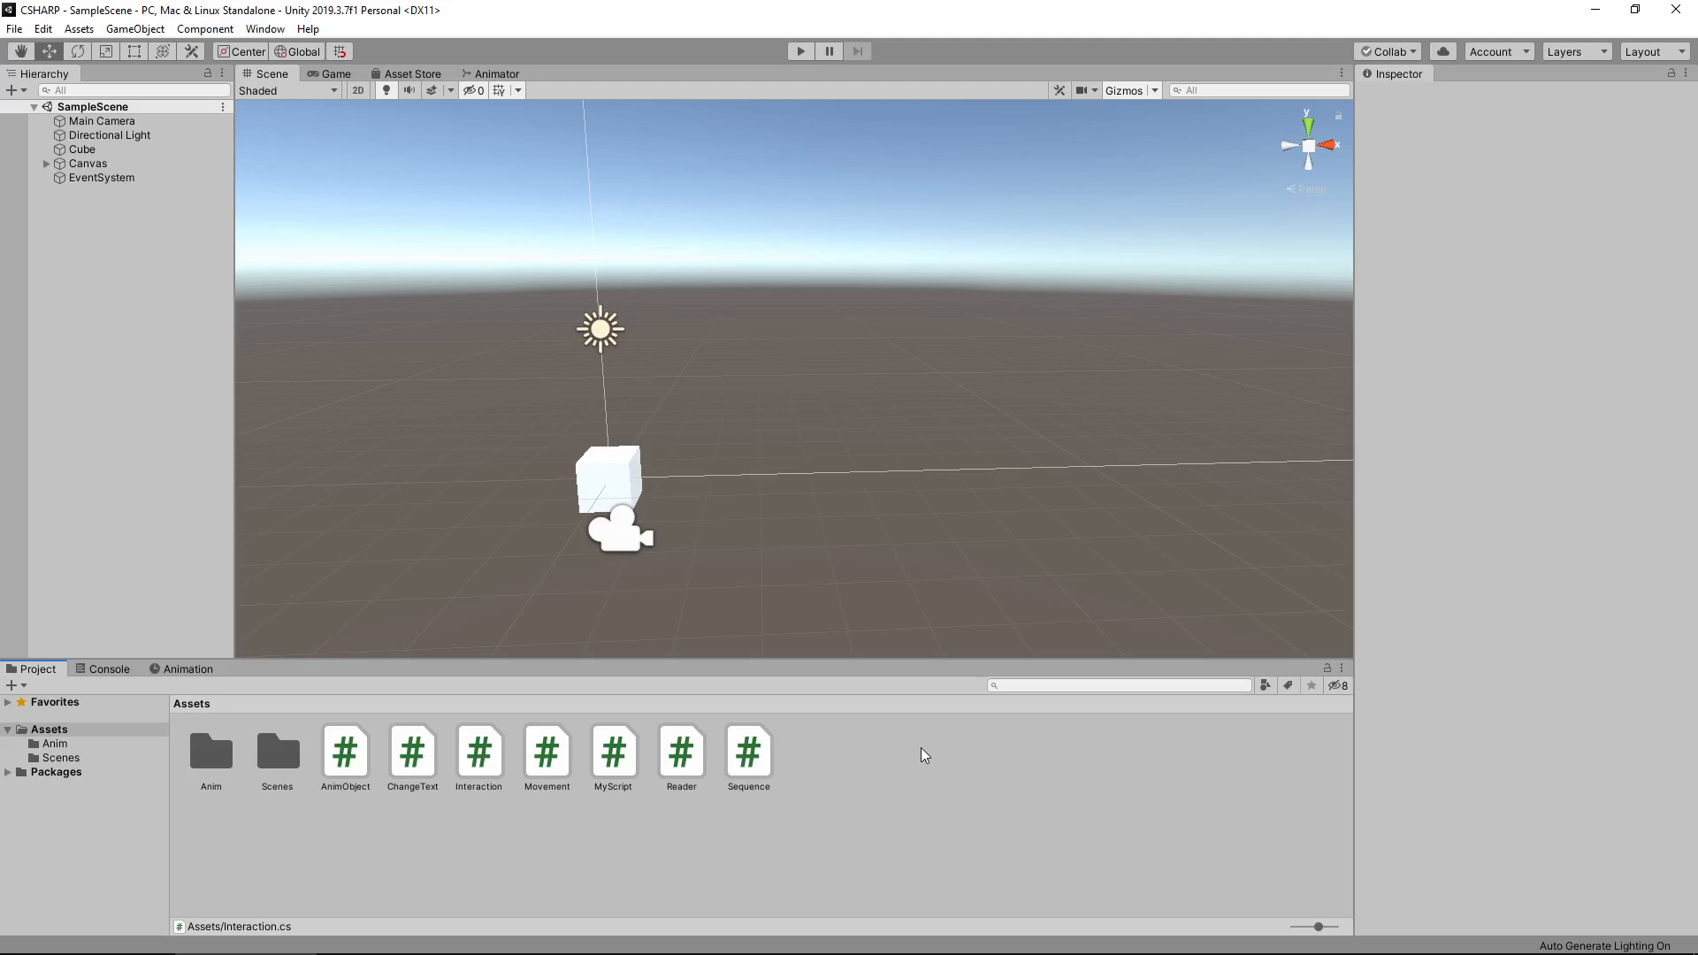
pyautogui.moveTo(485, 754)
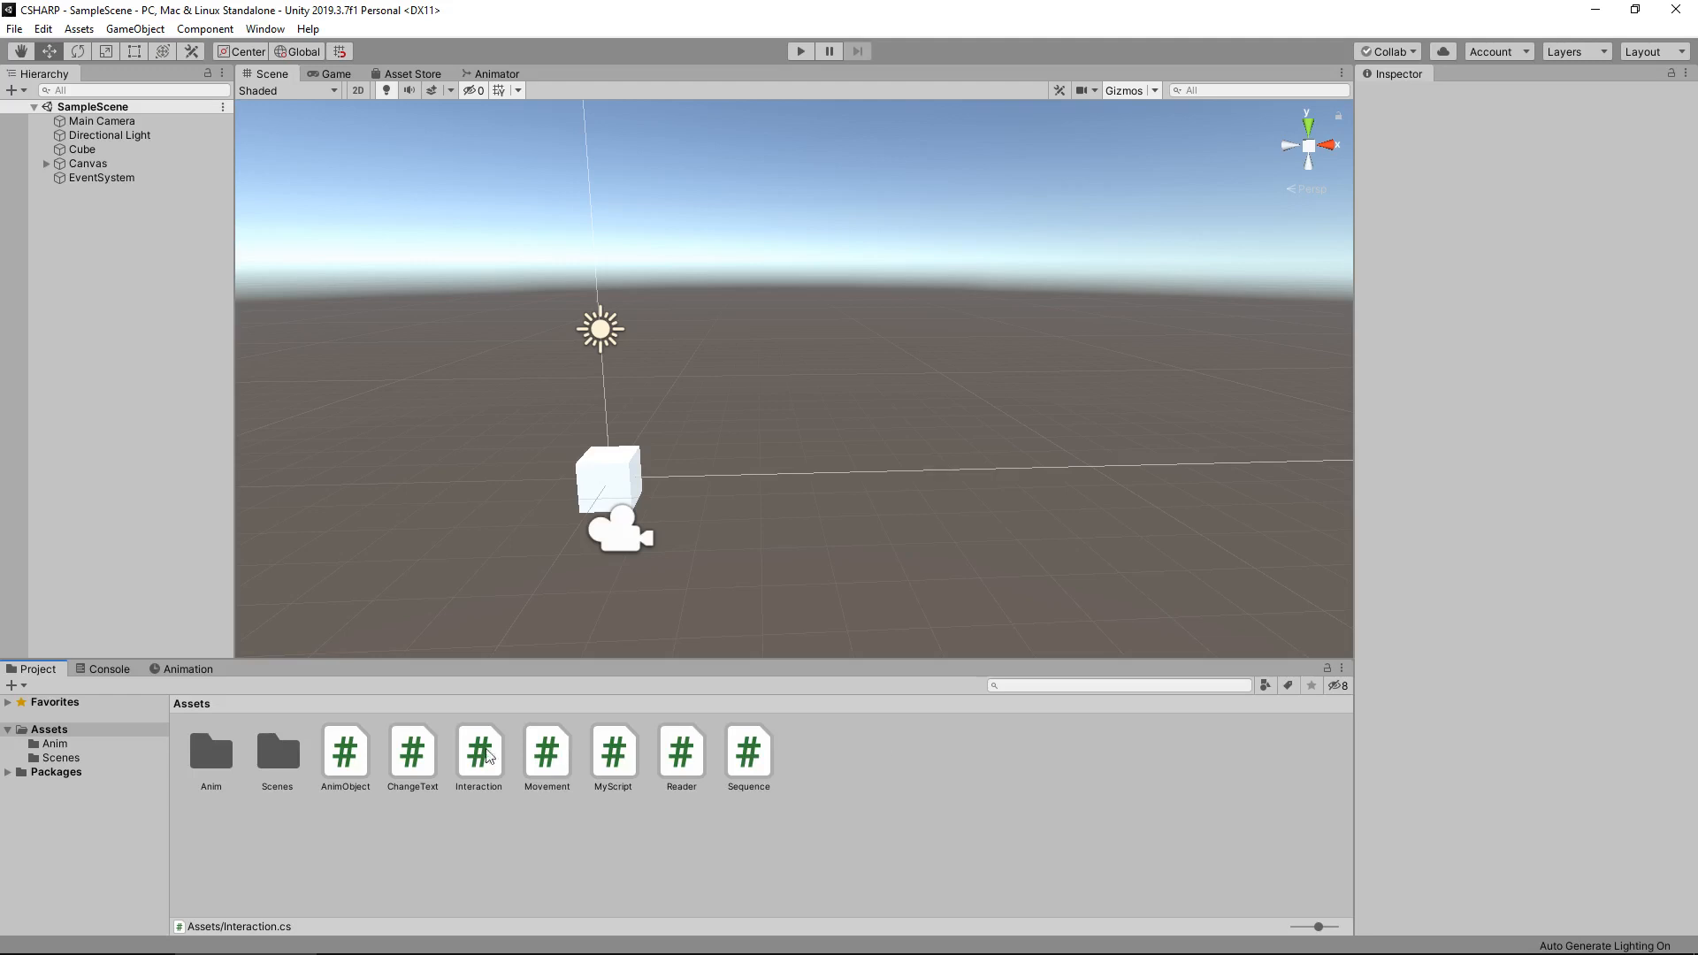
# - Open the Interaction script from the Project window in Visual Studio
pyautogui.click(478, 749)
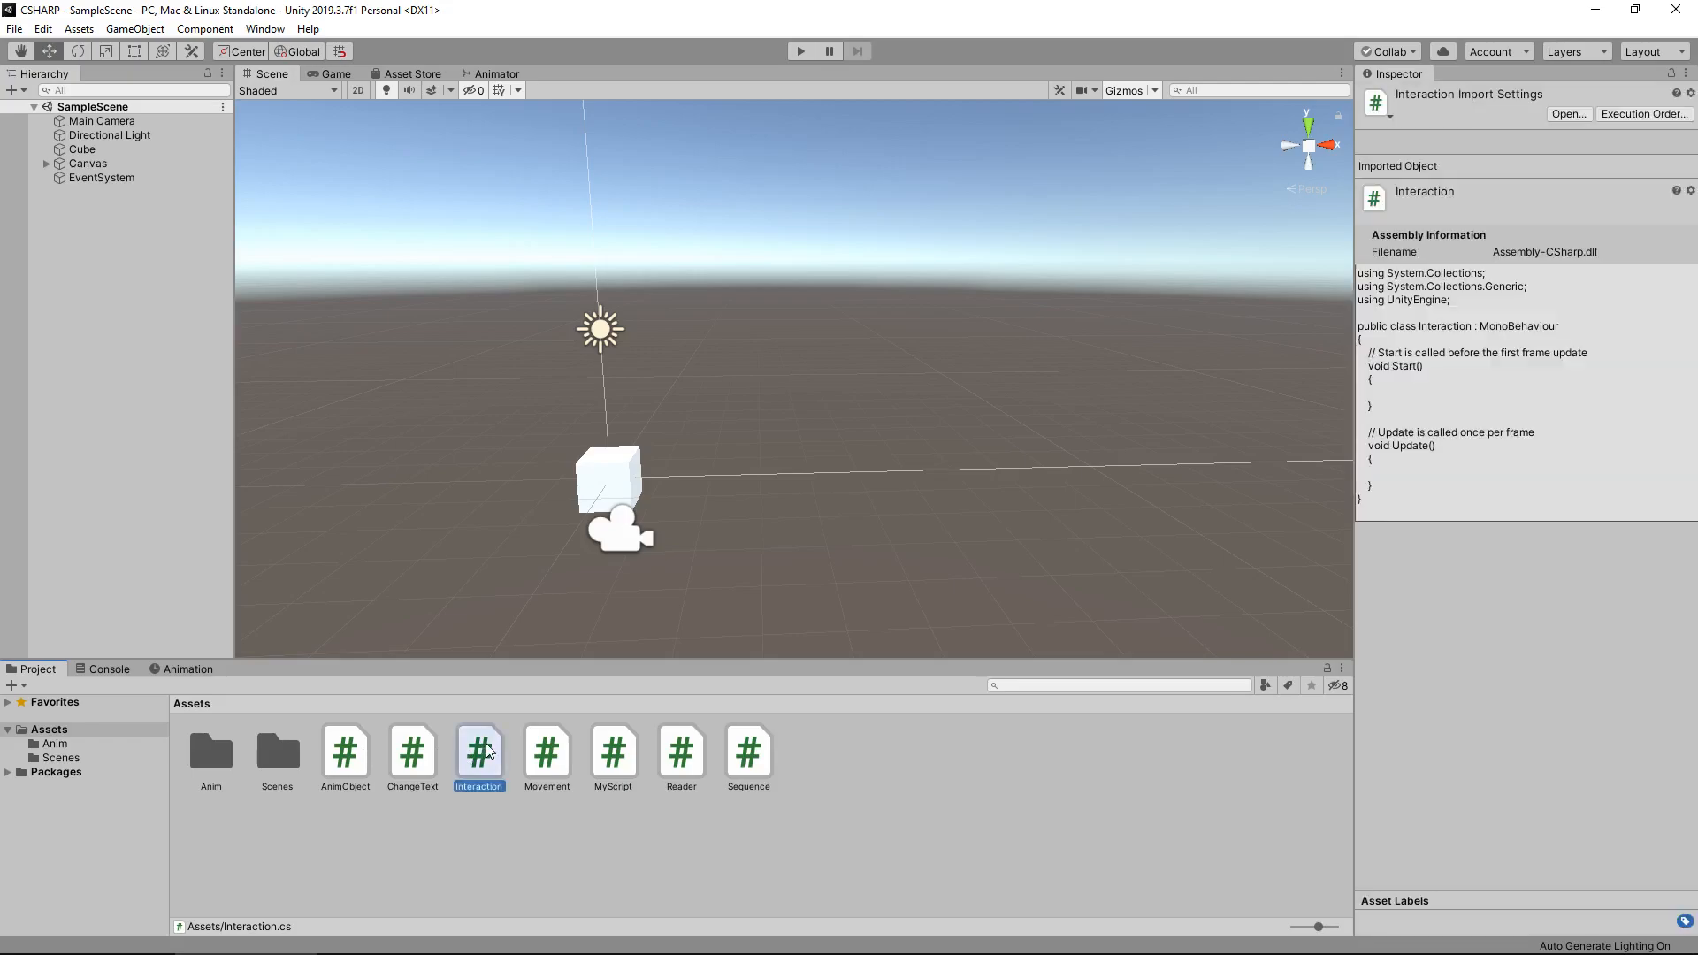
pyautogui.doubleClick(478, 751)
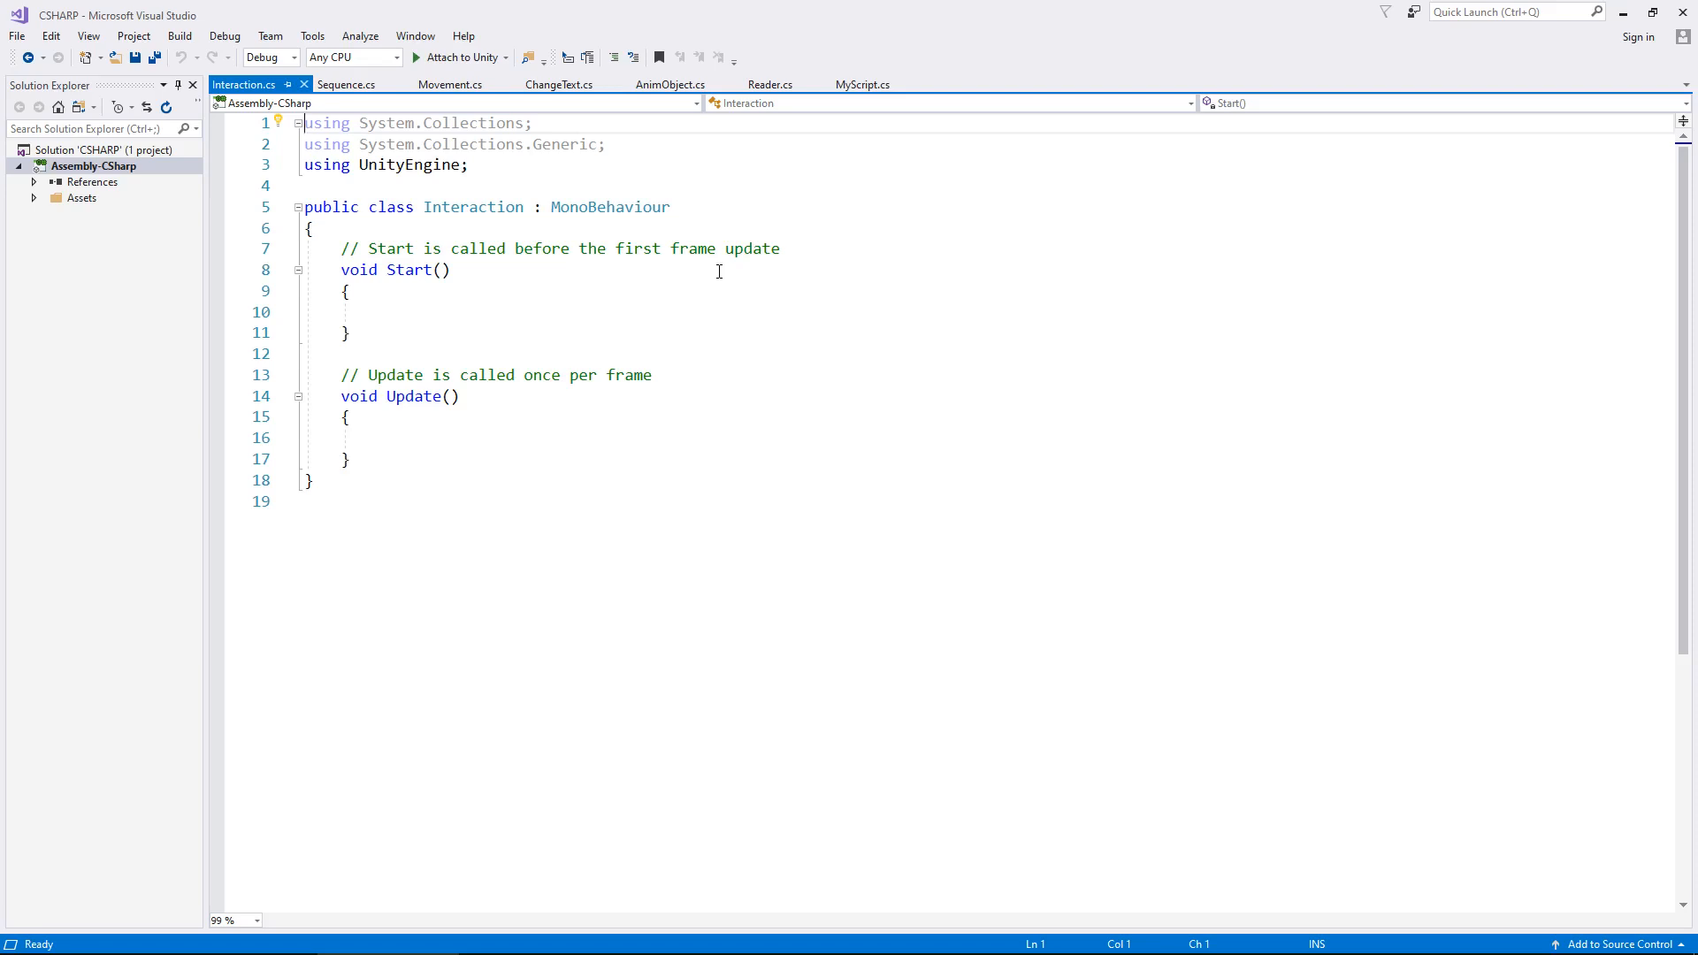
pyautogui.moveTo(565, 431)
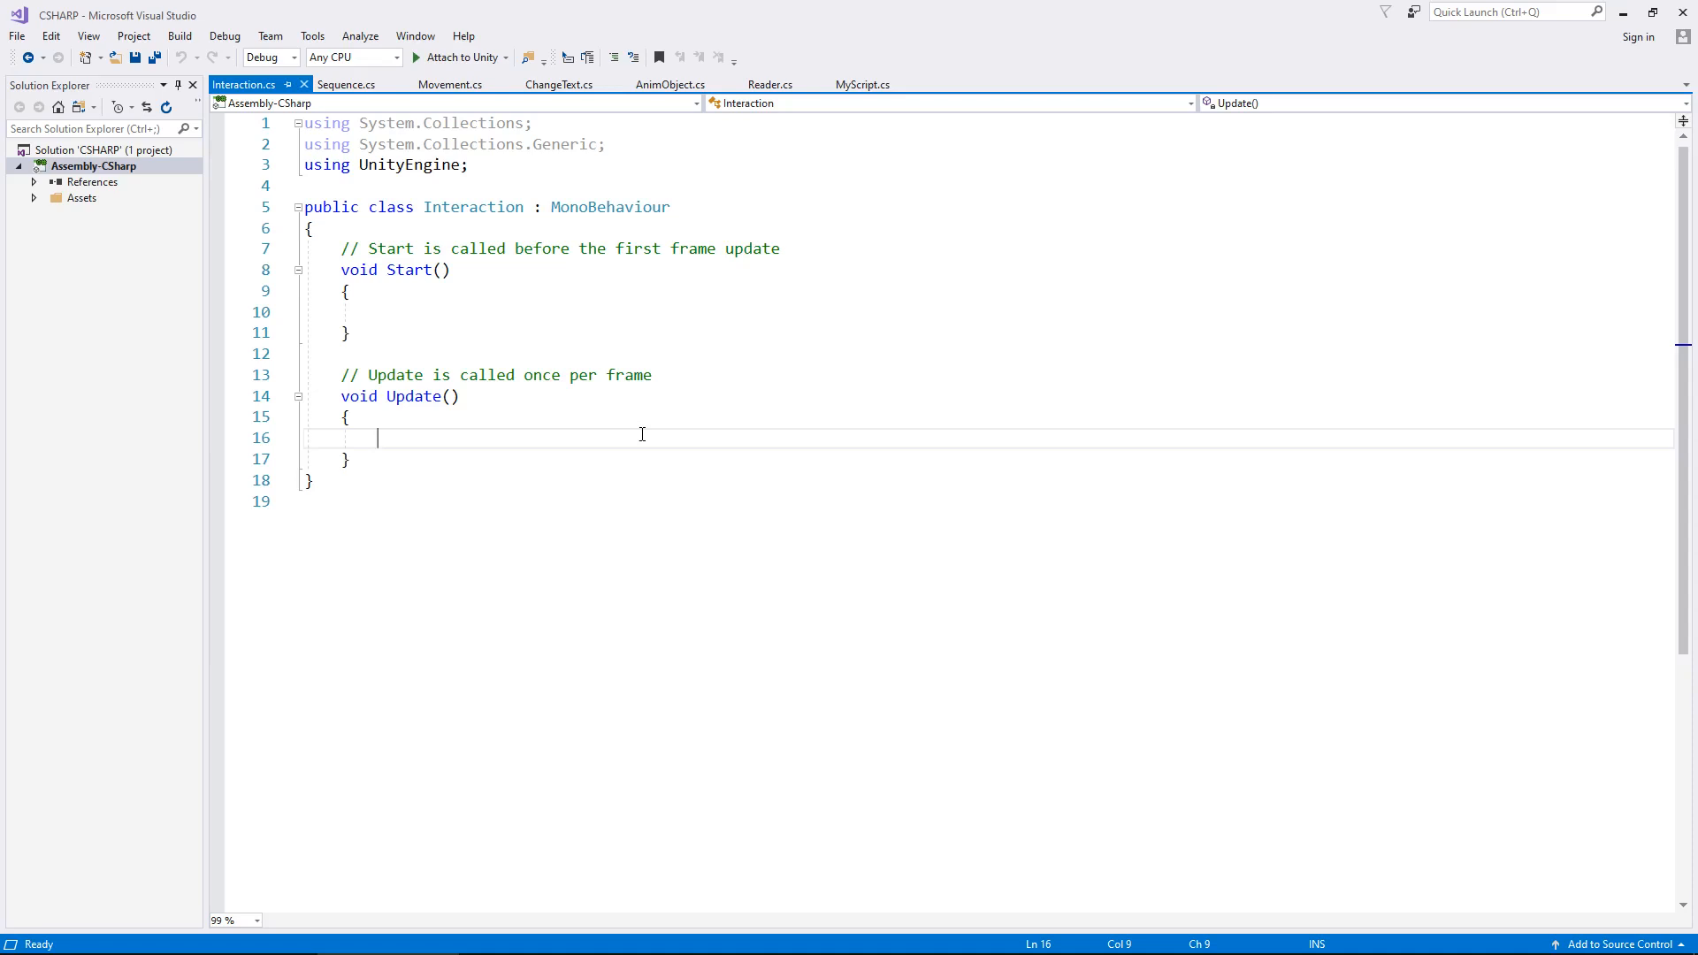
# - Write an if condition in Update calling Input.GetKey(KeyCode.) via IntelliSense
pyautogui.write('if (')
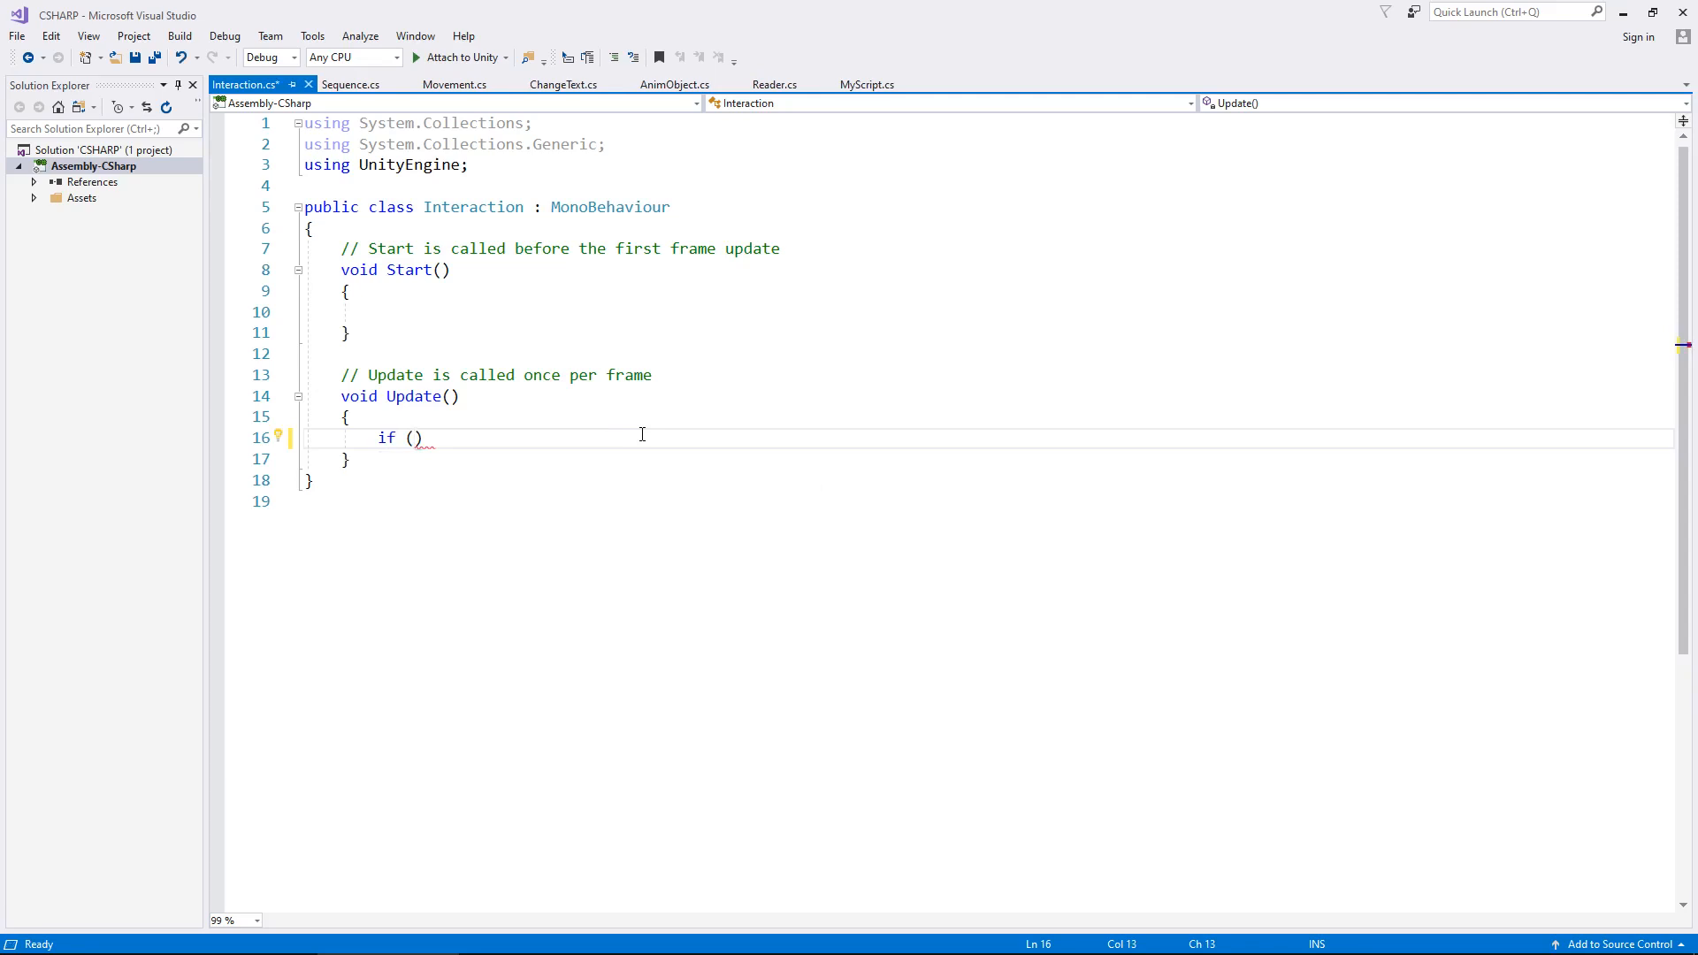
pyautogui.write('Input')
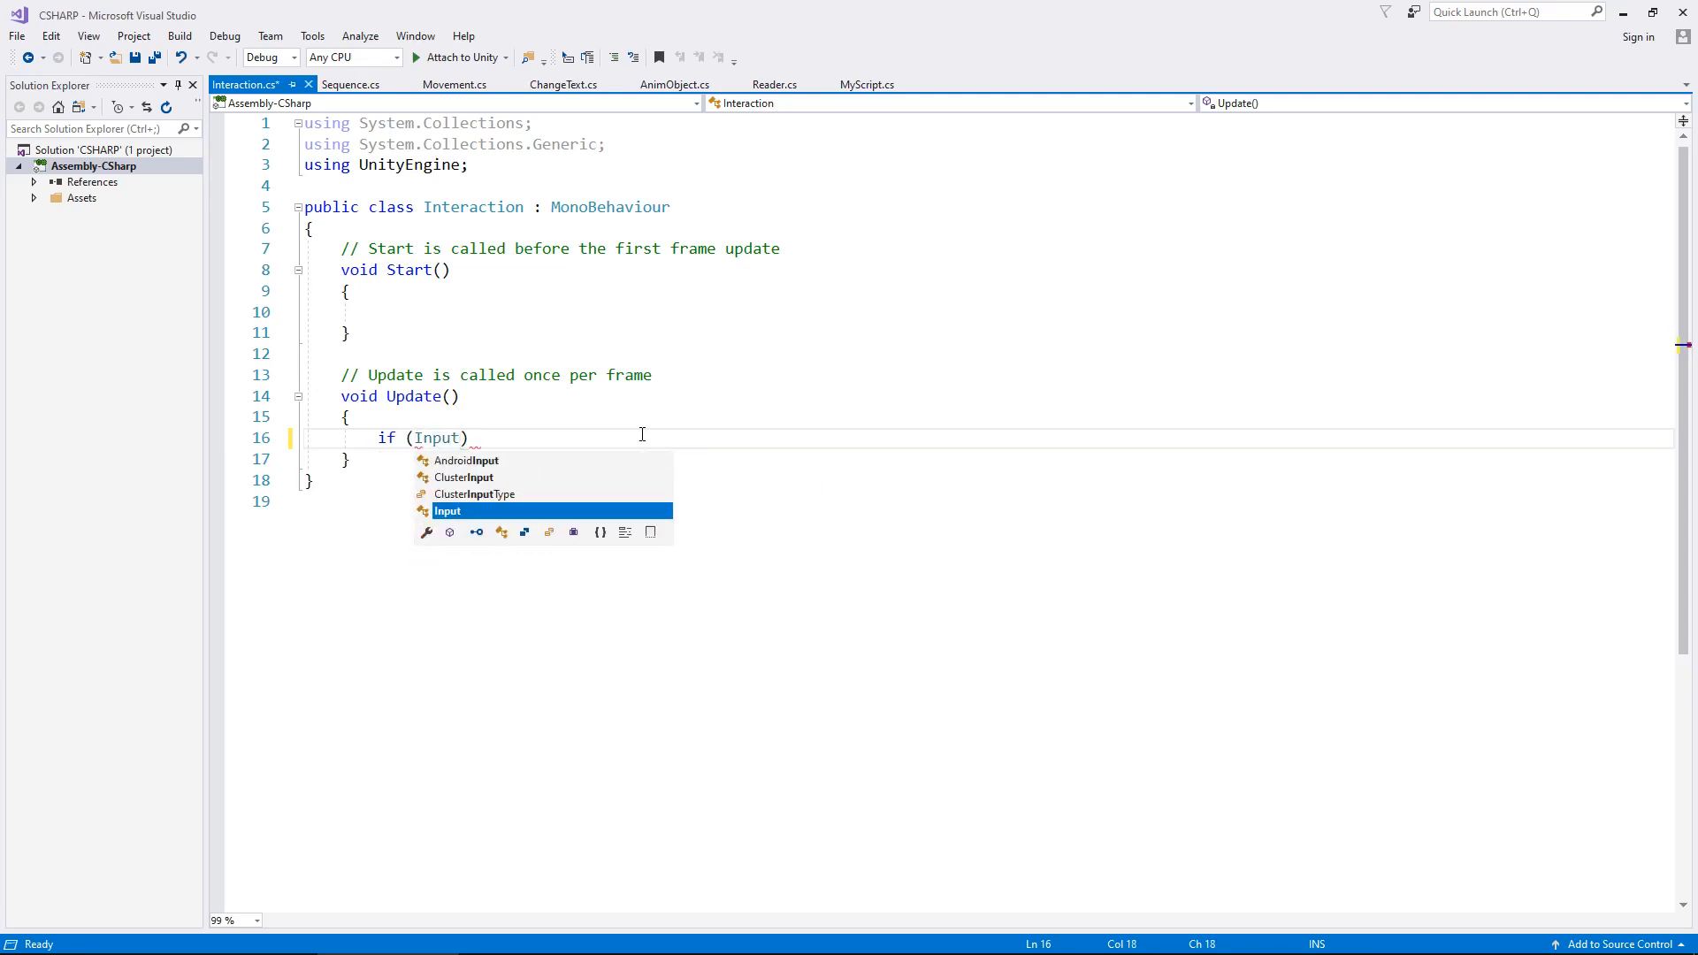
pyautogui.write('.Get')
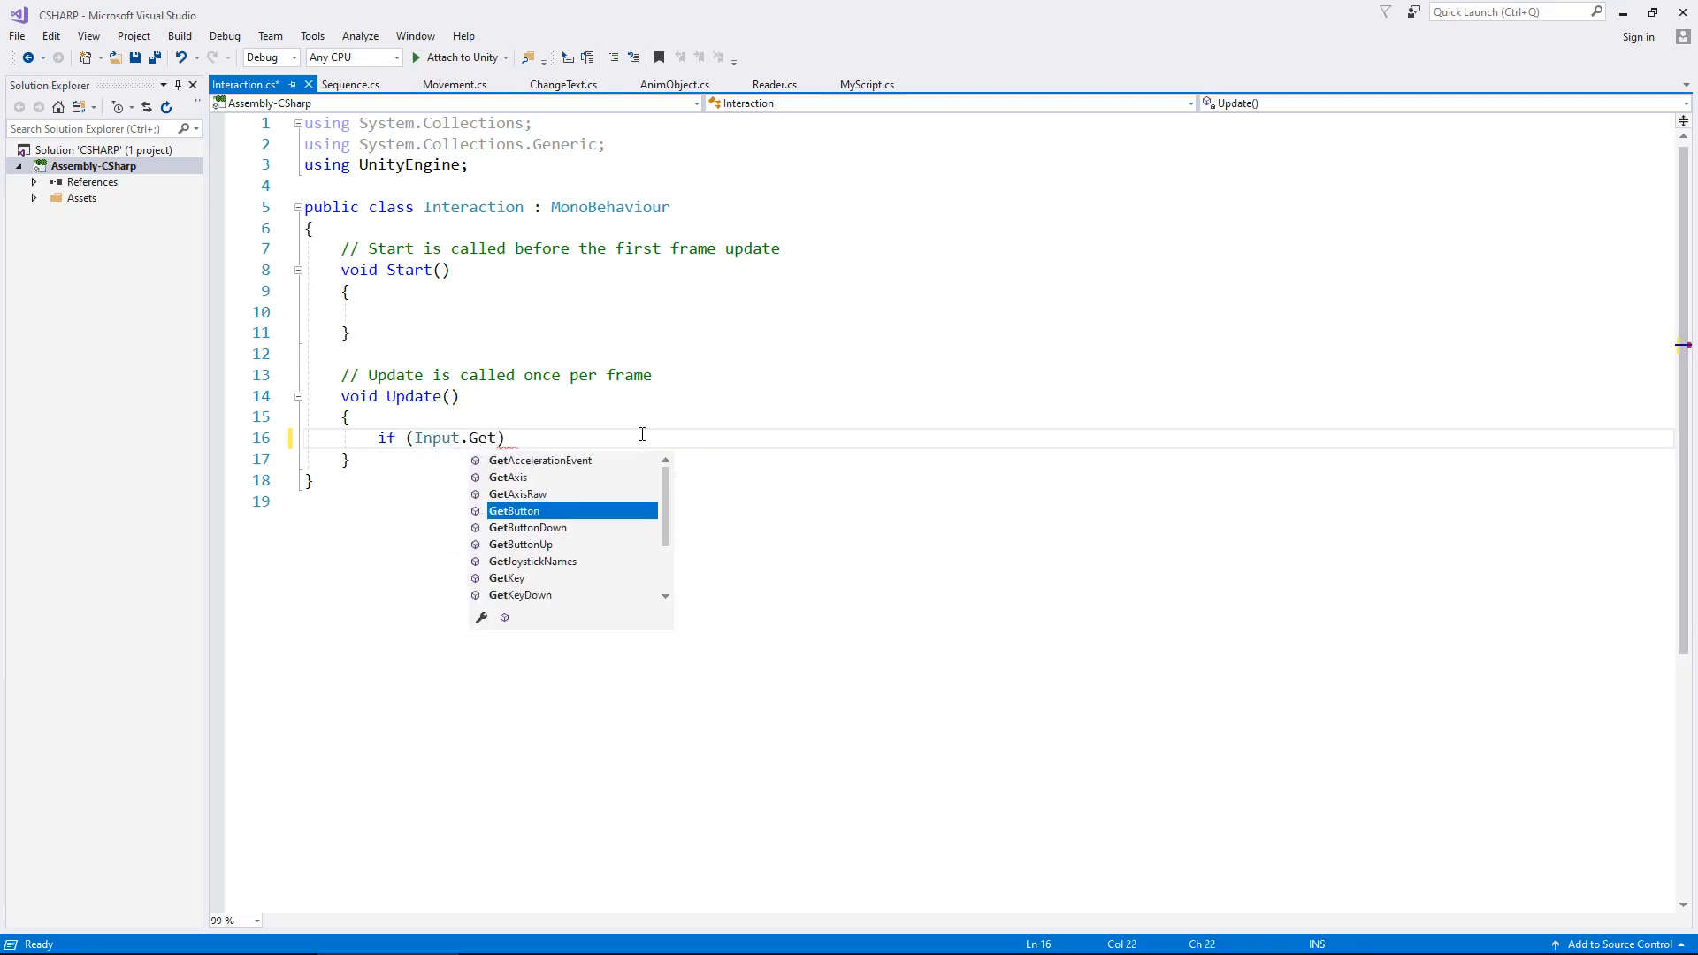
pyautogui.write('Key')
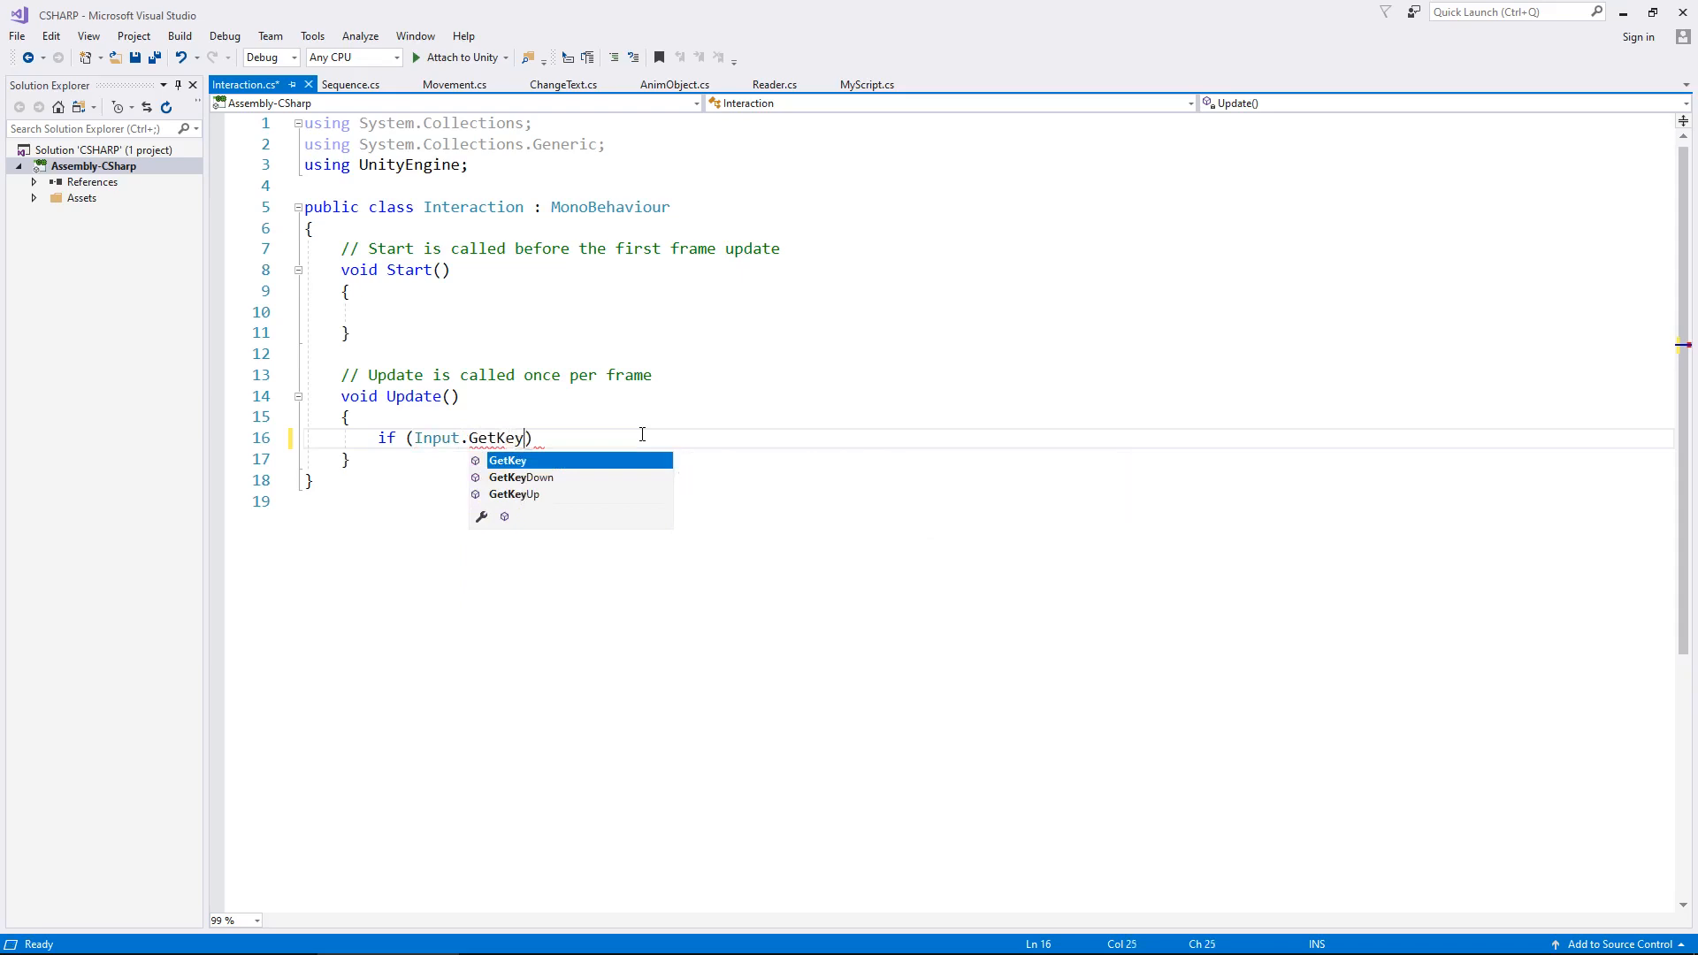
pyautogui.write('(')
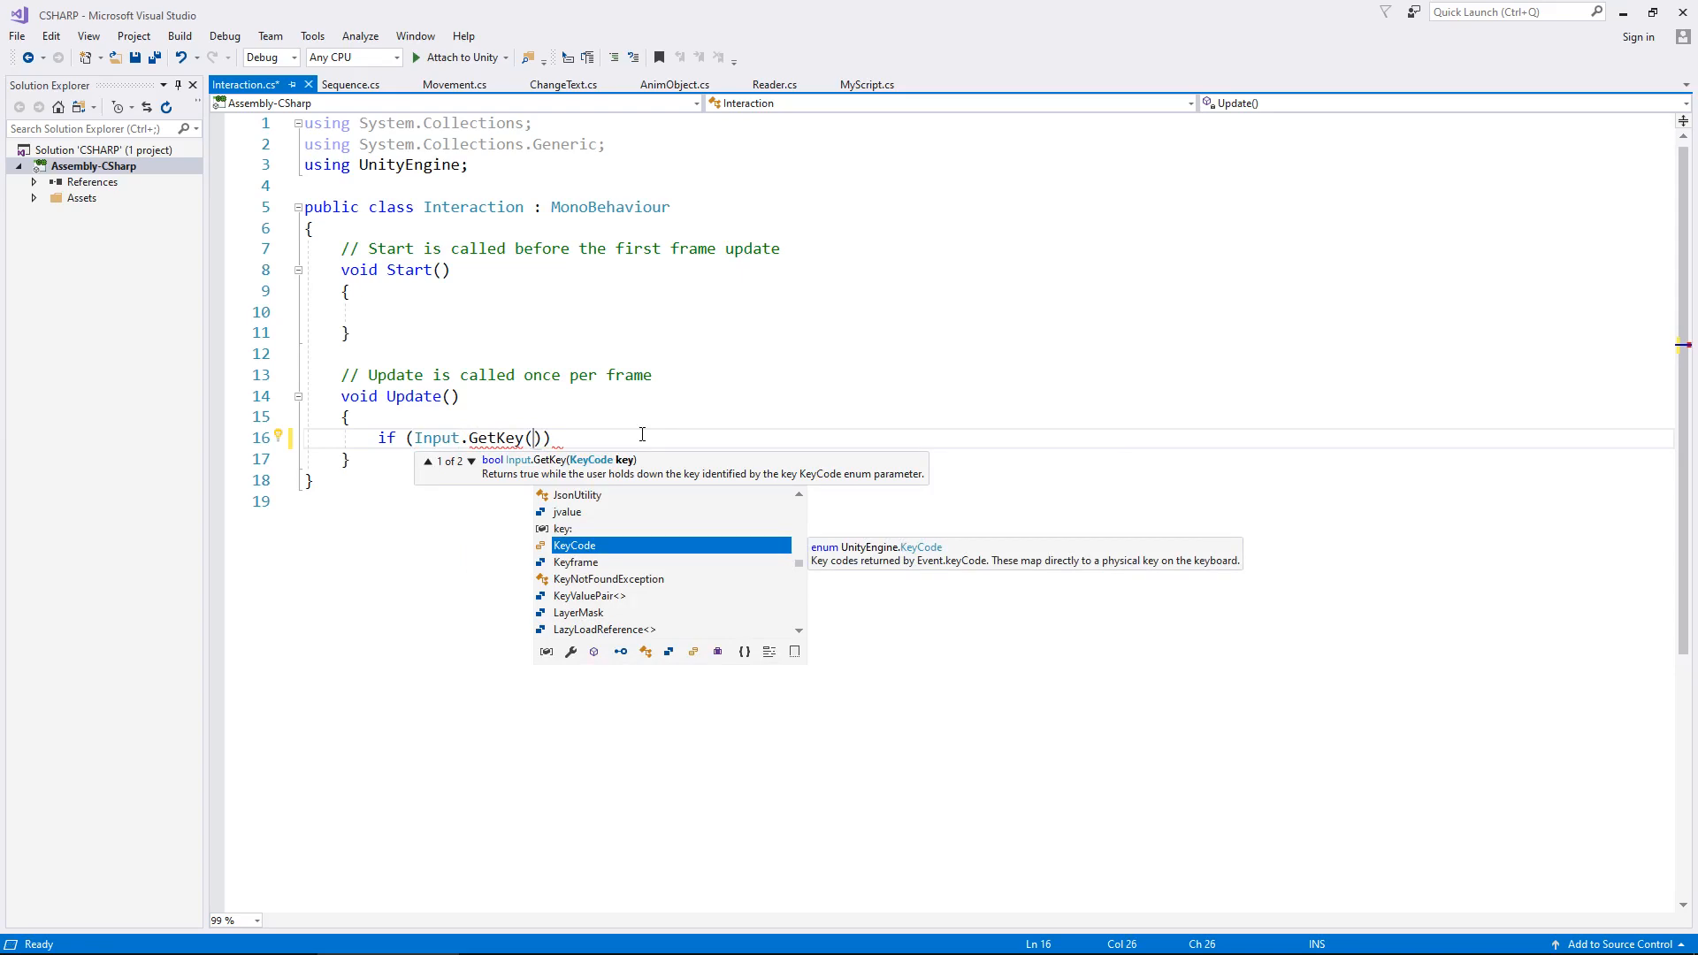
pyautogui.write('KeyCod')
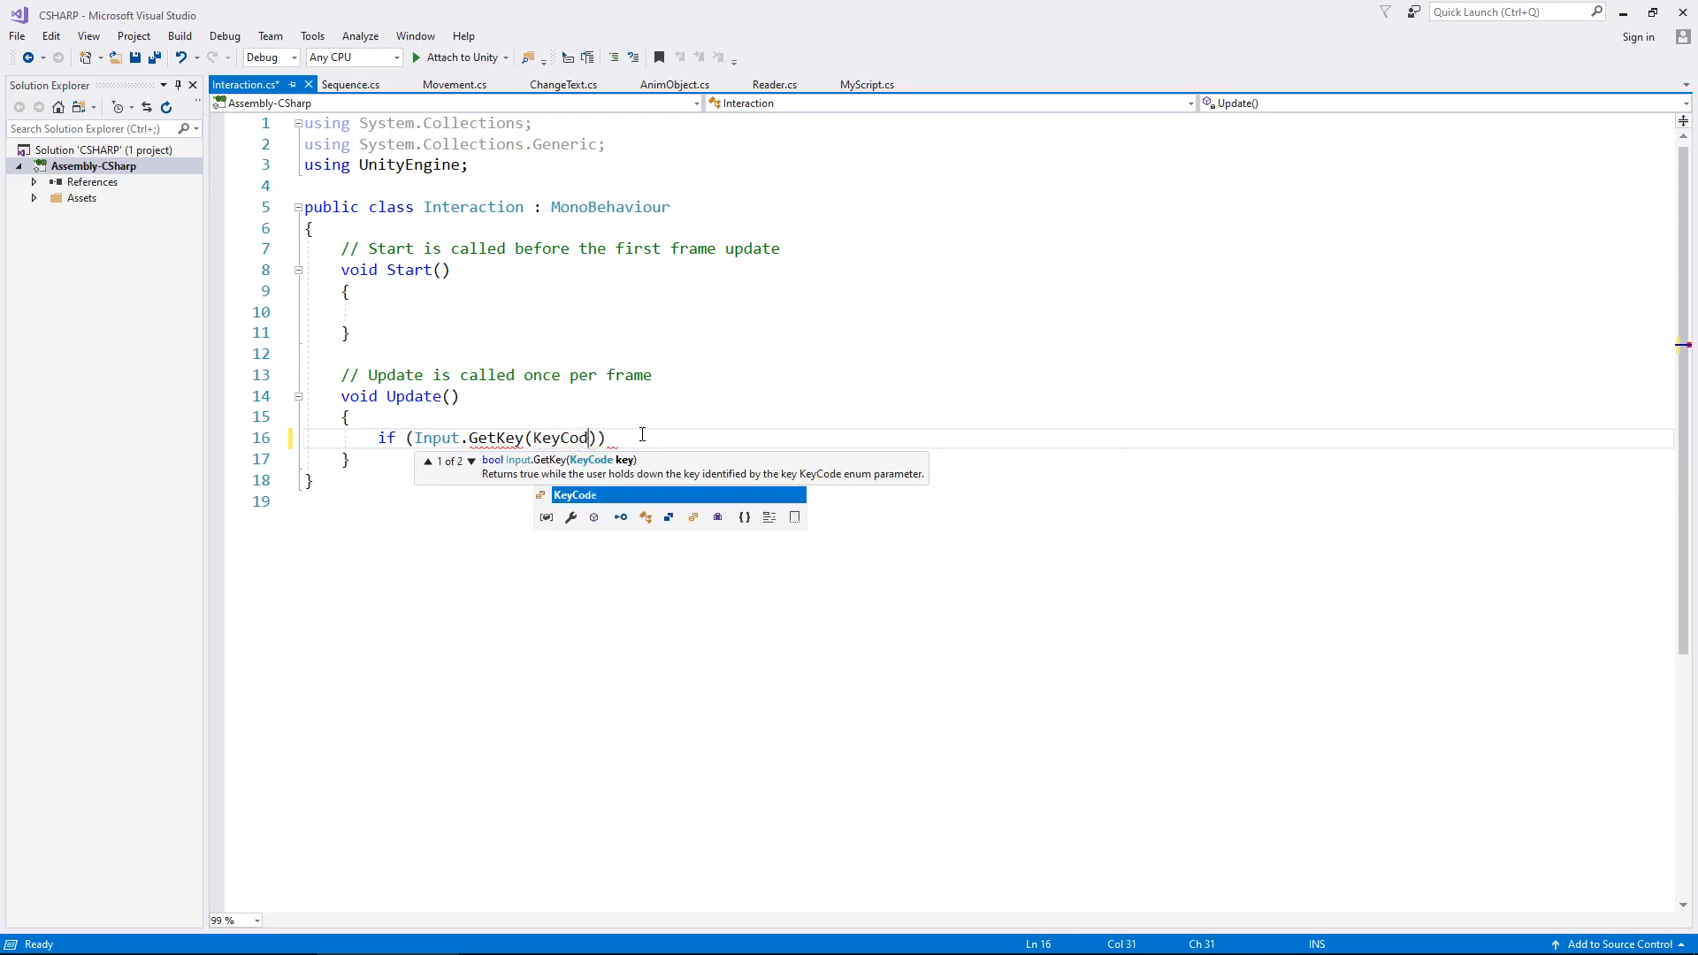
pyautogui.write('.')
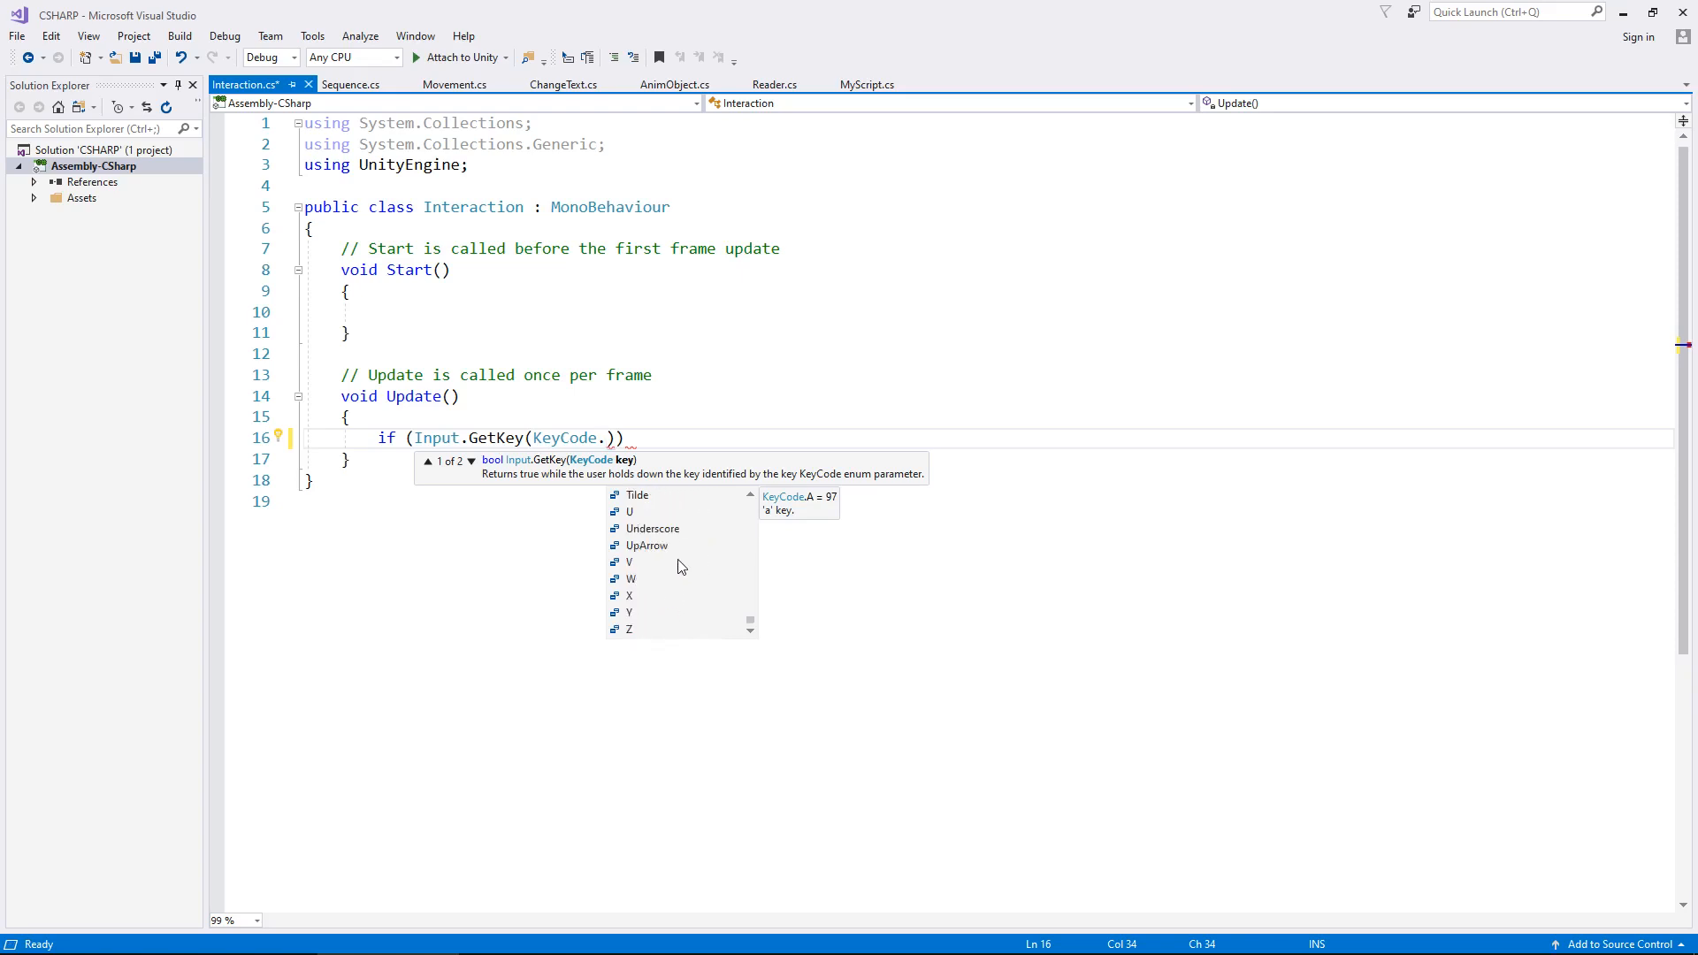
pyautogui.moveTo(666, 580)
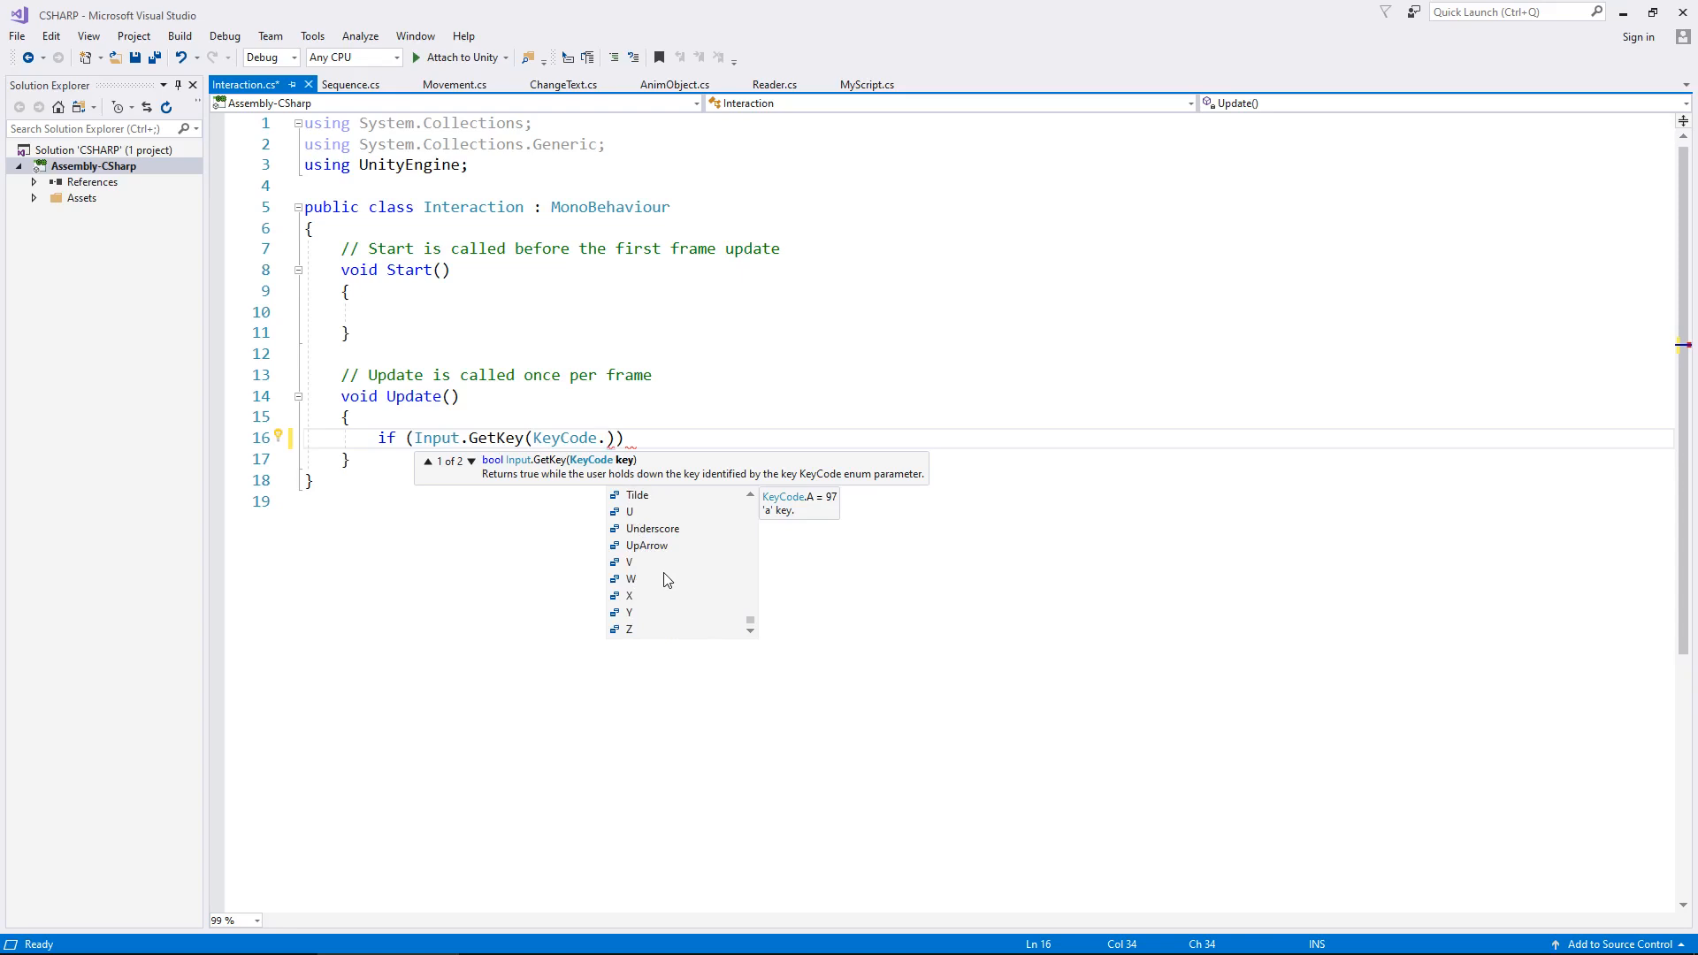
pyautogui.moveTo(645, 599)
pyautogui.write('X')
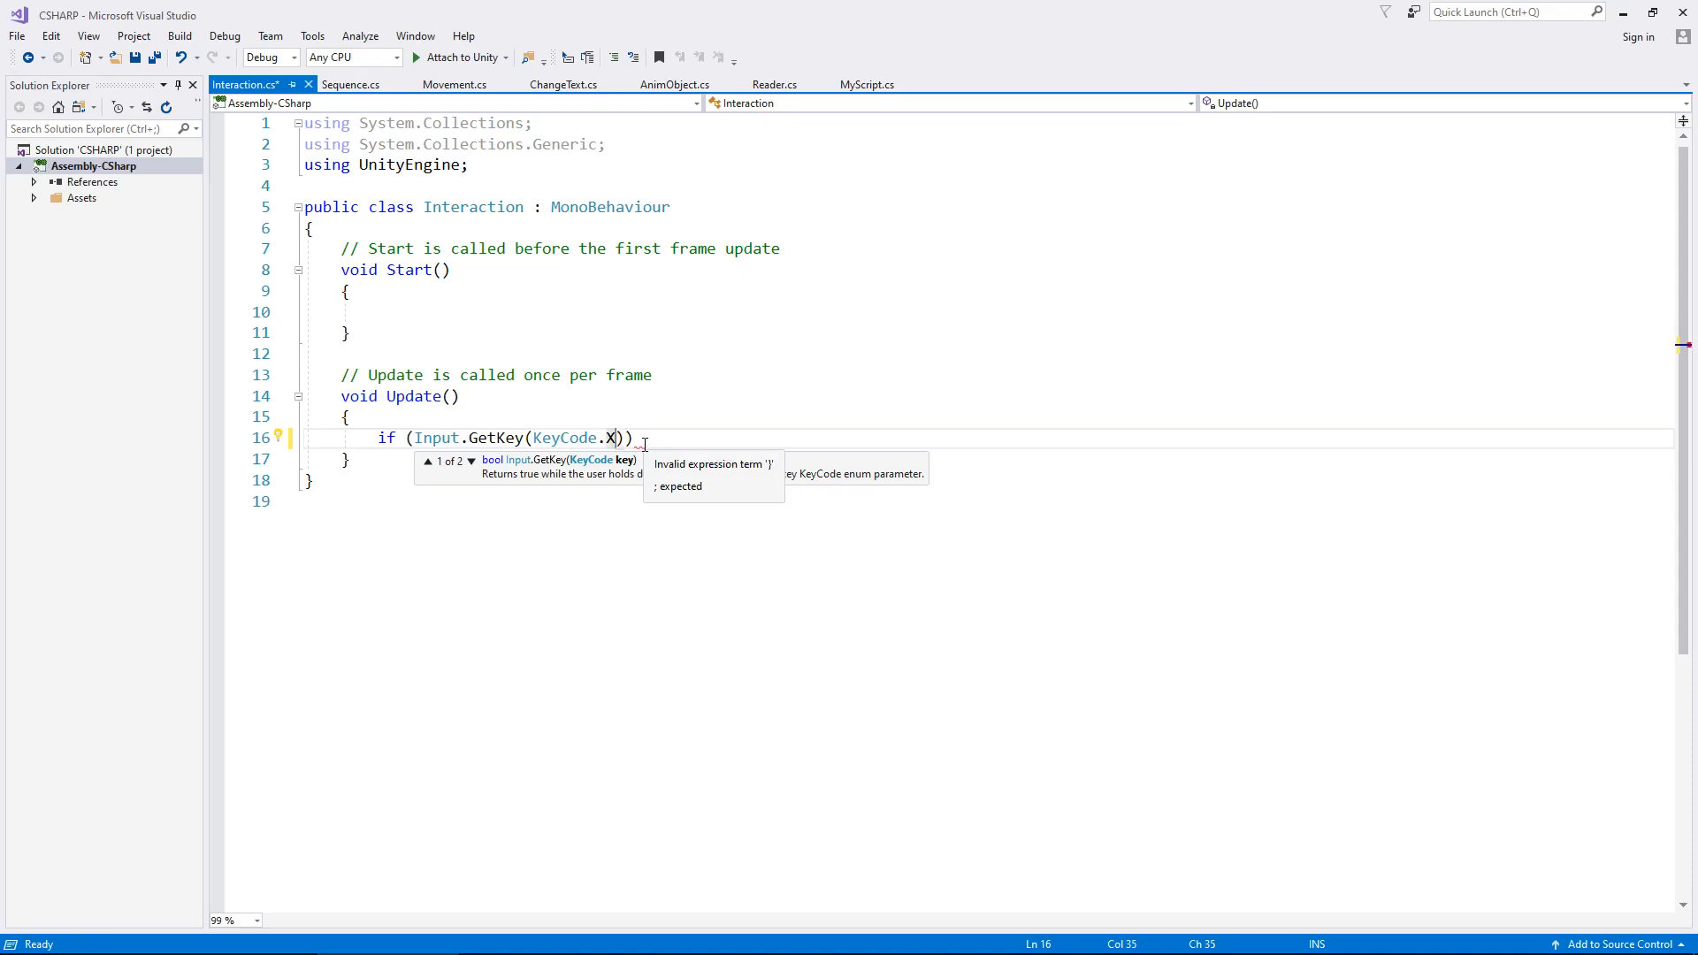
# - Give the X-key if statement an empty brace body
pyautogui.write('{ }')
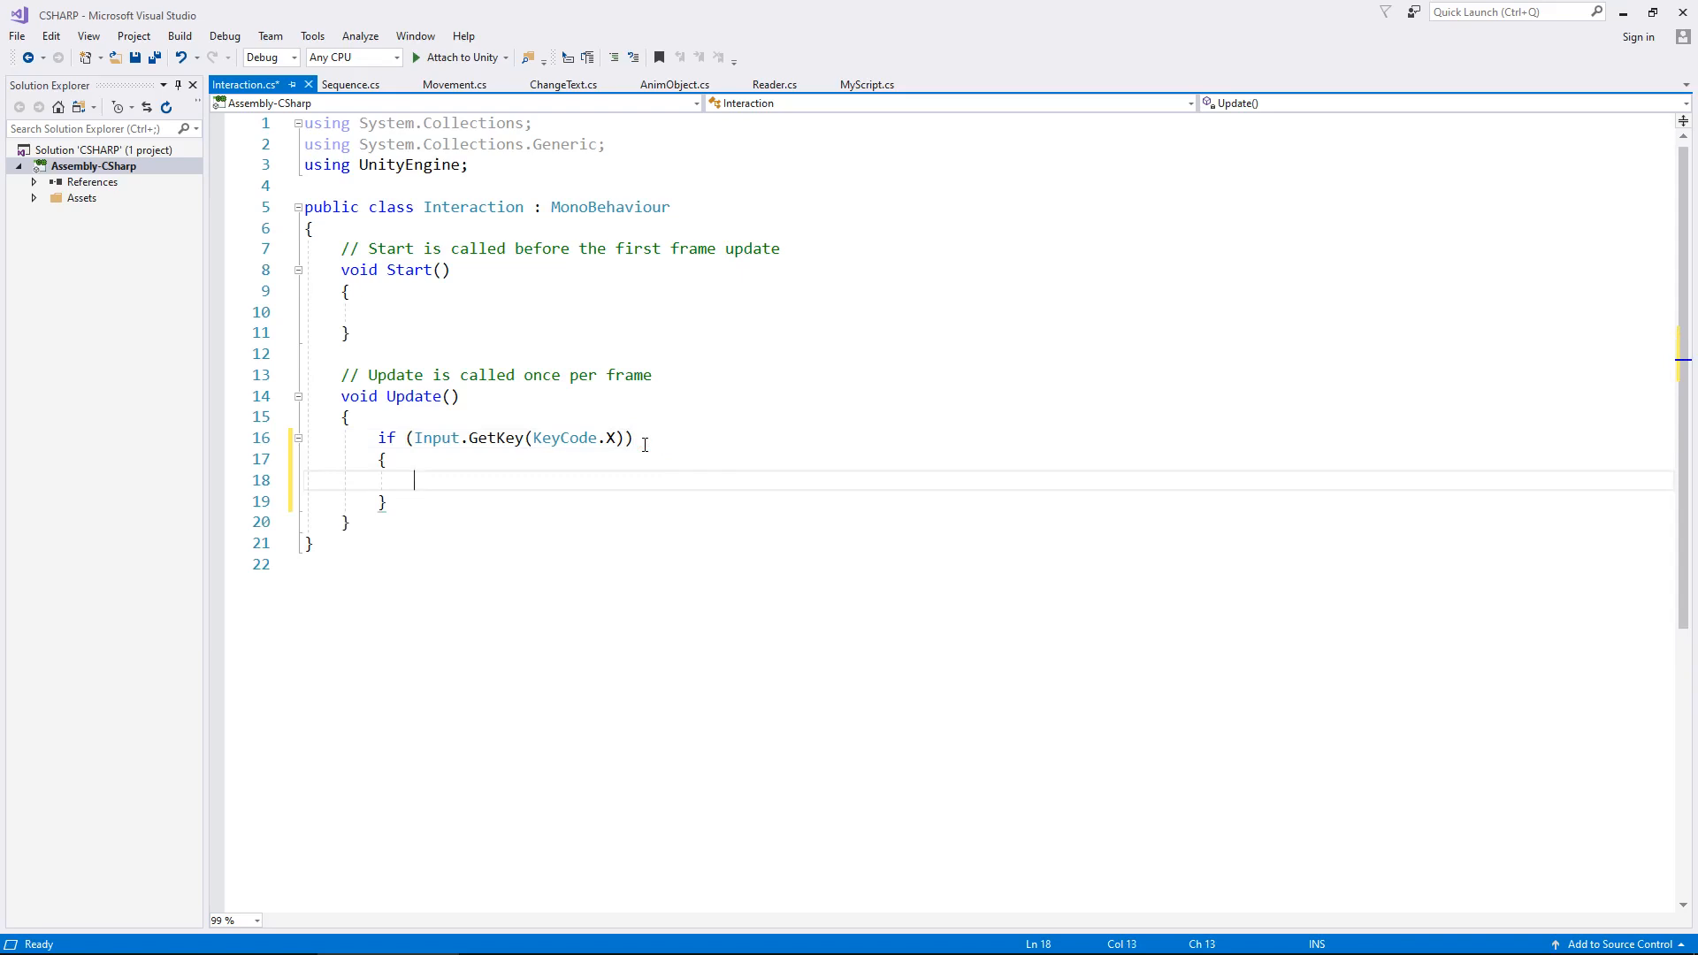
pyautogui.moveTo(534, 233)
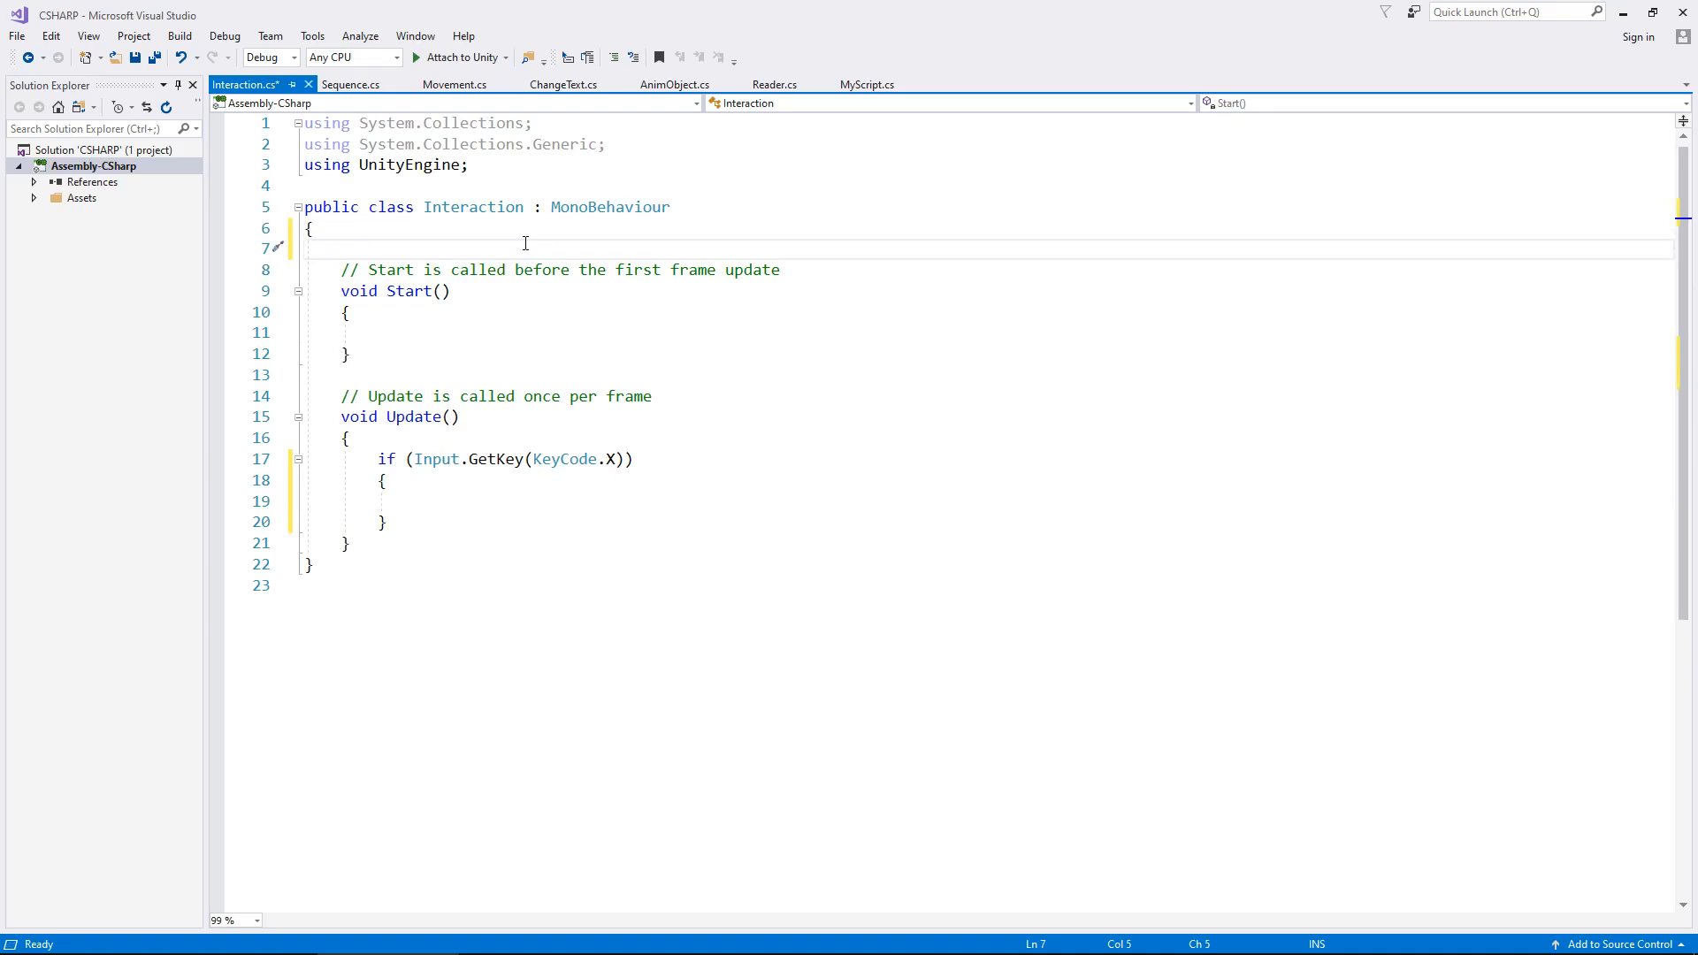
# - Declare a public int myInt field and begin myInt += inside the X-key body
pyautogui.write('public in')
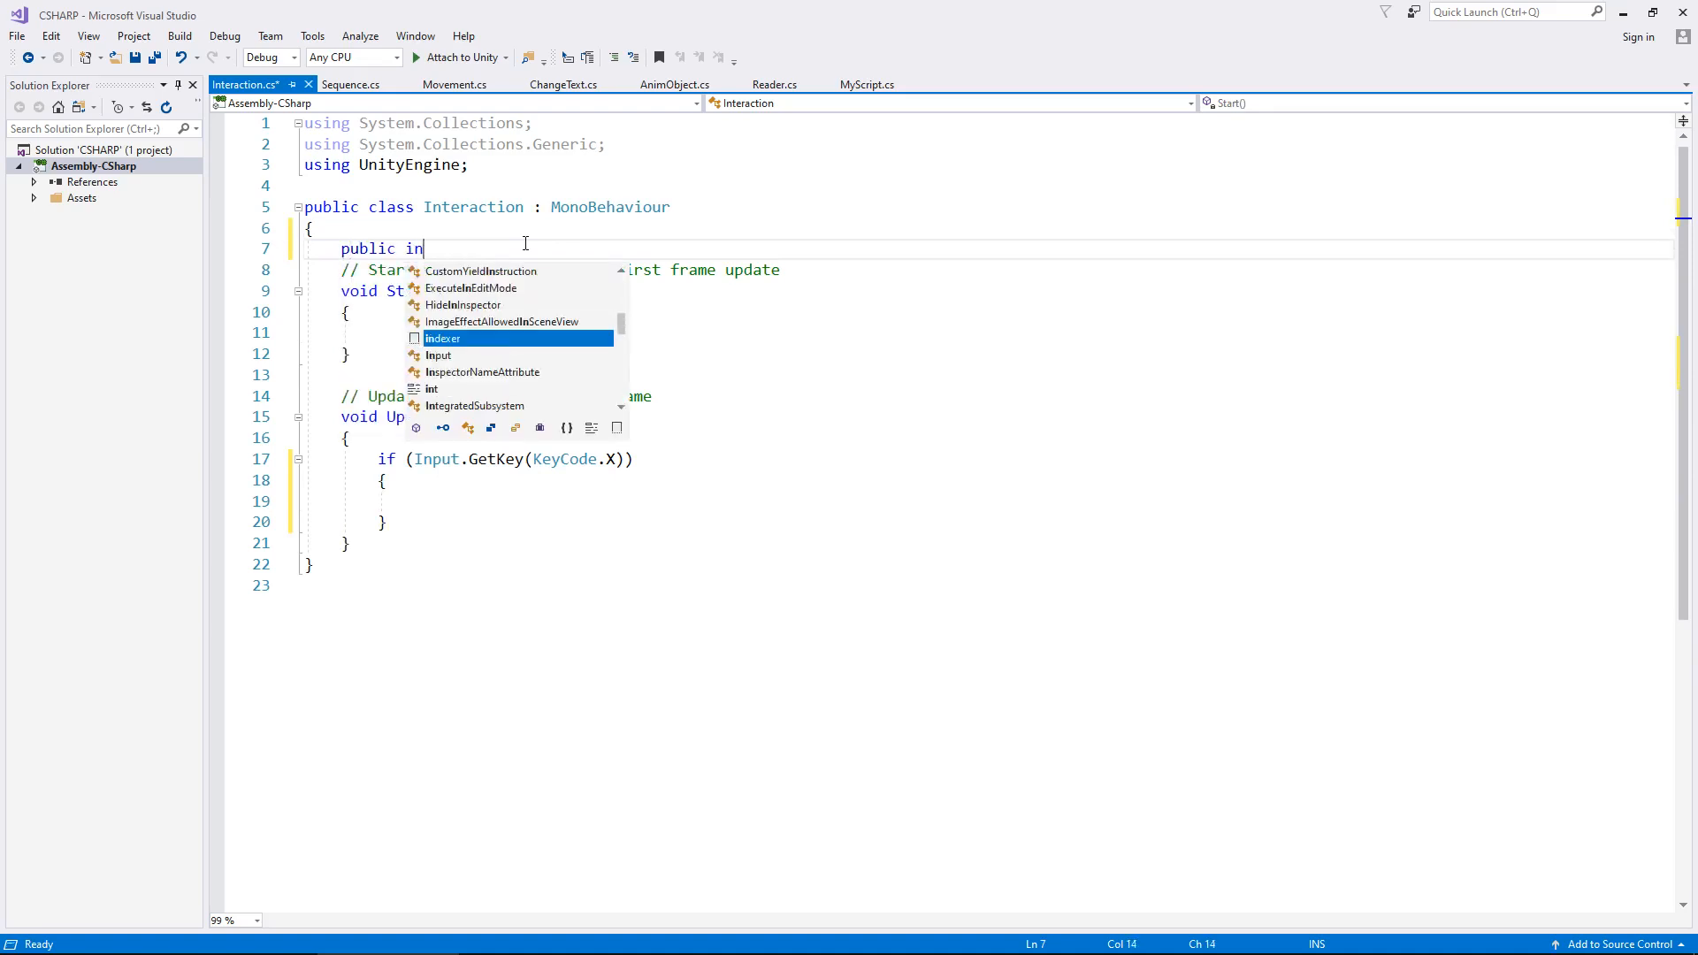
pyautogui.write('t')
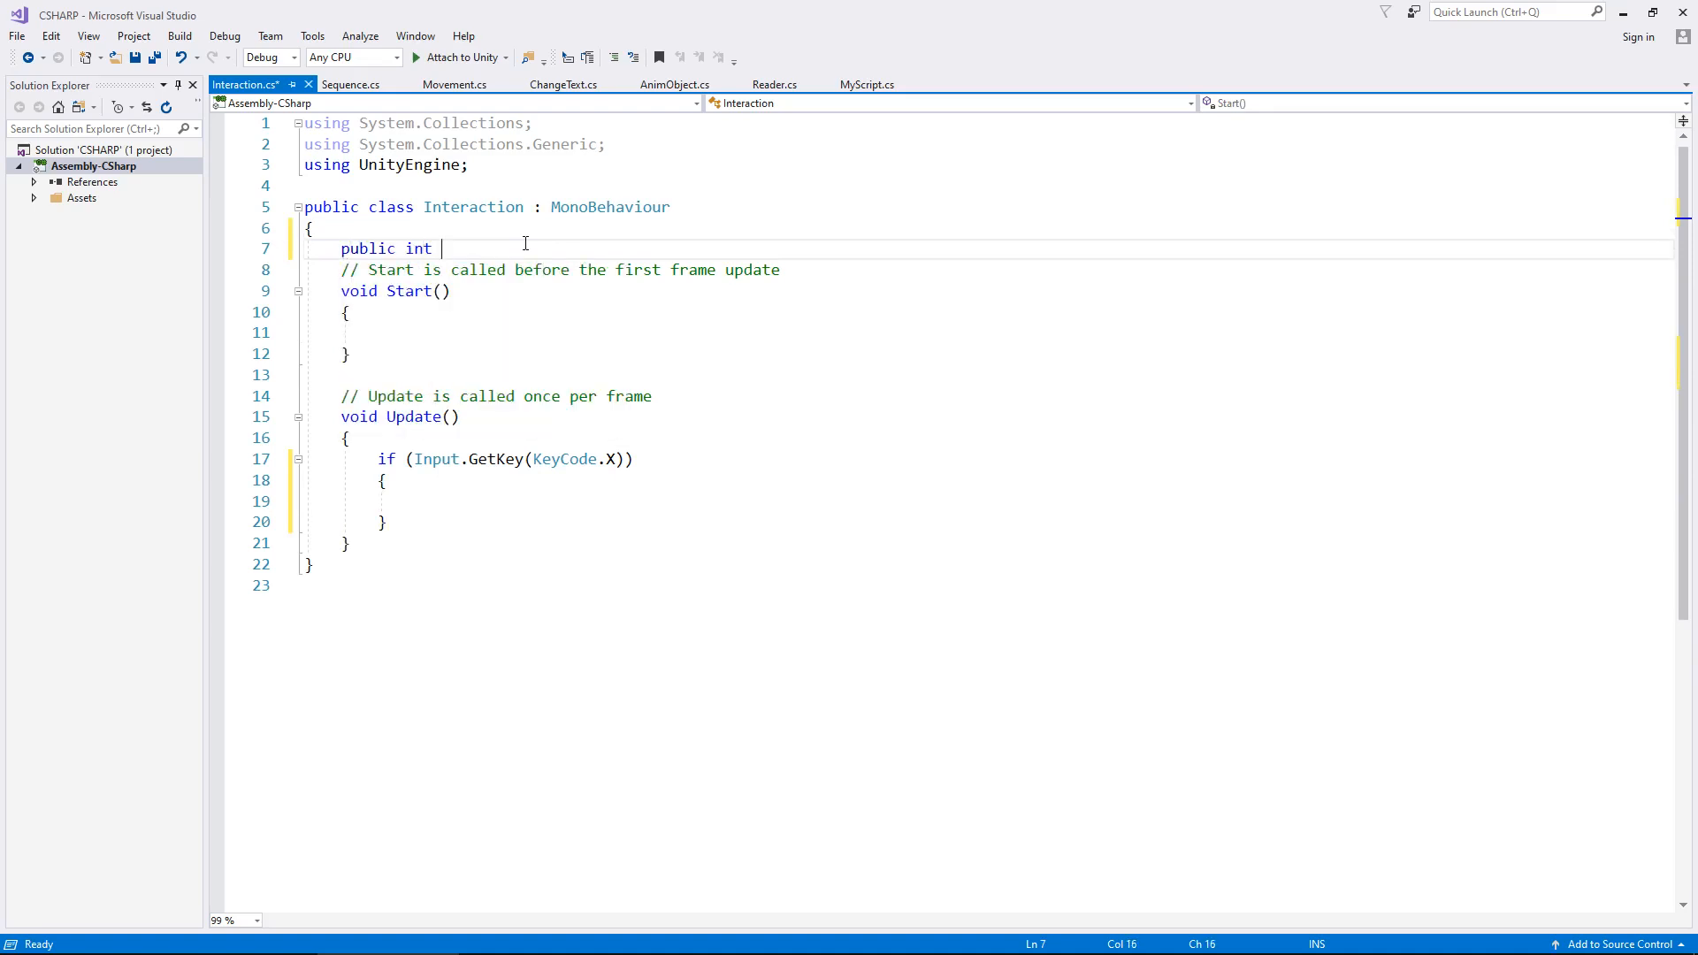
pyautogui.write('myInt;')
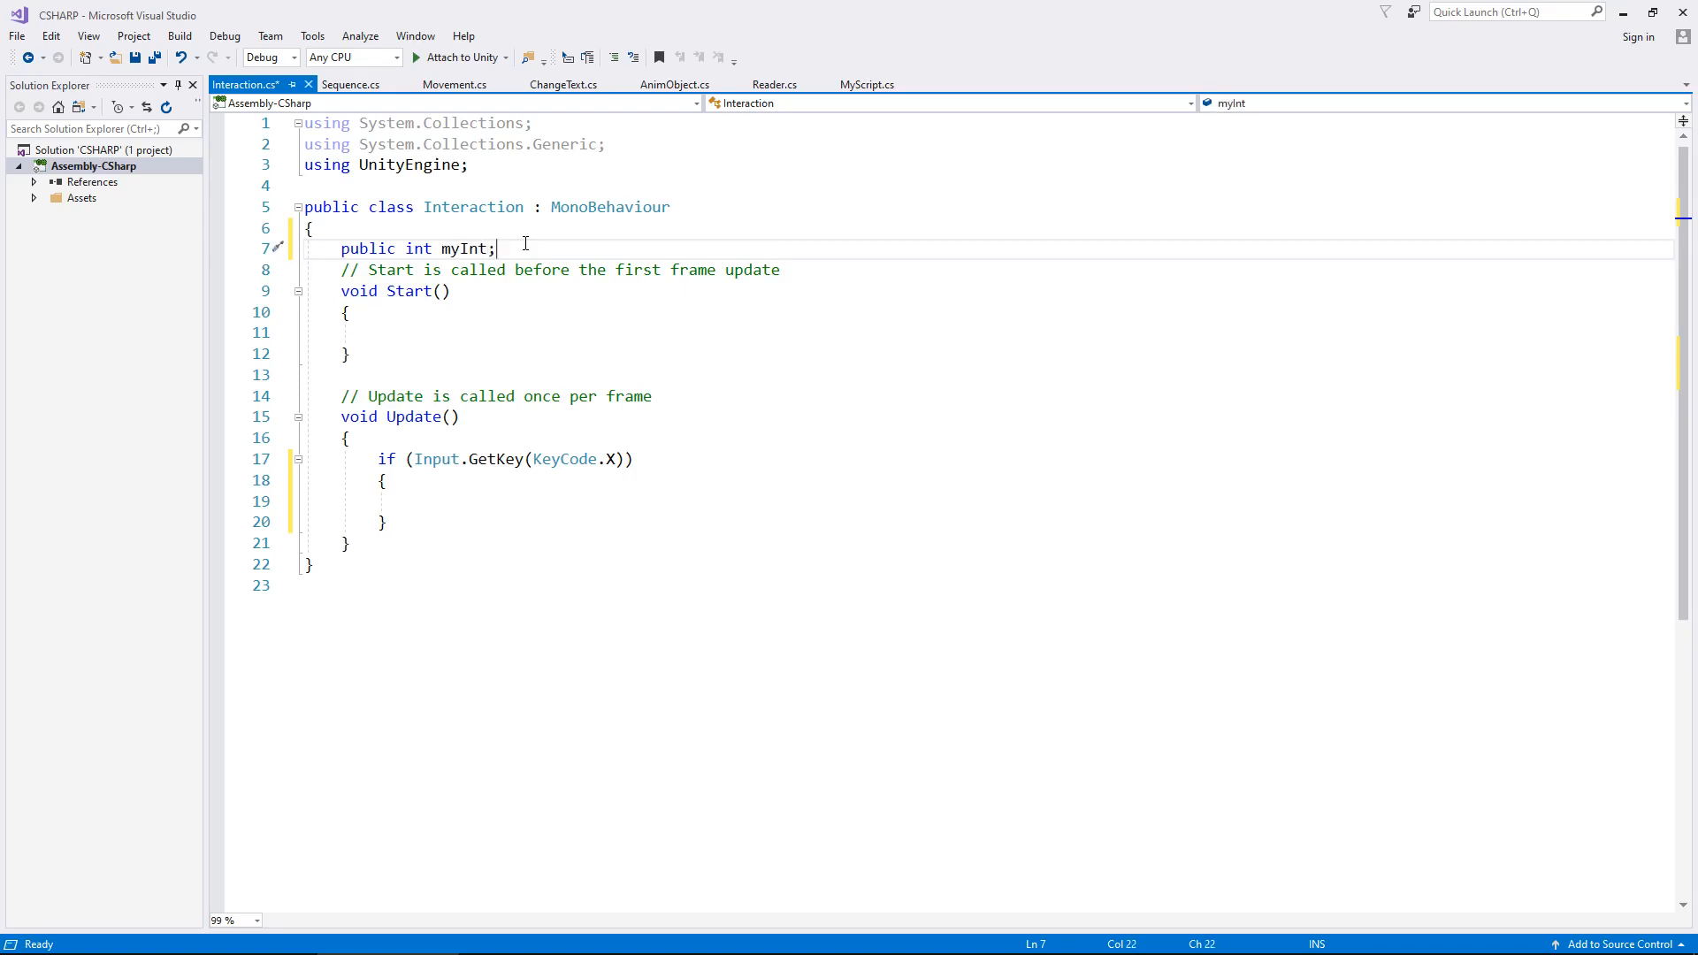
pyautogui.click(547, 497)
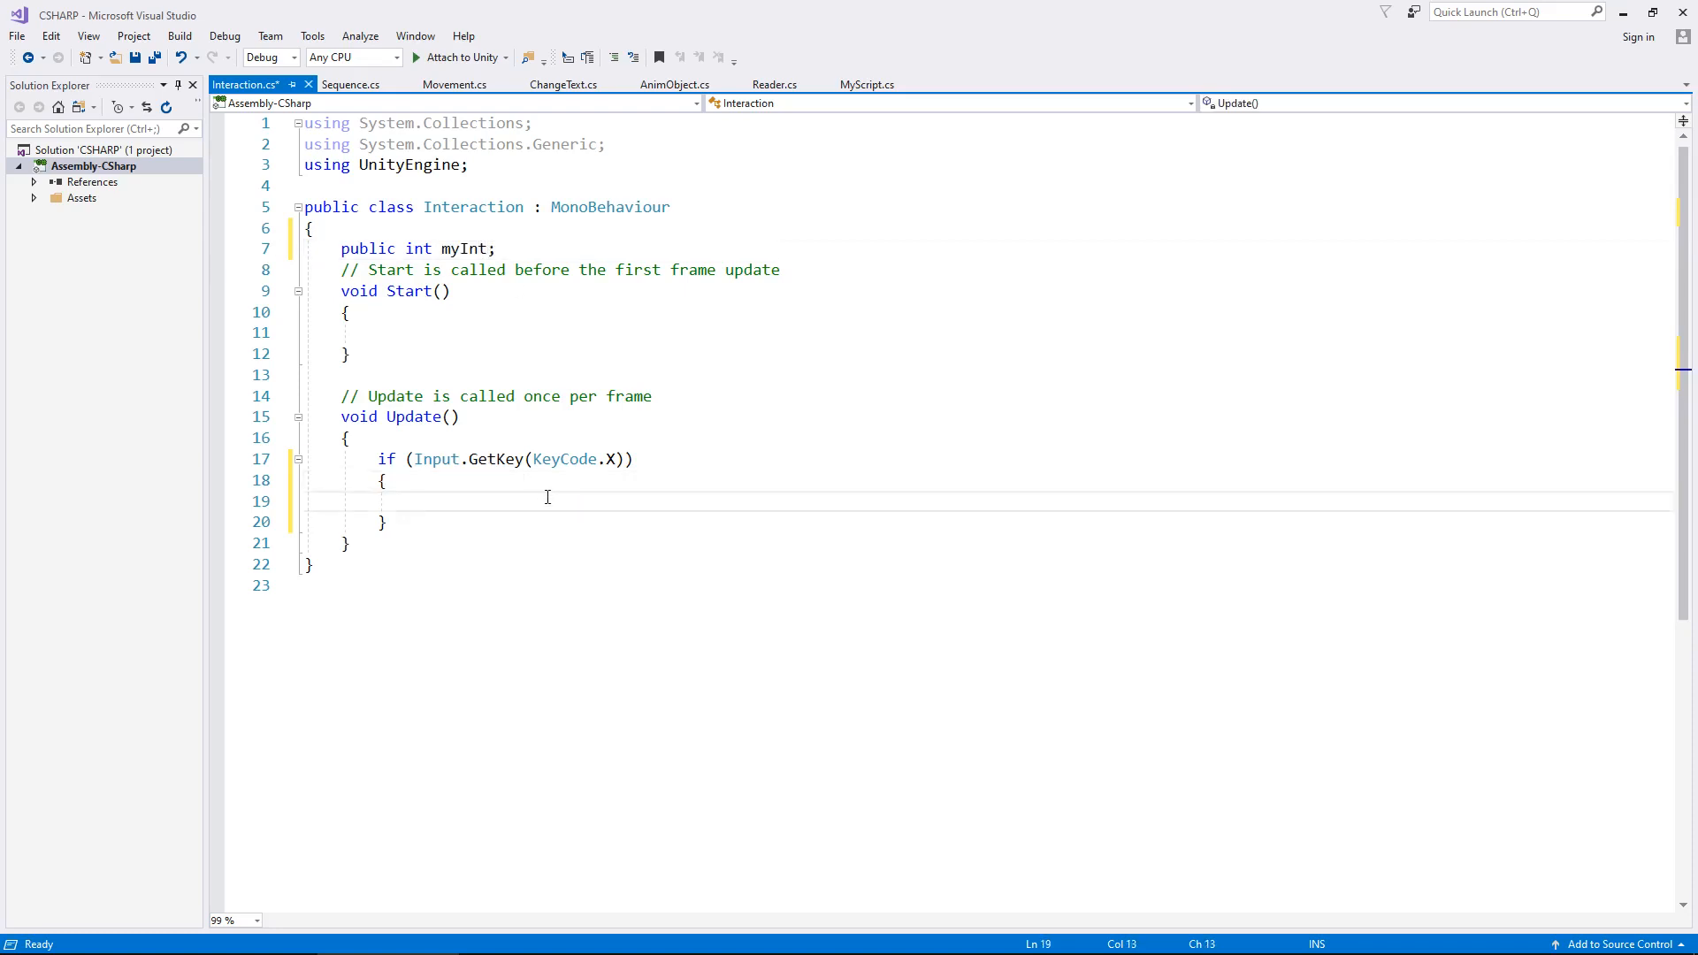
pyautogui.write('myInt +=')
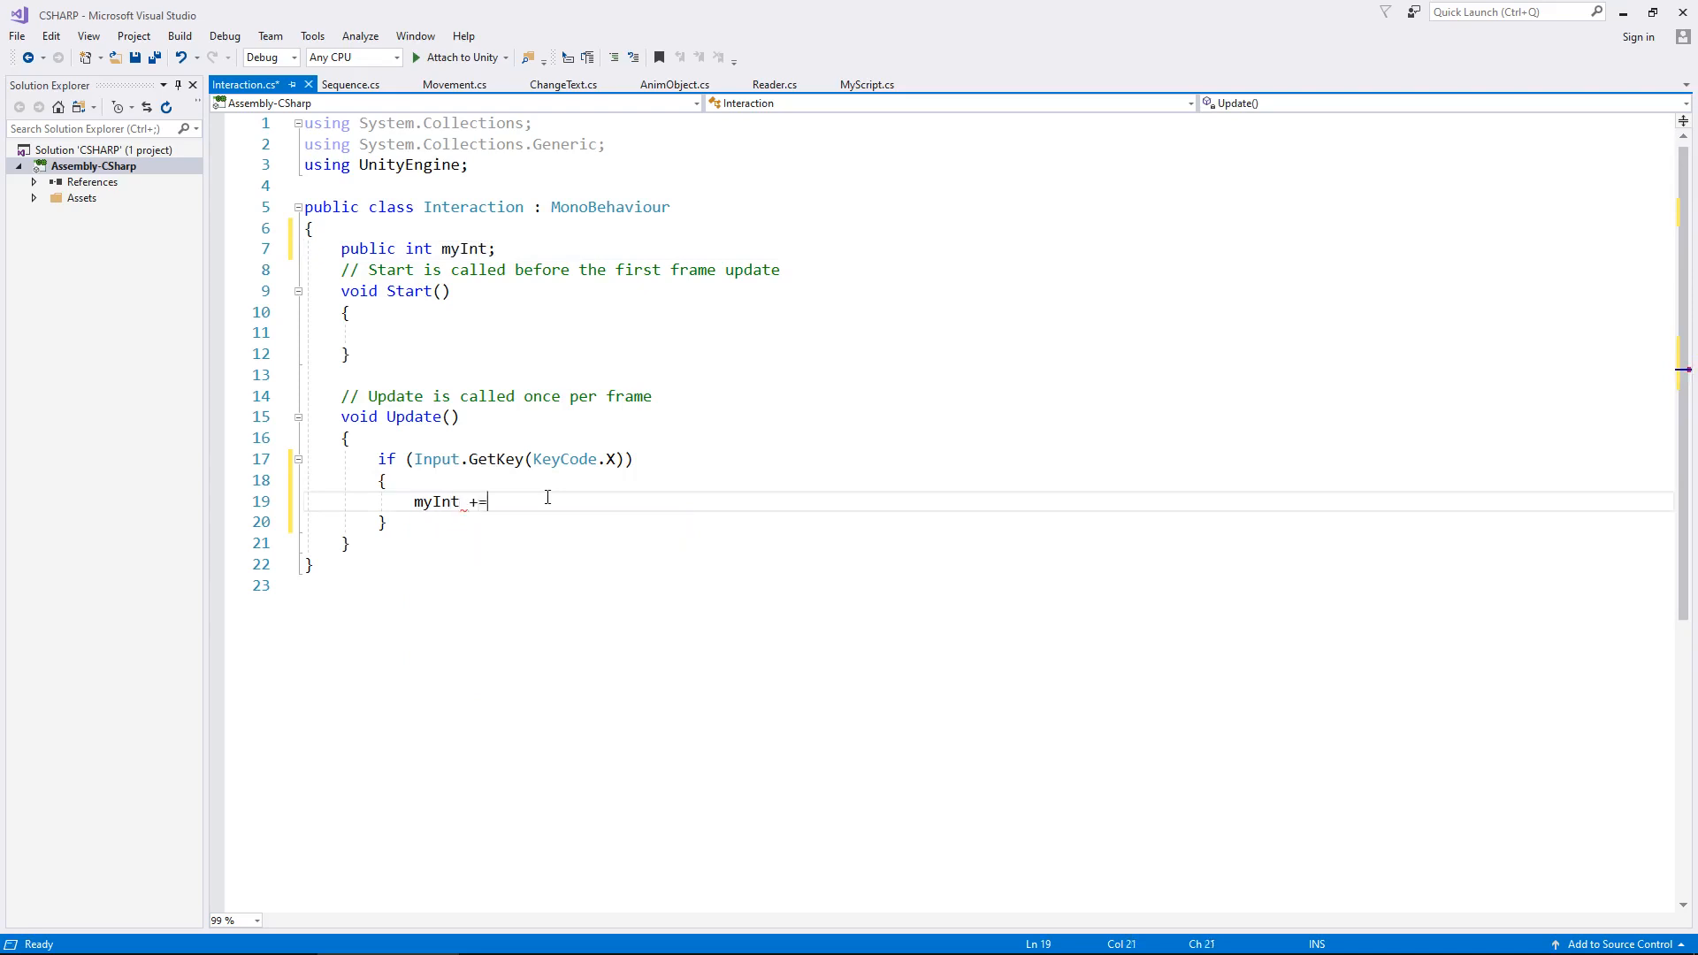
# - Complete the statement as myInt += 1; so holding X increments myInt
pyautogui.write('1;')
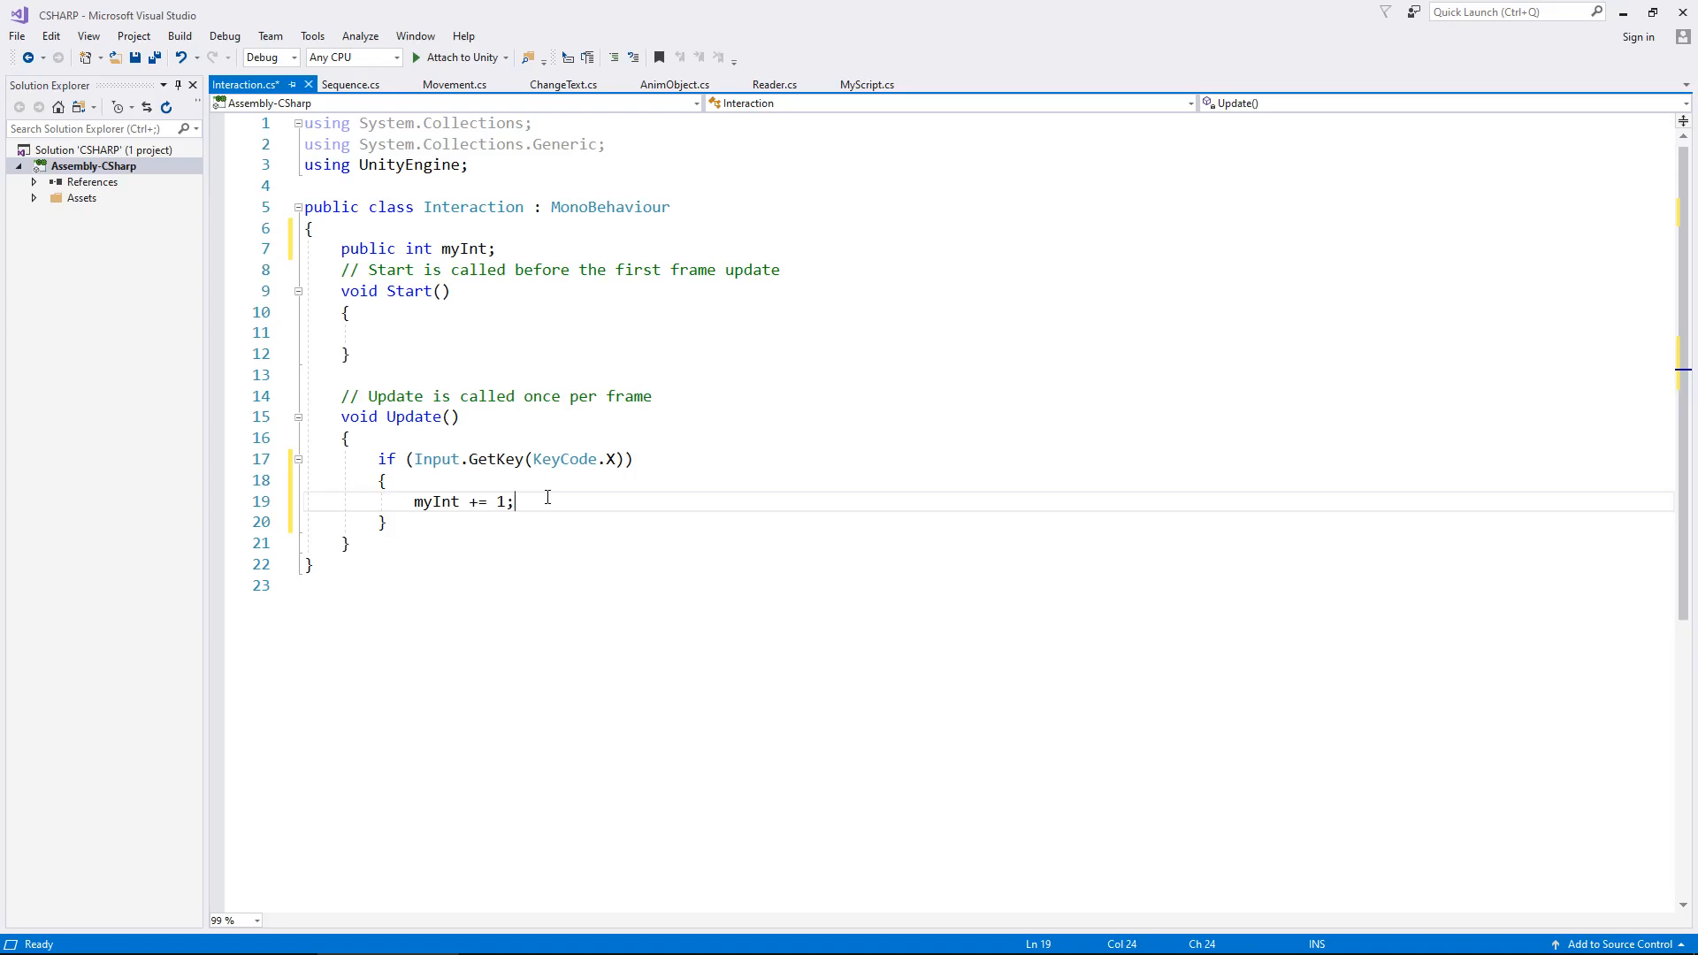
pyautogui.moveTo(558, 486)
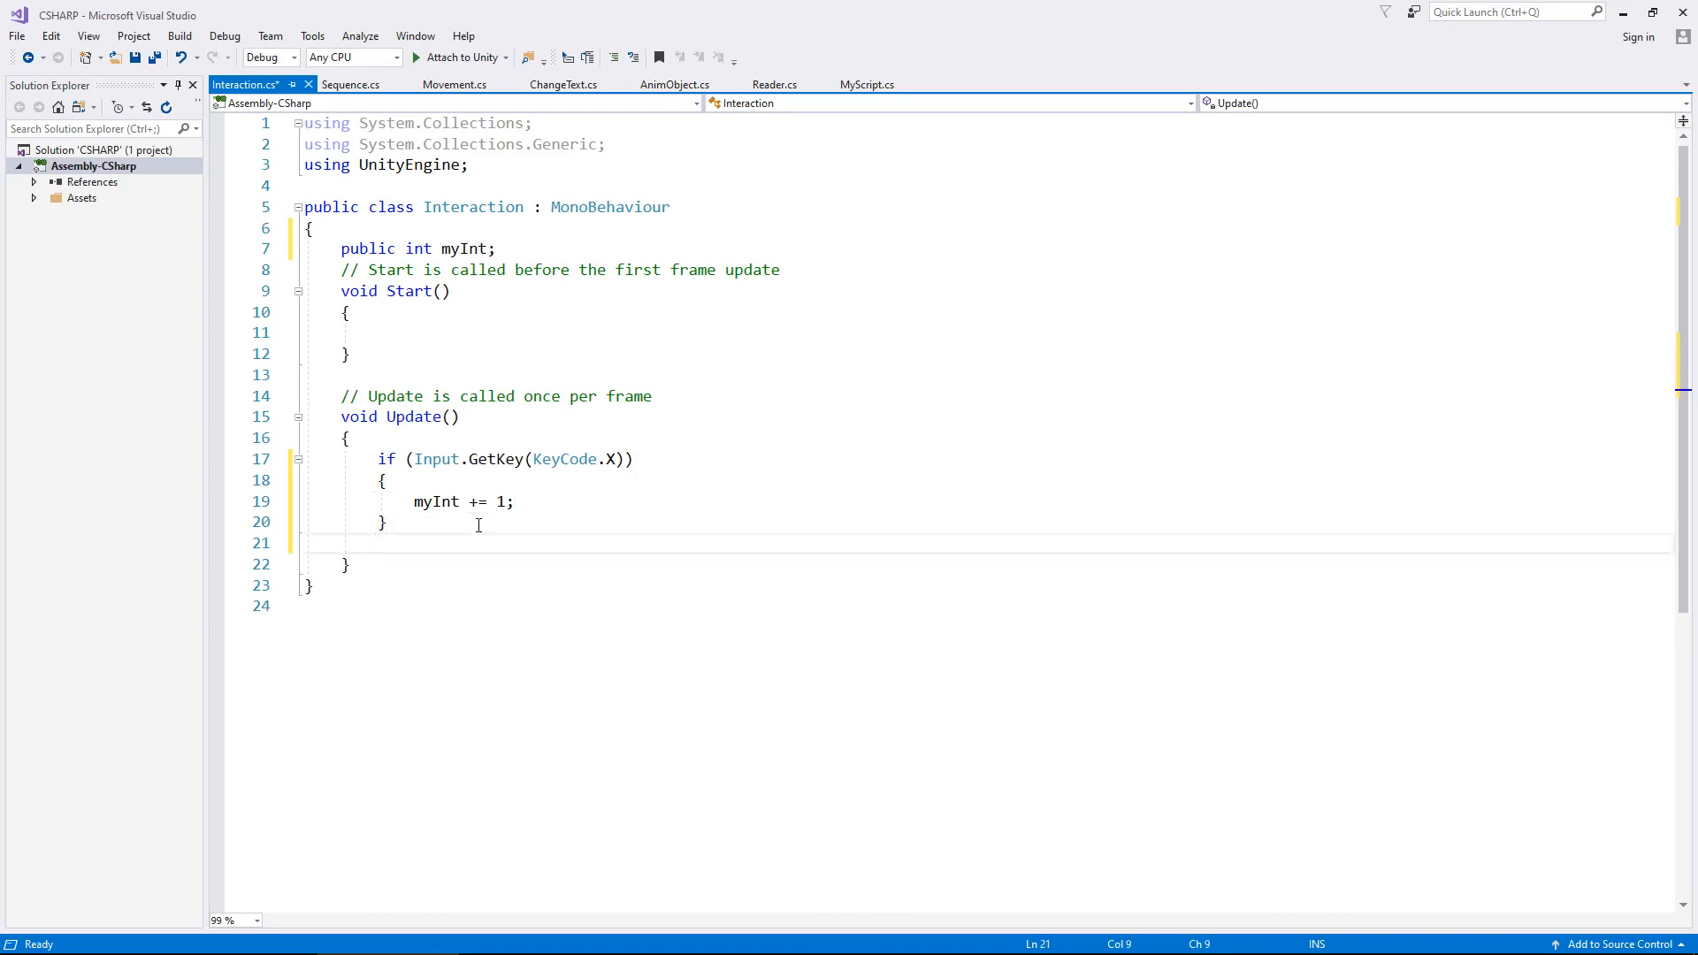
# - Start a second if statement below the X-key block reading if (Input.GetButton
pyautogui.click(378, 542)
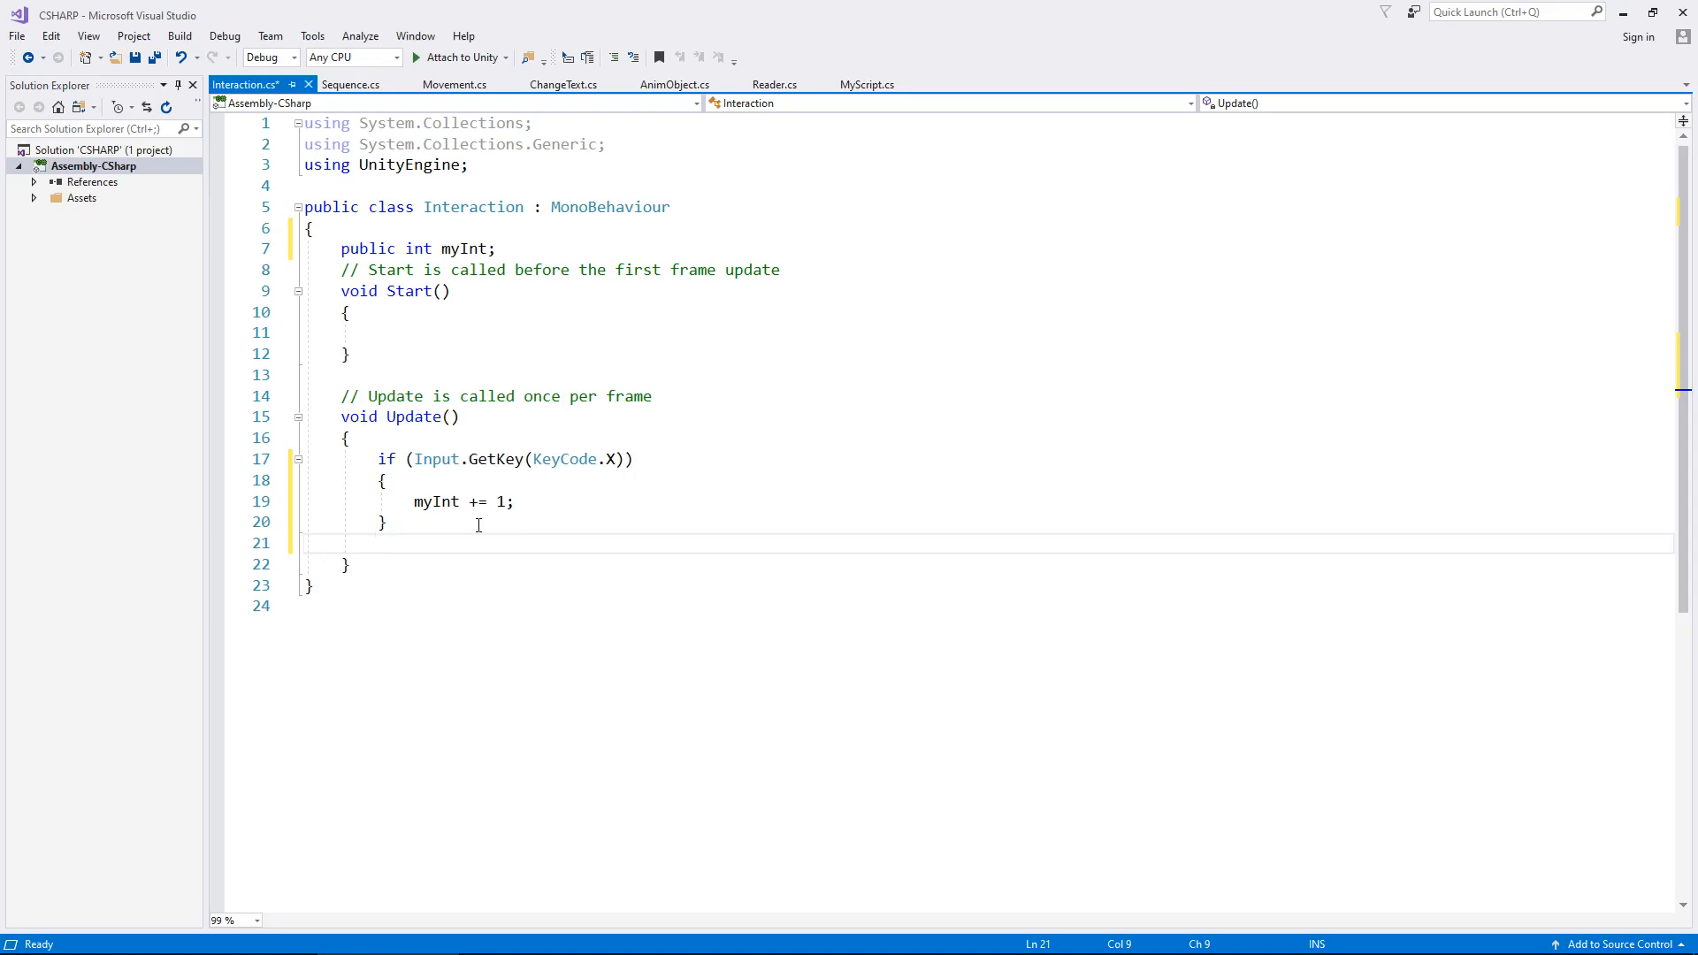
pyautogui.moveTo(491, 449)
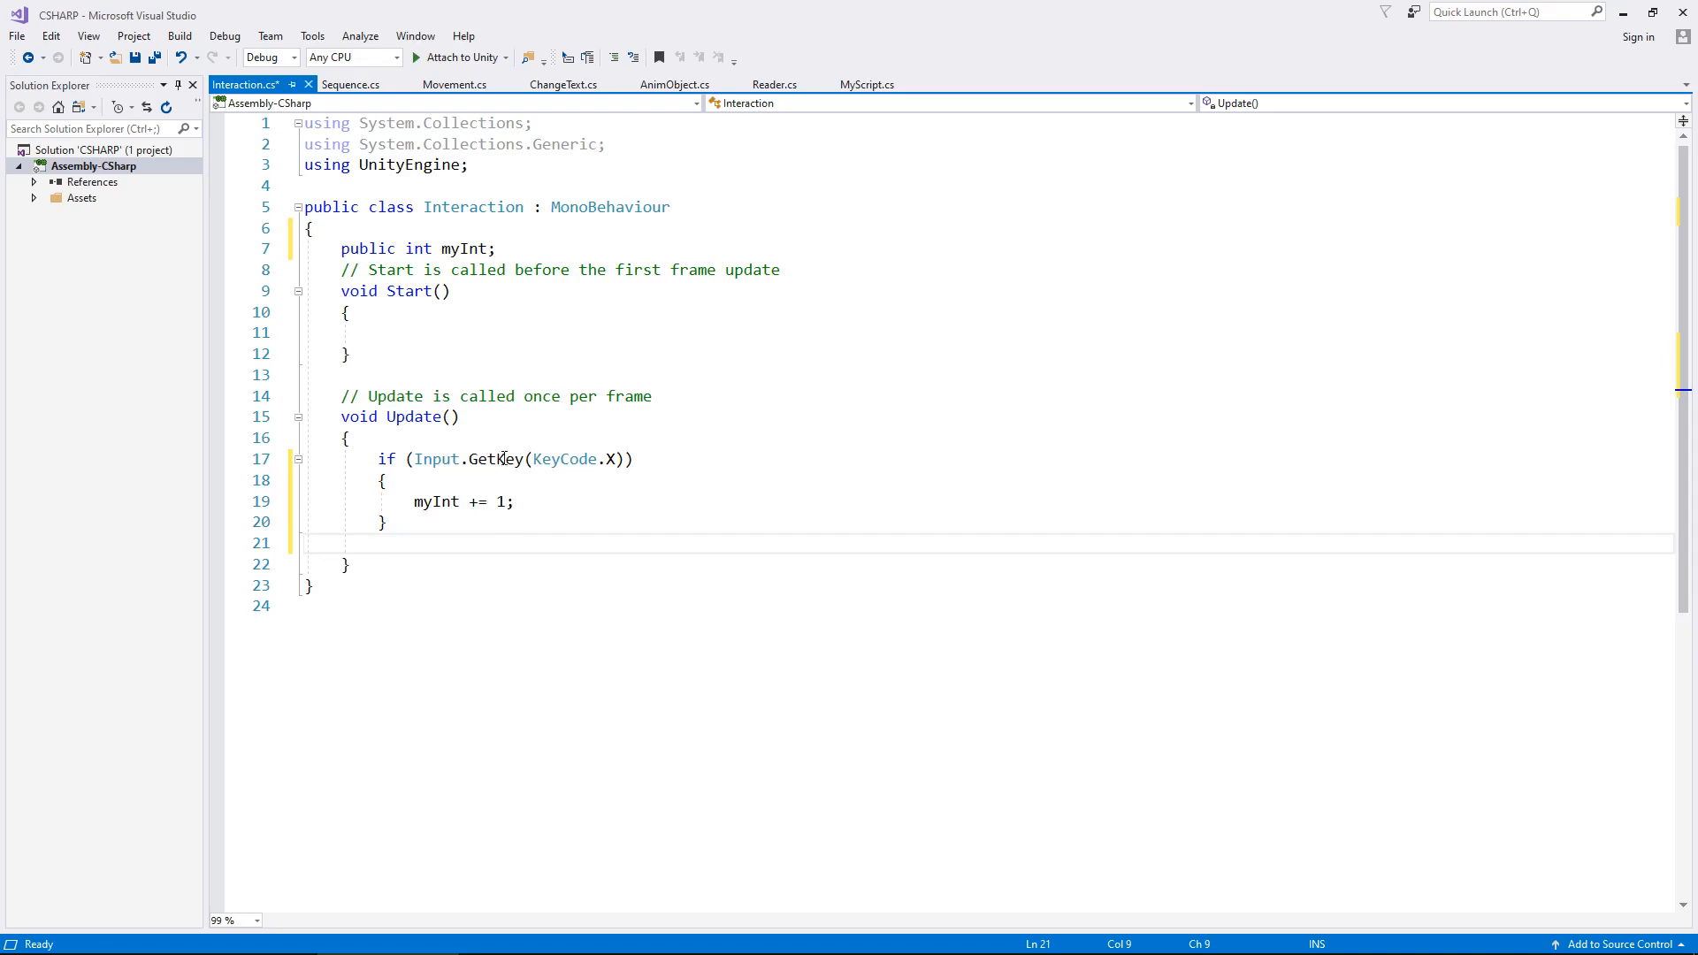
pyautogui.moveTo(481, 501)
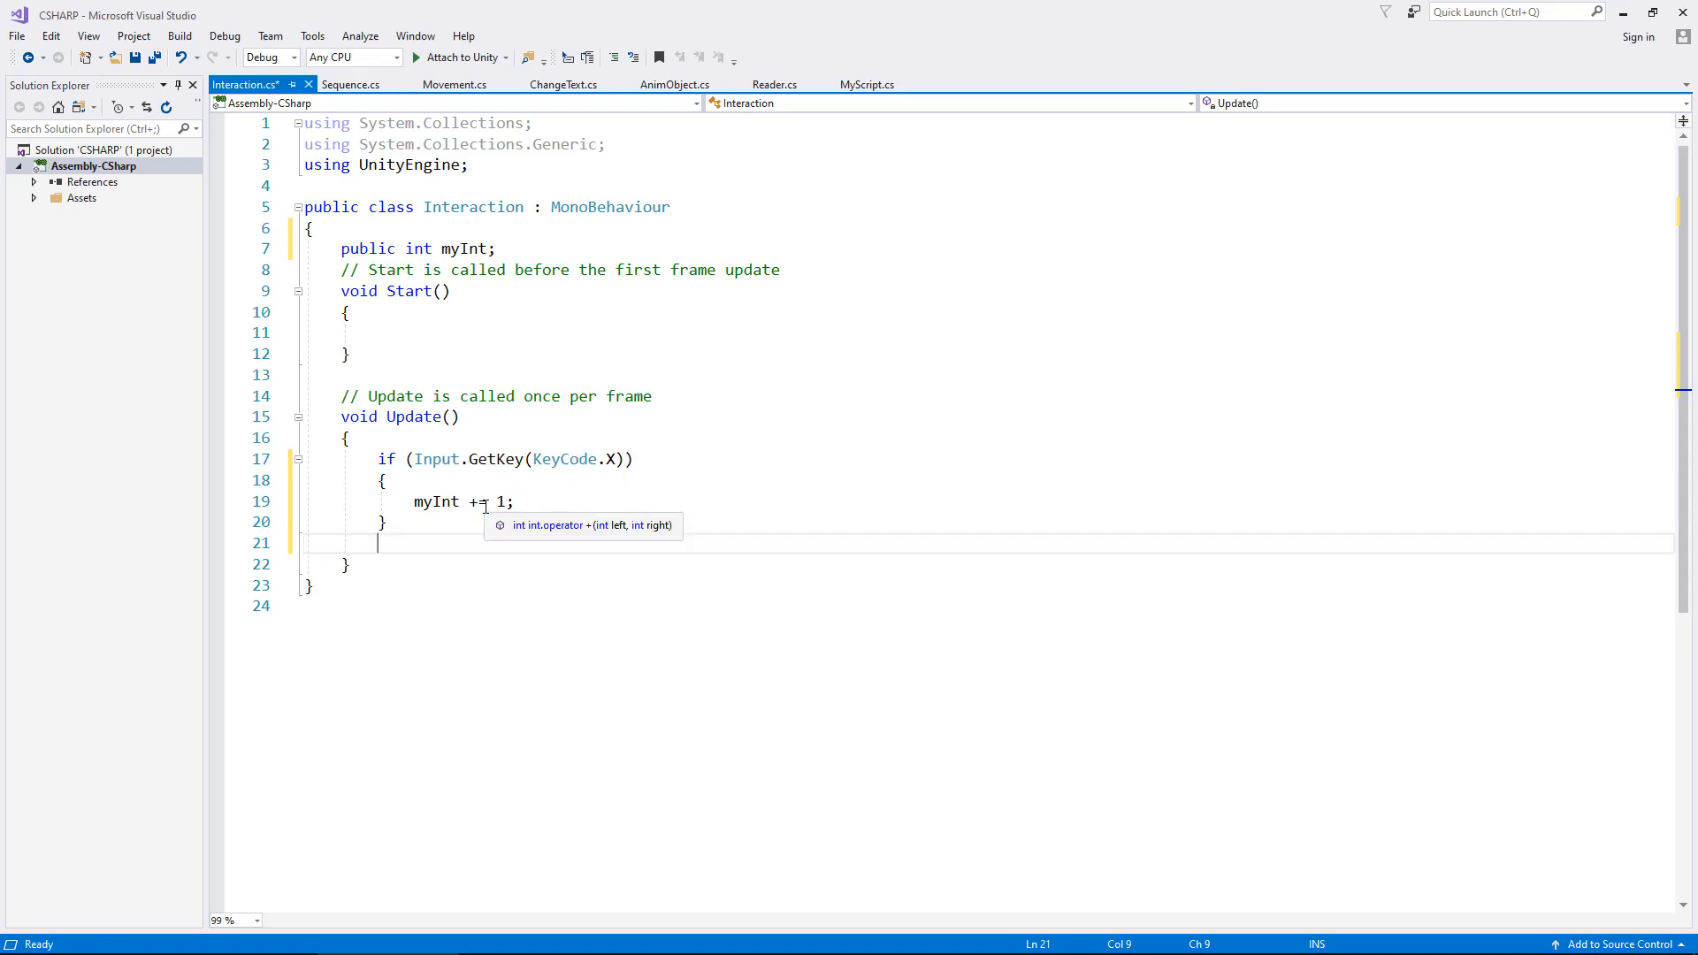
pyautogui.write('if')
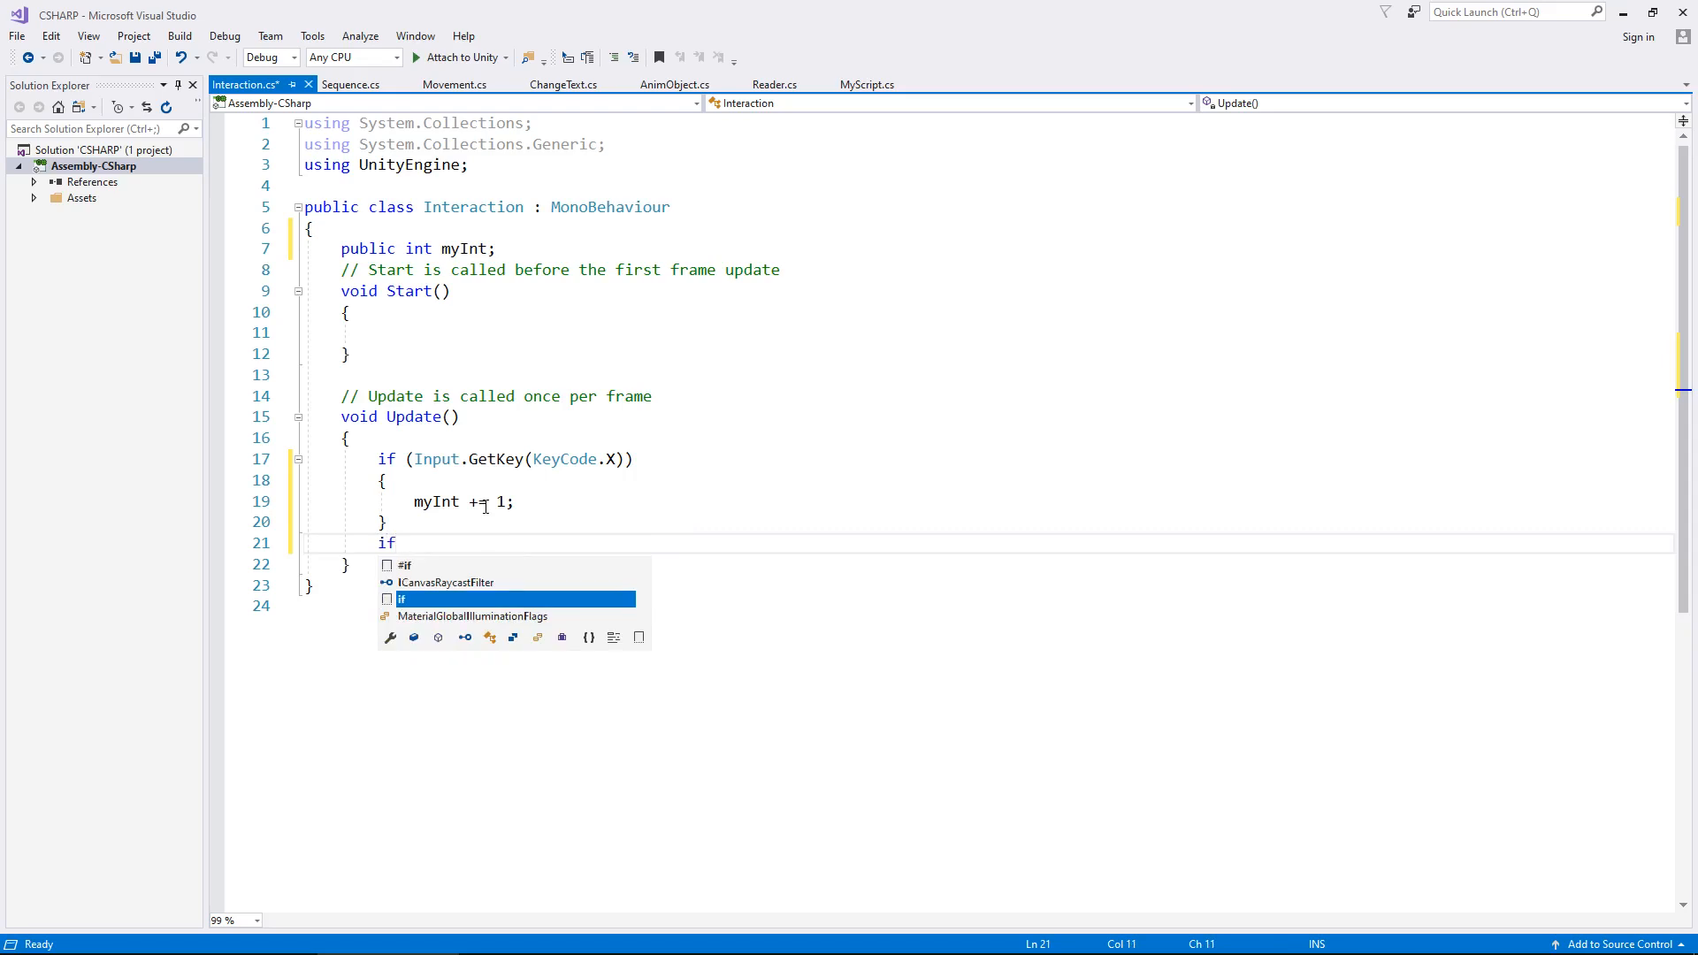
pyautogui.write('(I')
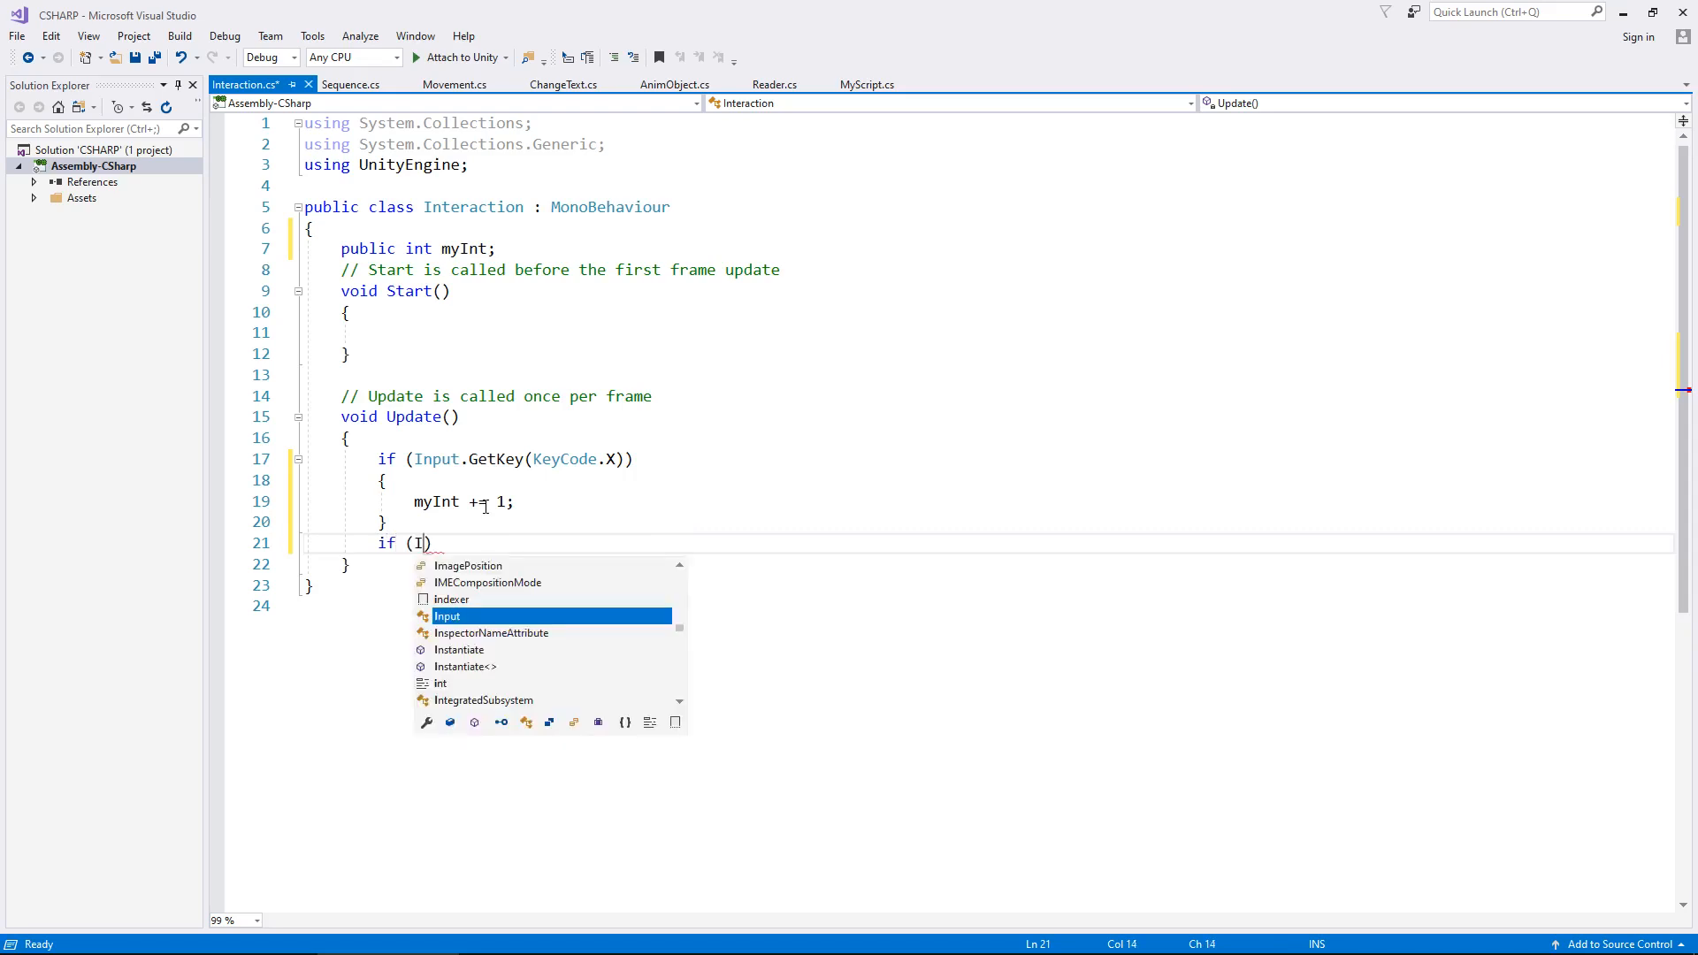
pyautogui.write('nput')
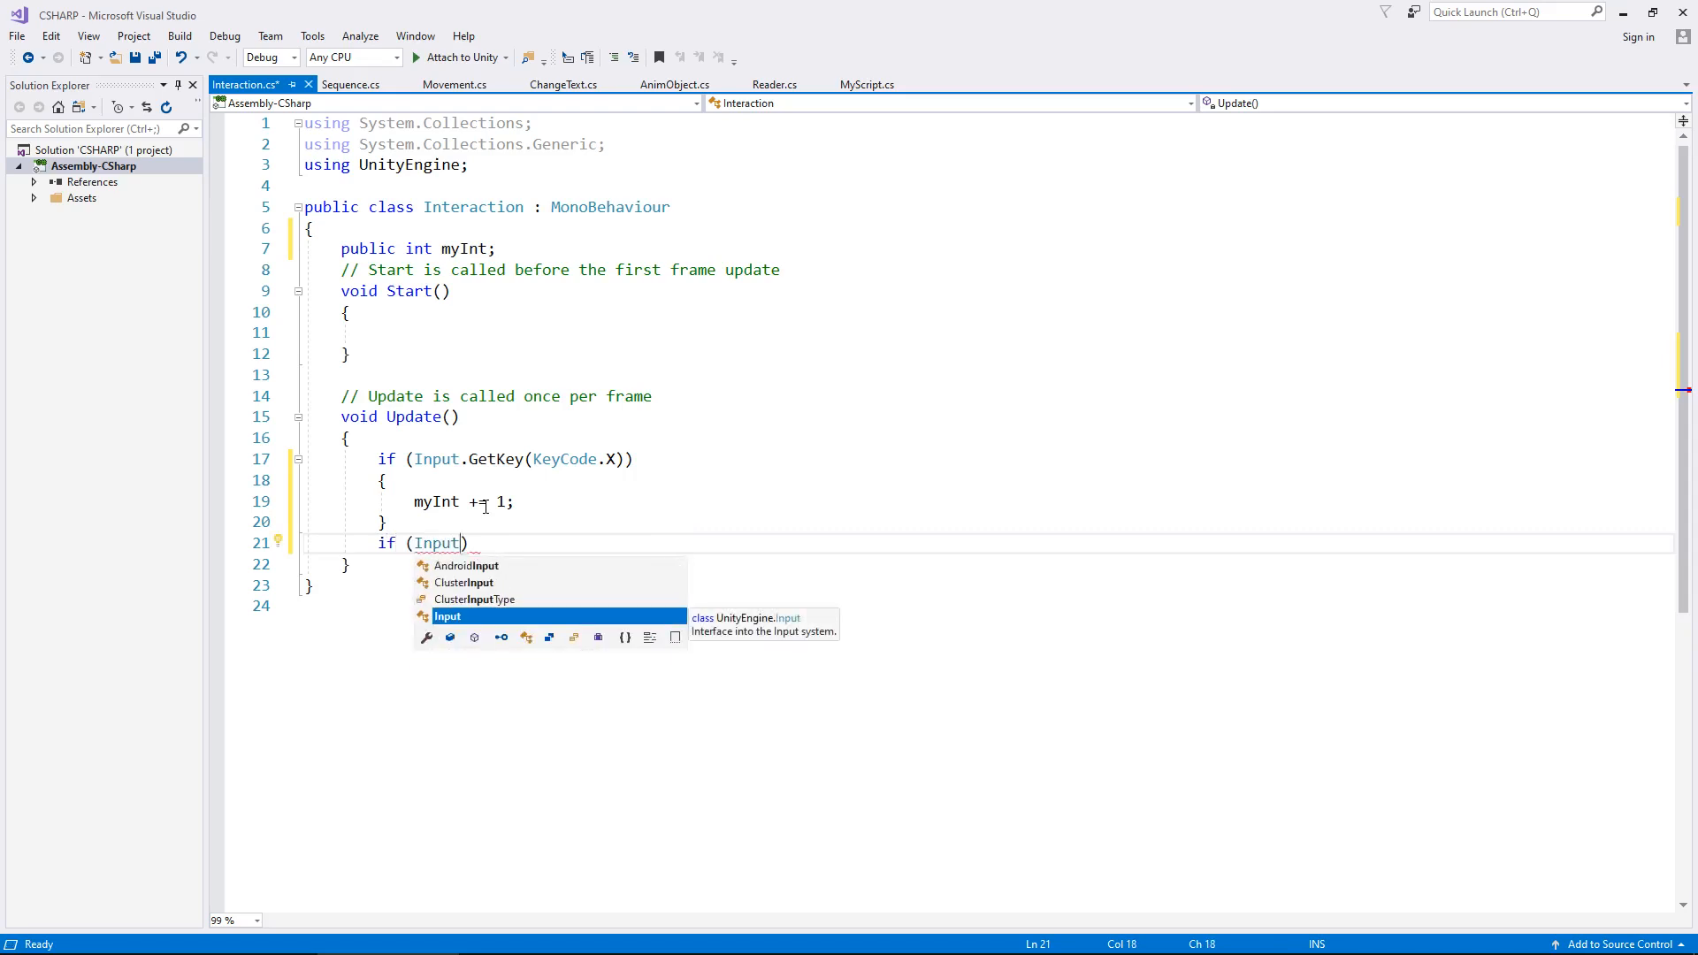
pyautogui.write('.Get')
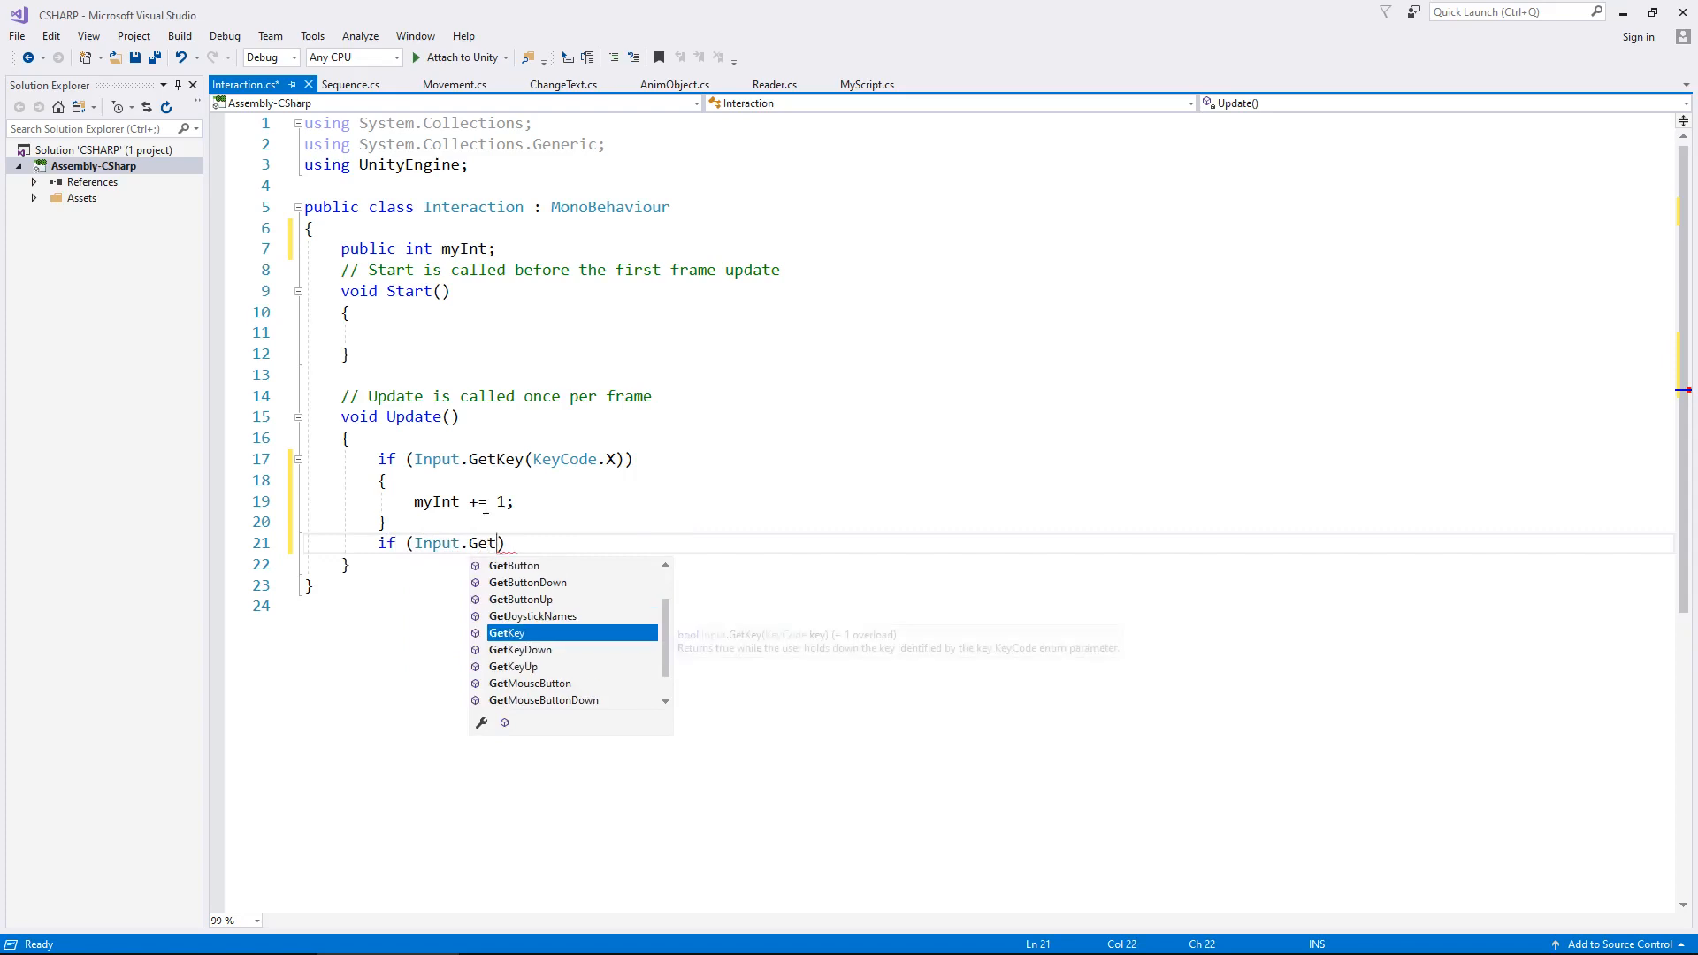
pyautogui.write('Bu')
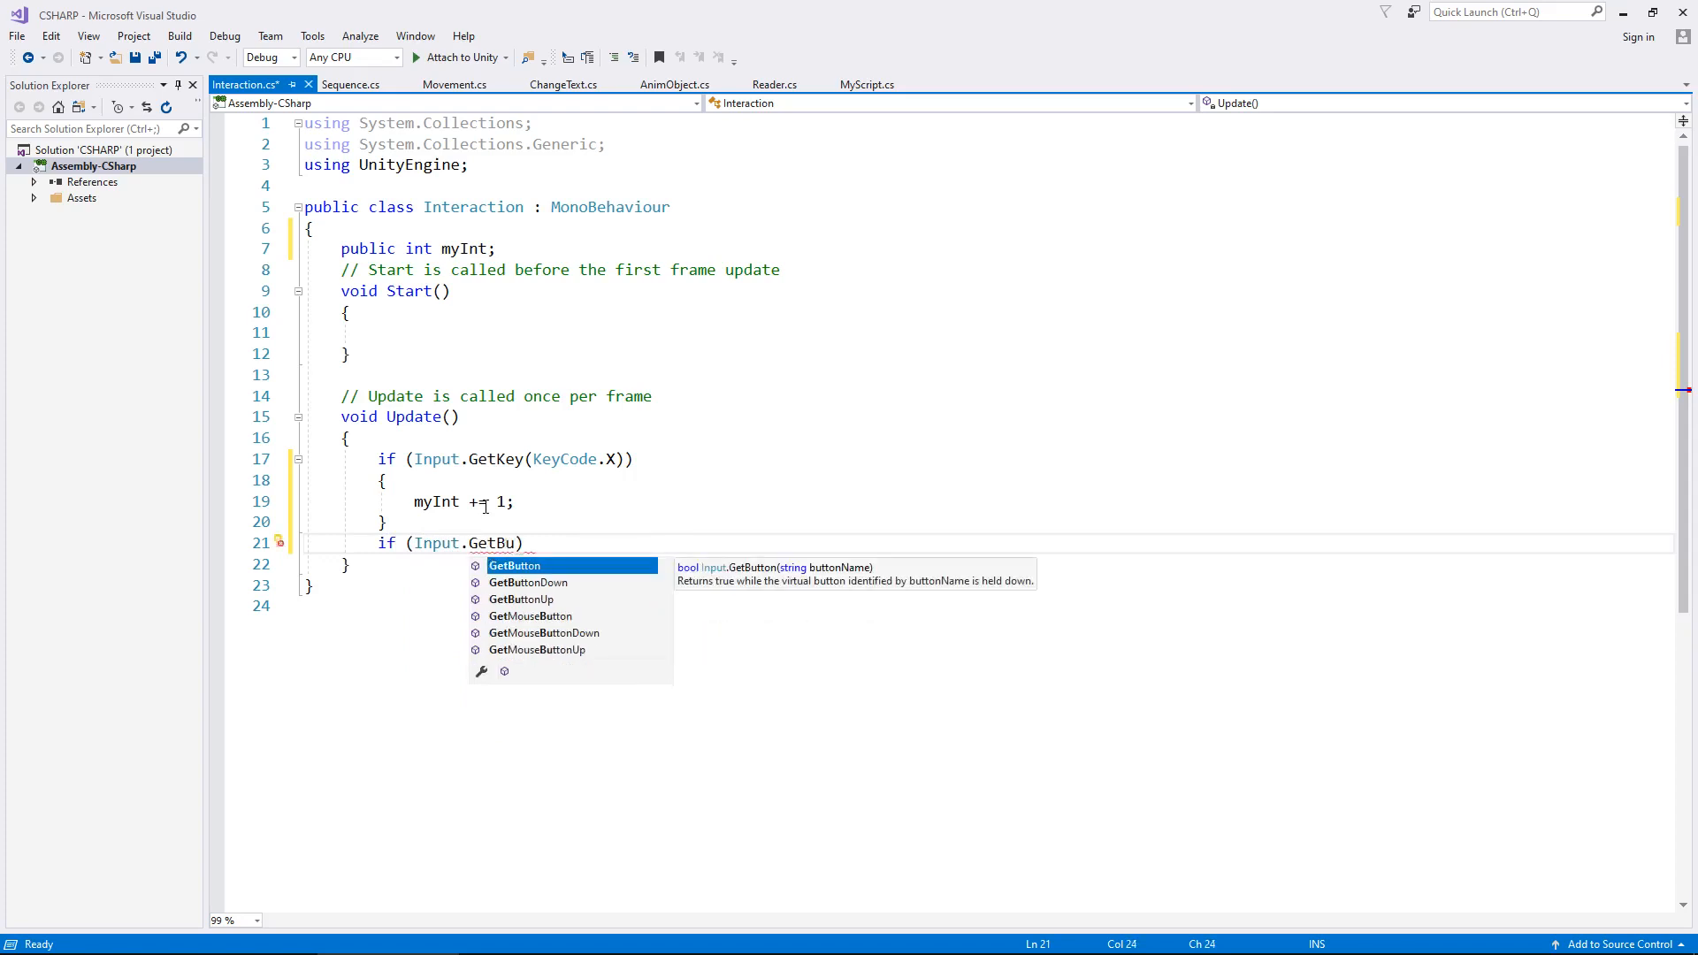
pyautogui.moveTo(541, 527)
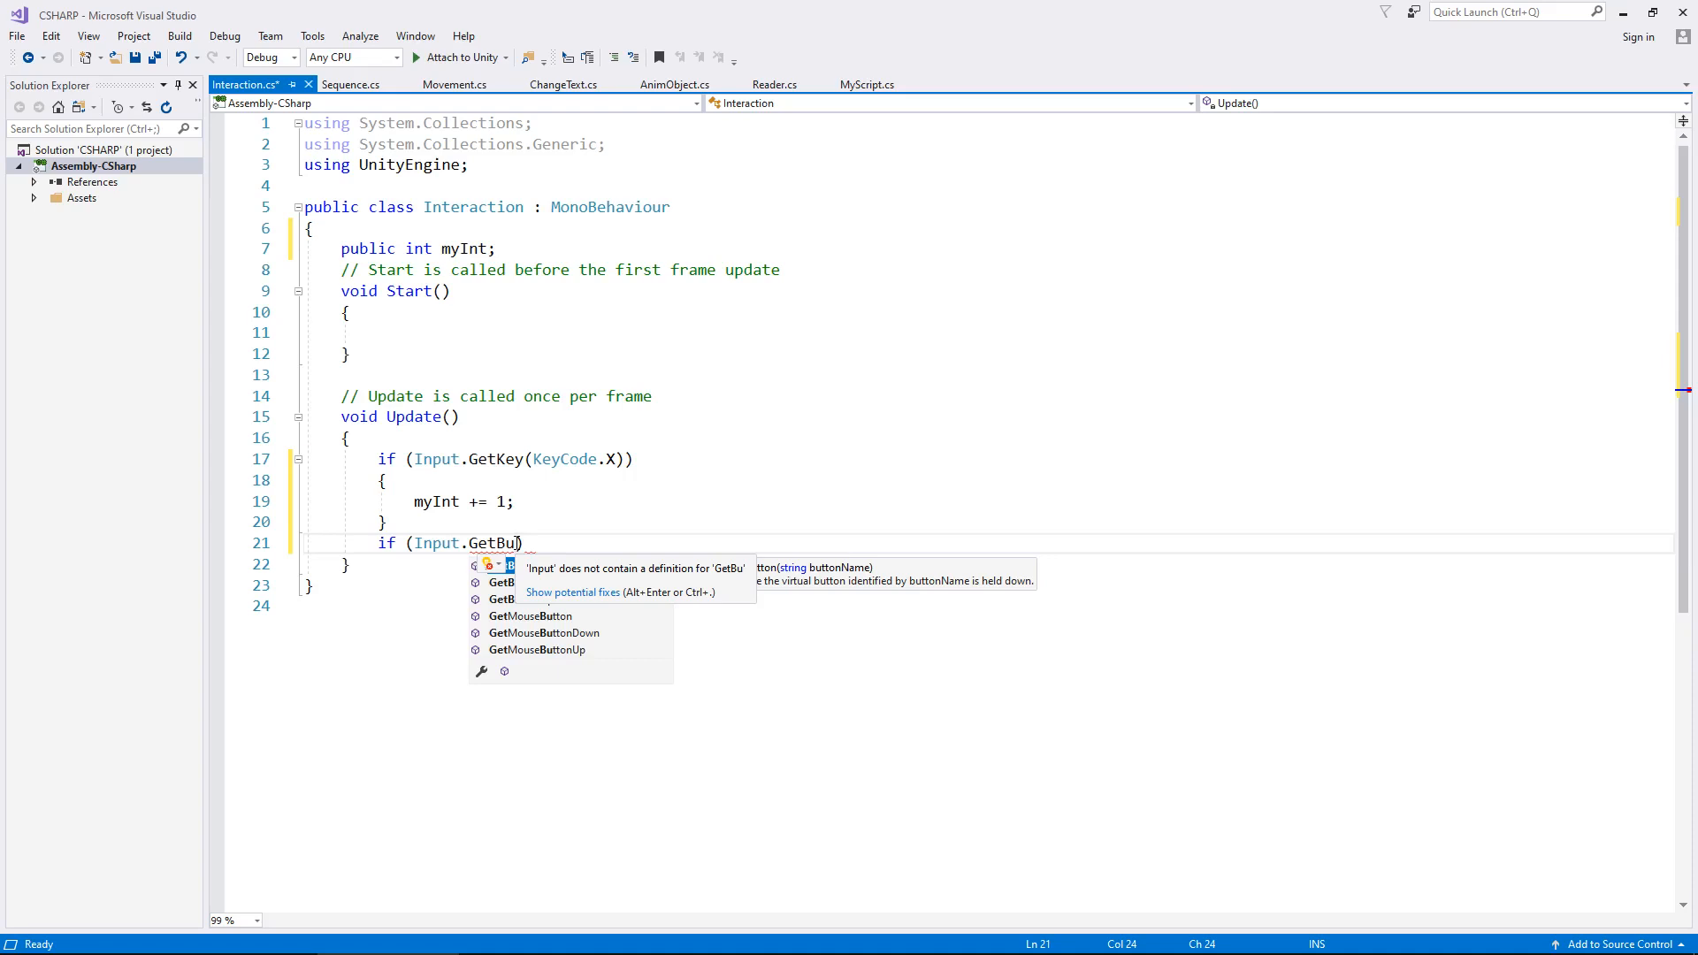
pyautogui.write('tton')
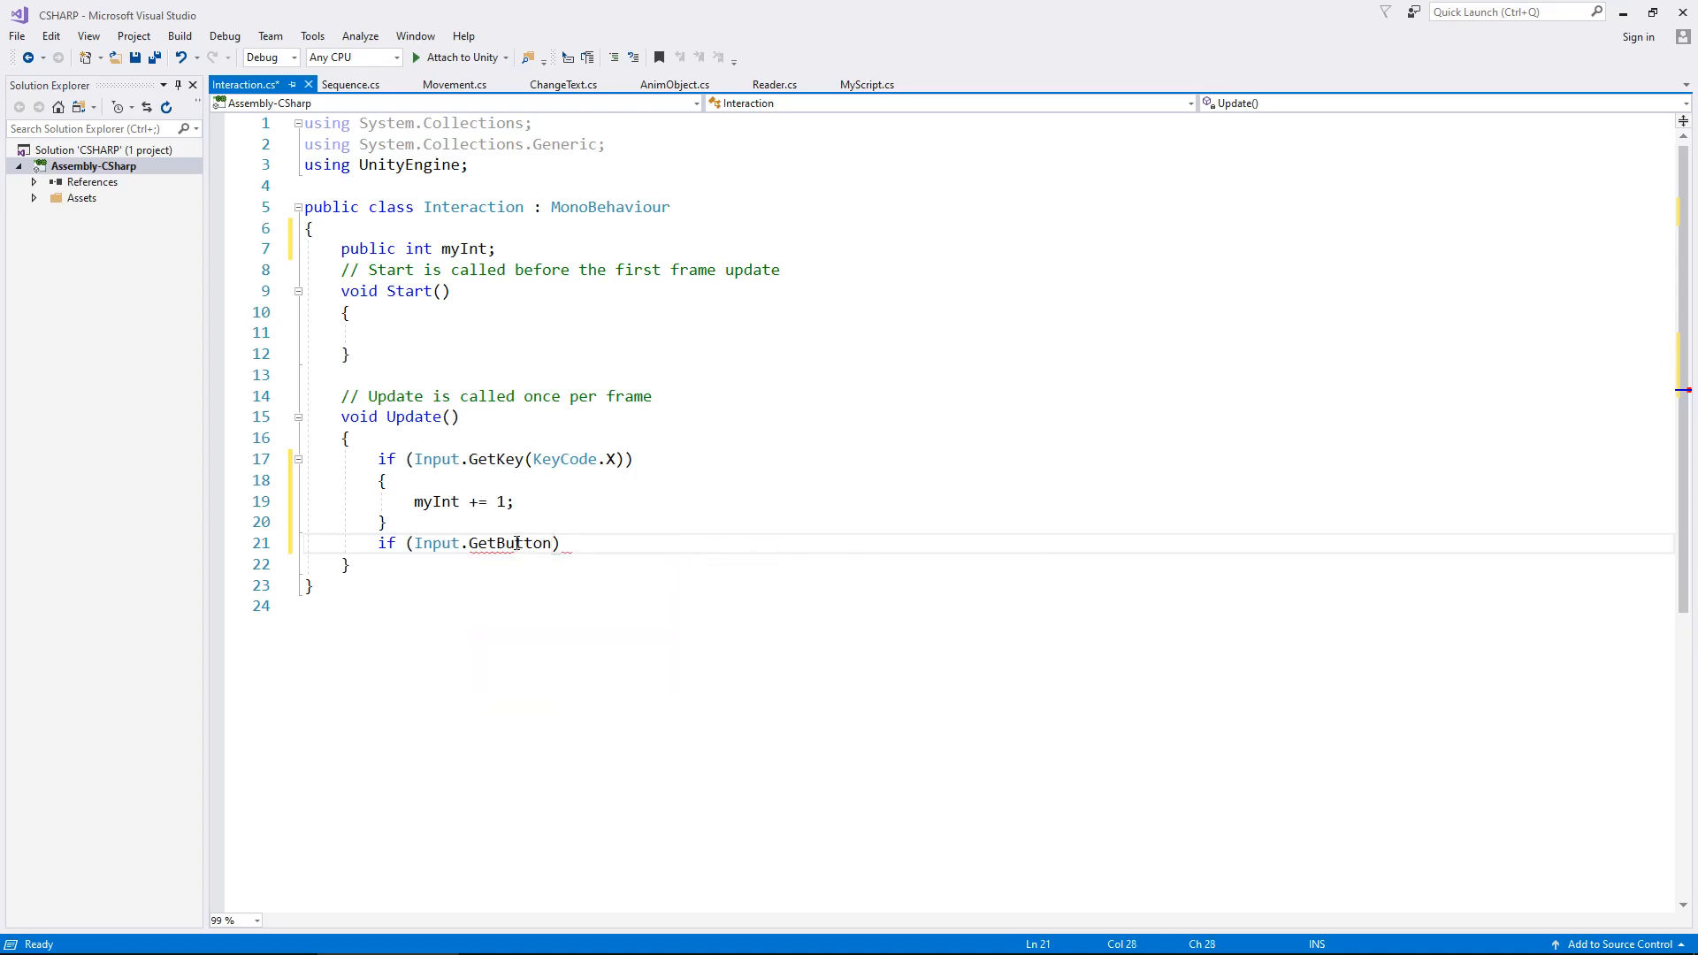
# - Complete GetButton("Cancel") with myInt += 2; in its body and save the script
pyautogui.write('(')
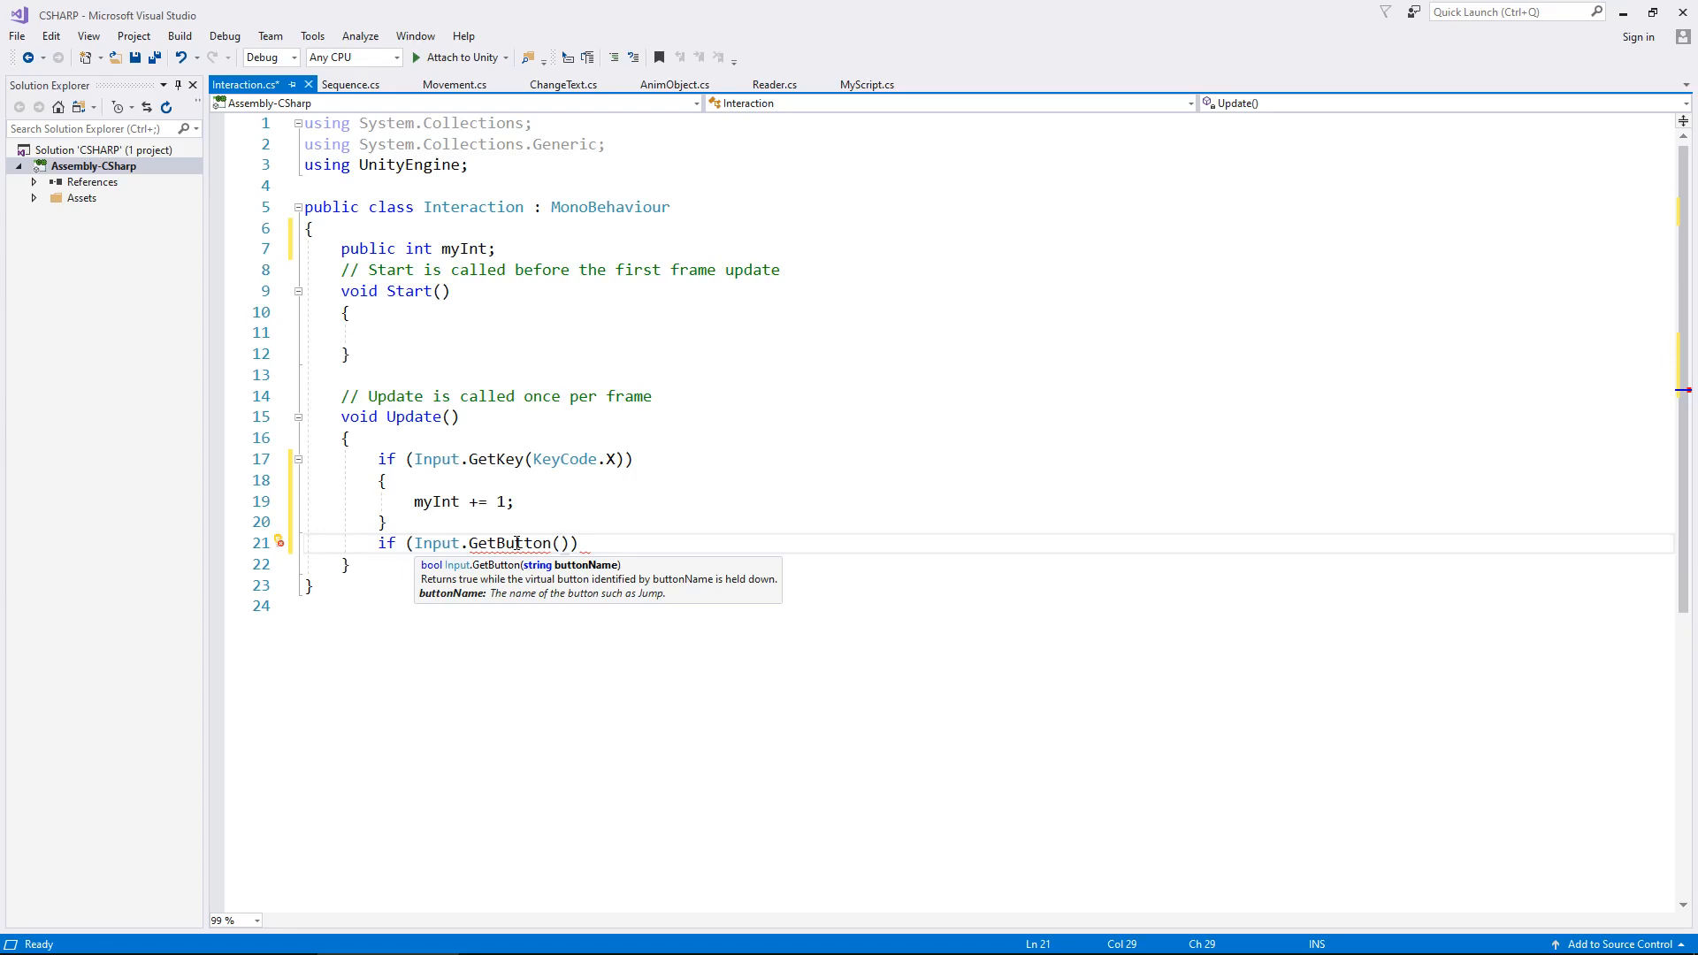
pyautogui.write('"')
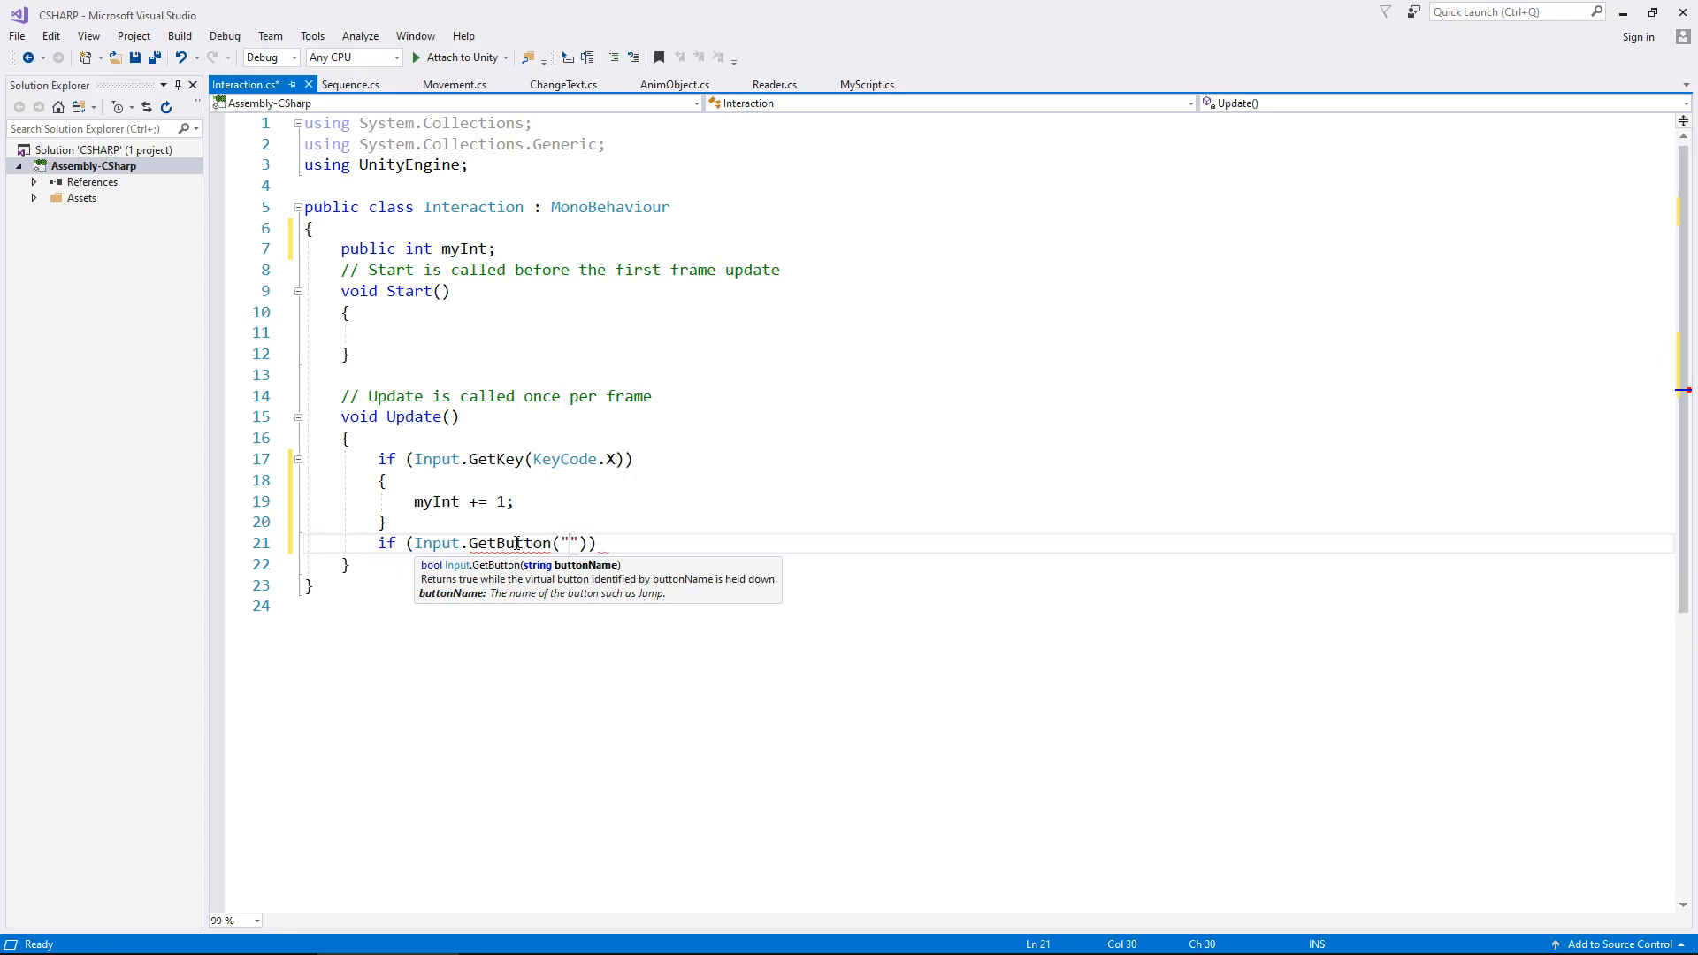
pyautogui.write('Cancel')
pyautogui.write('{')
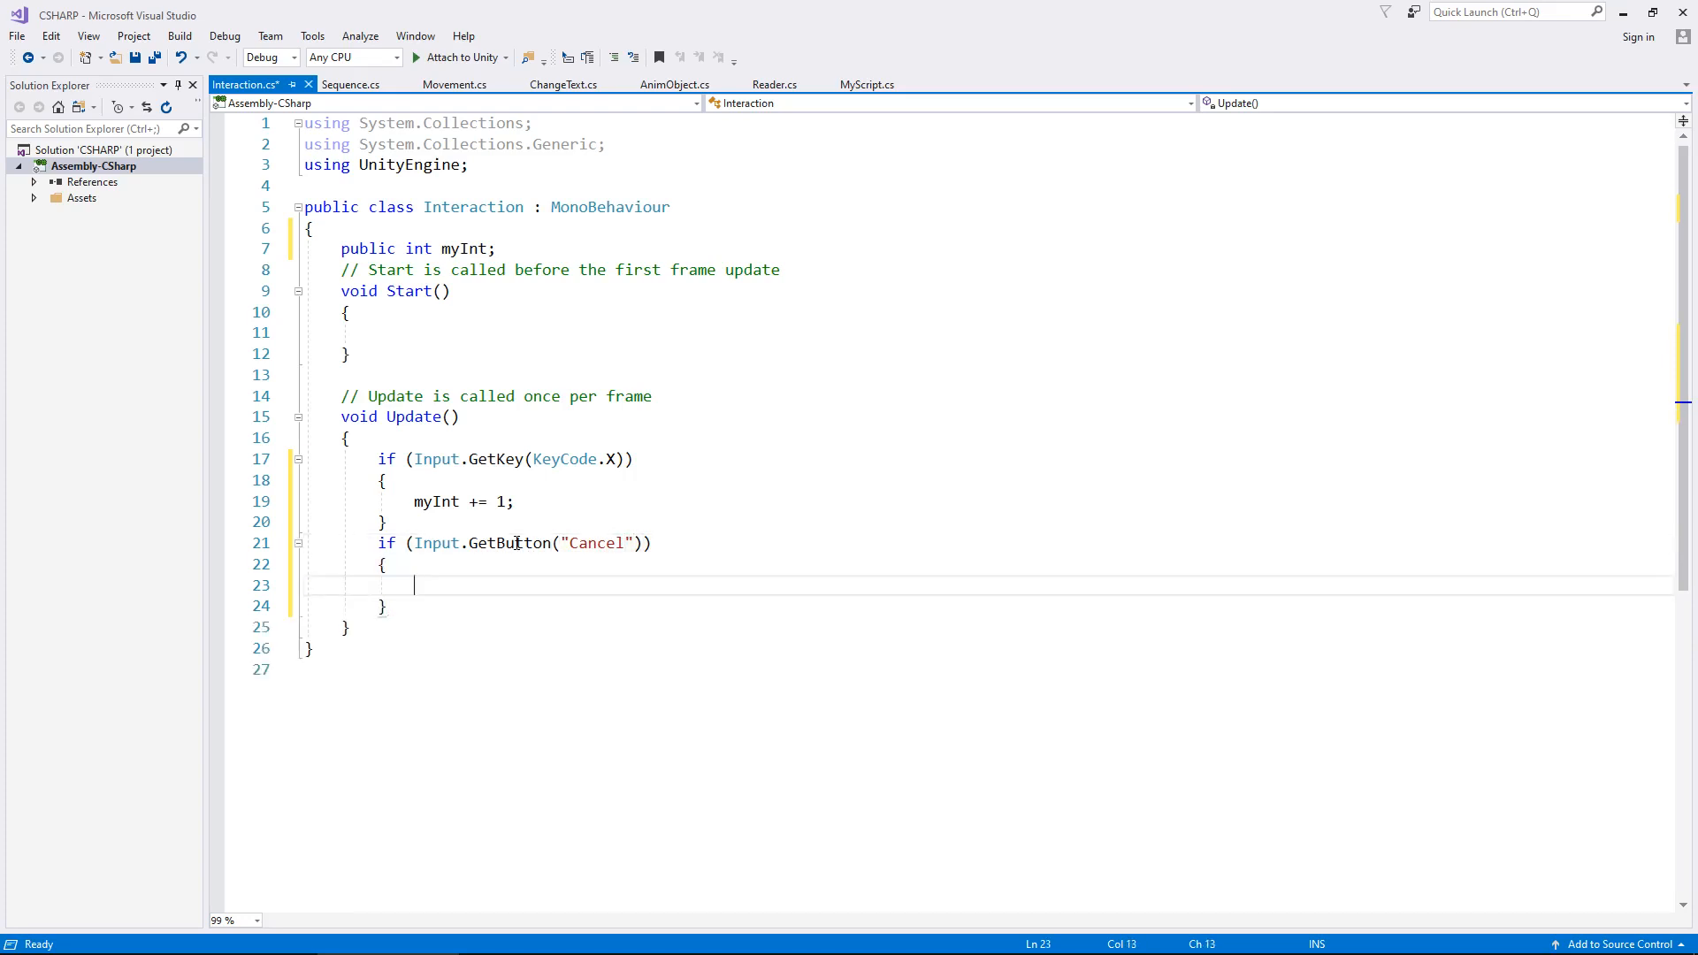
pyautogui.write('myInt += 2;')
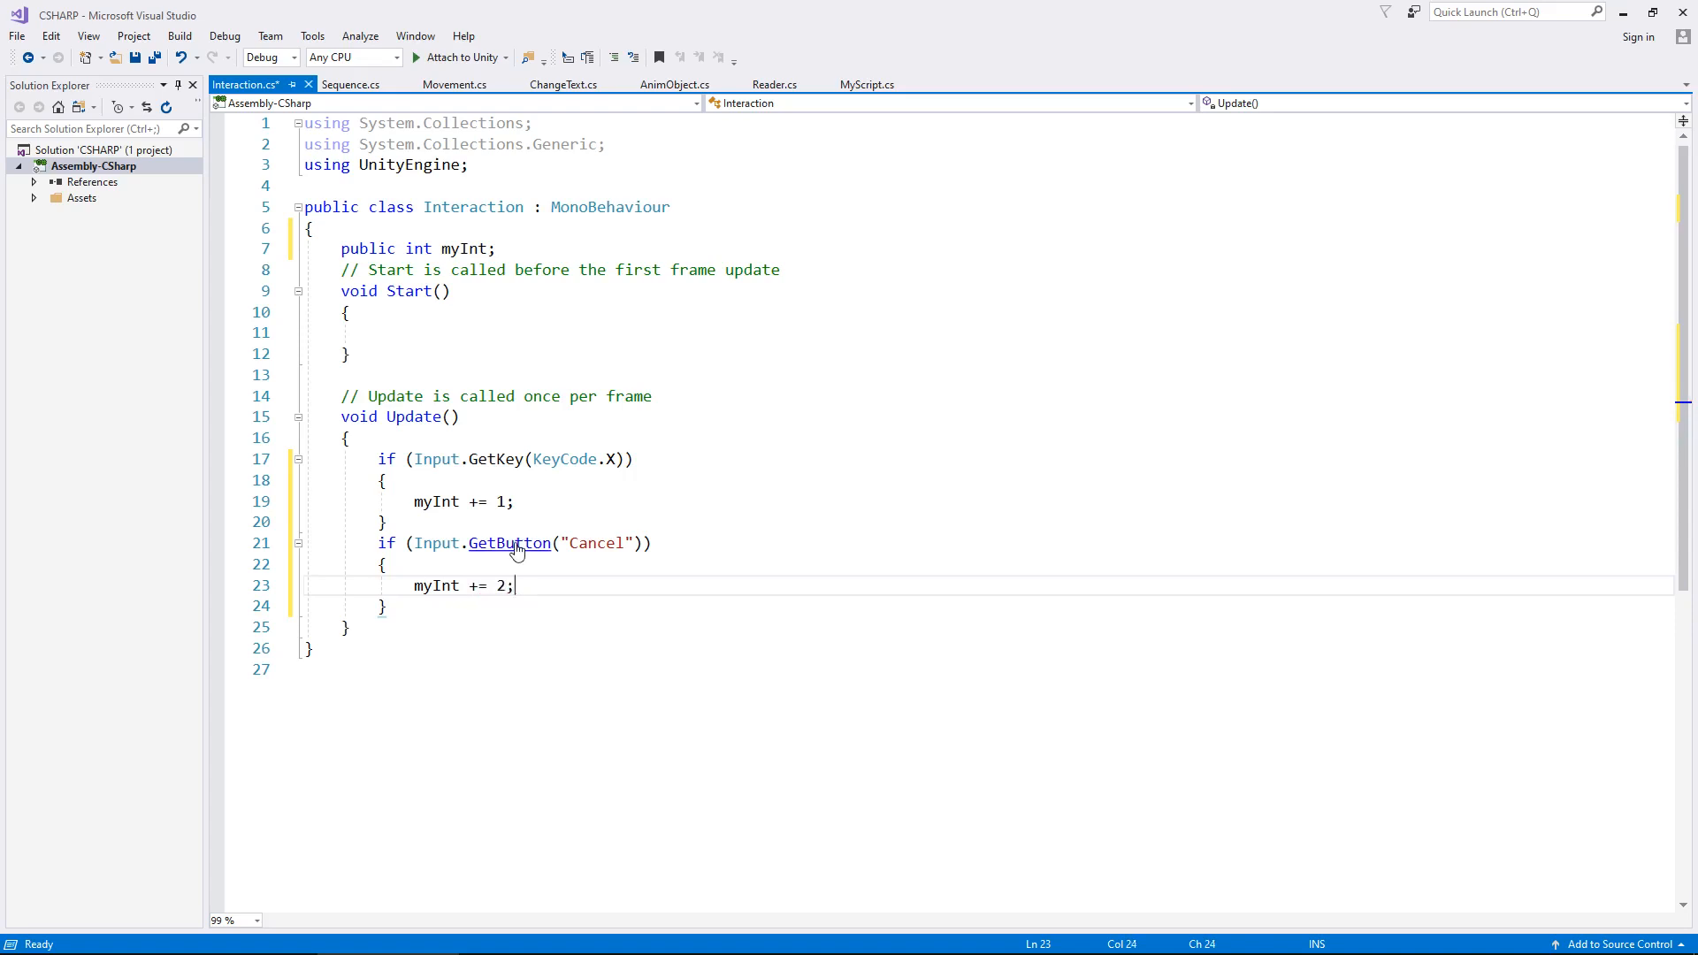
pyautogui.press('ctrl+s')
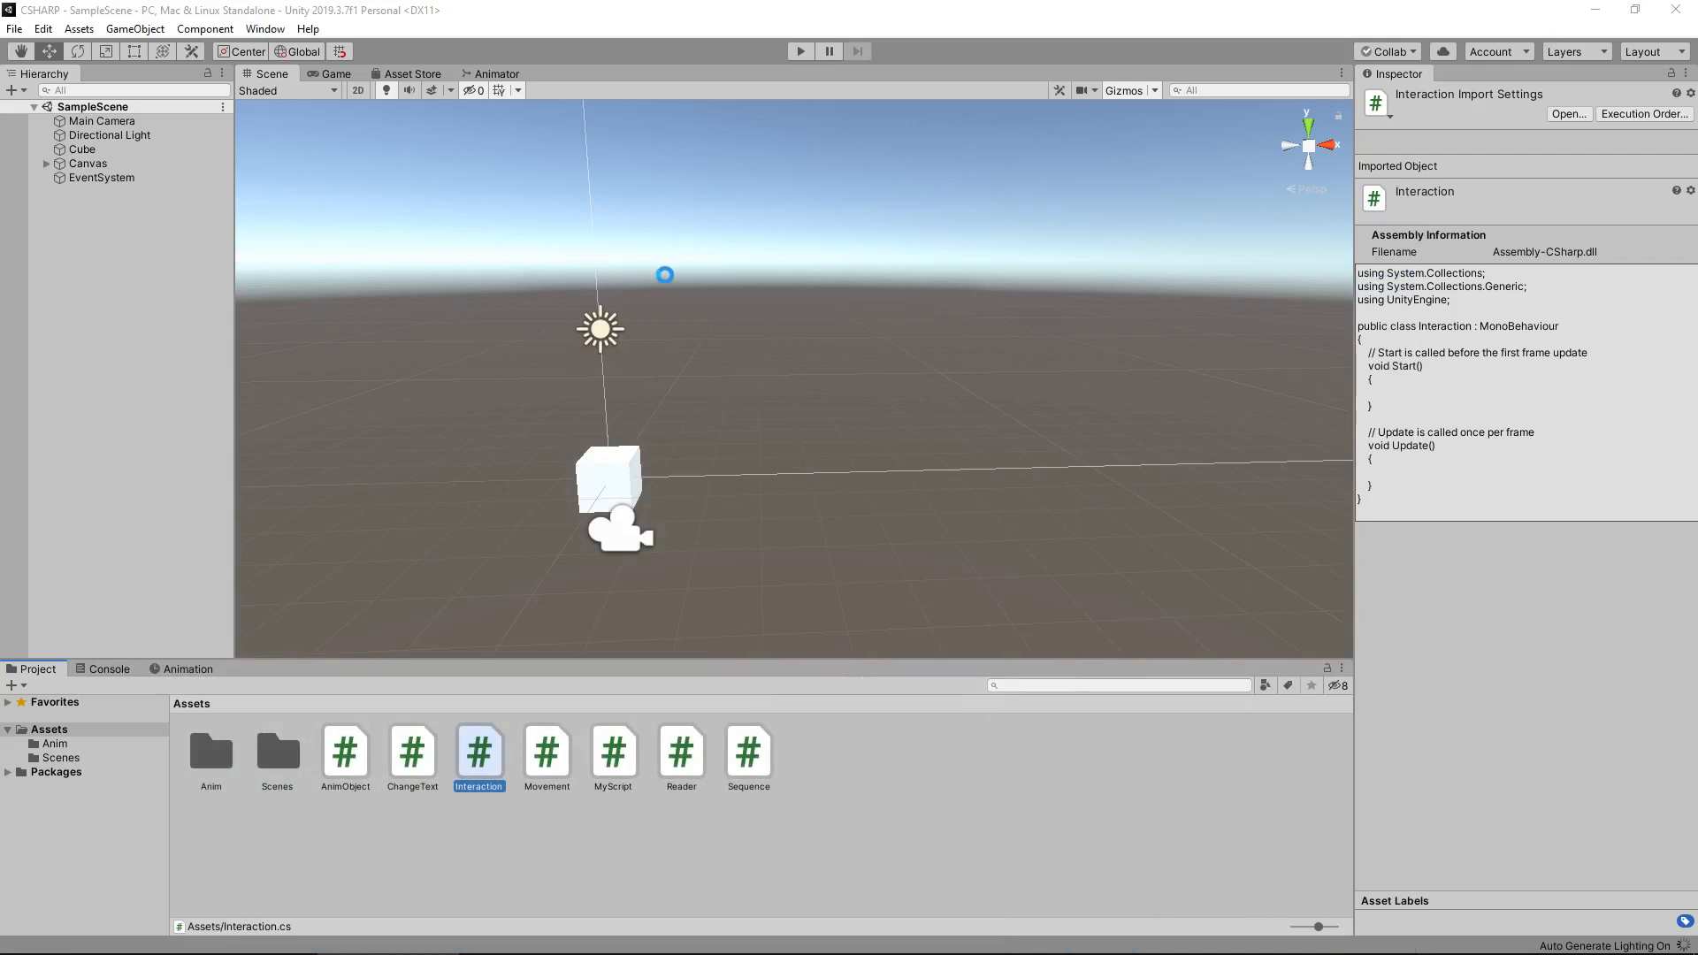
# - Open Project Settings from the Edit menu
pyautogui.click(44, 29)
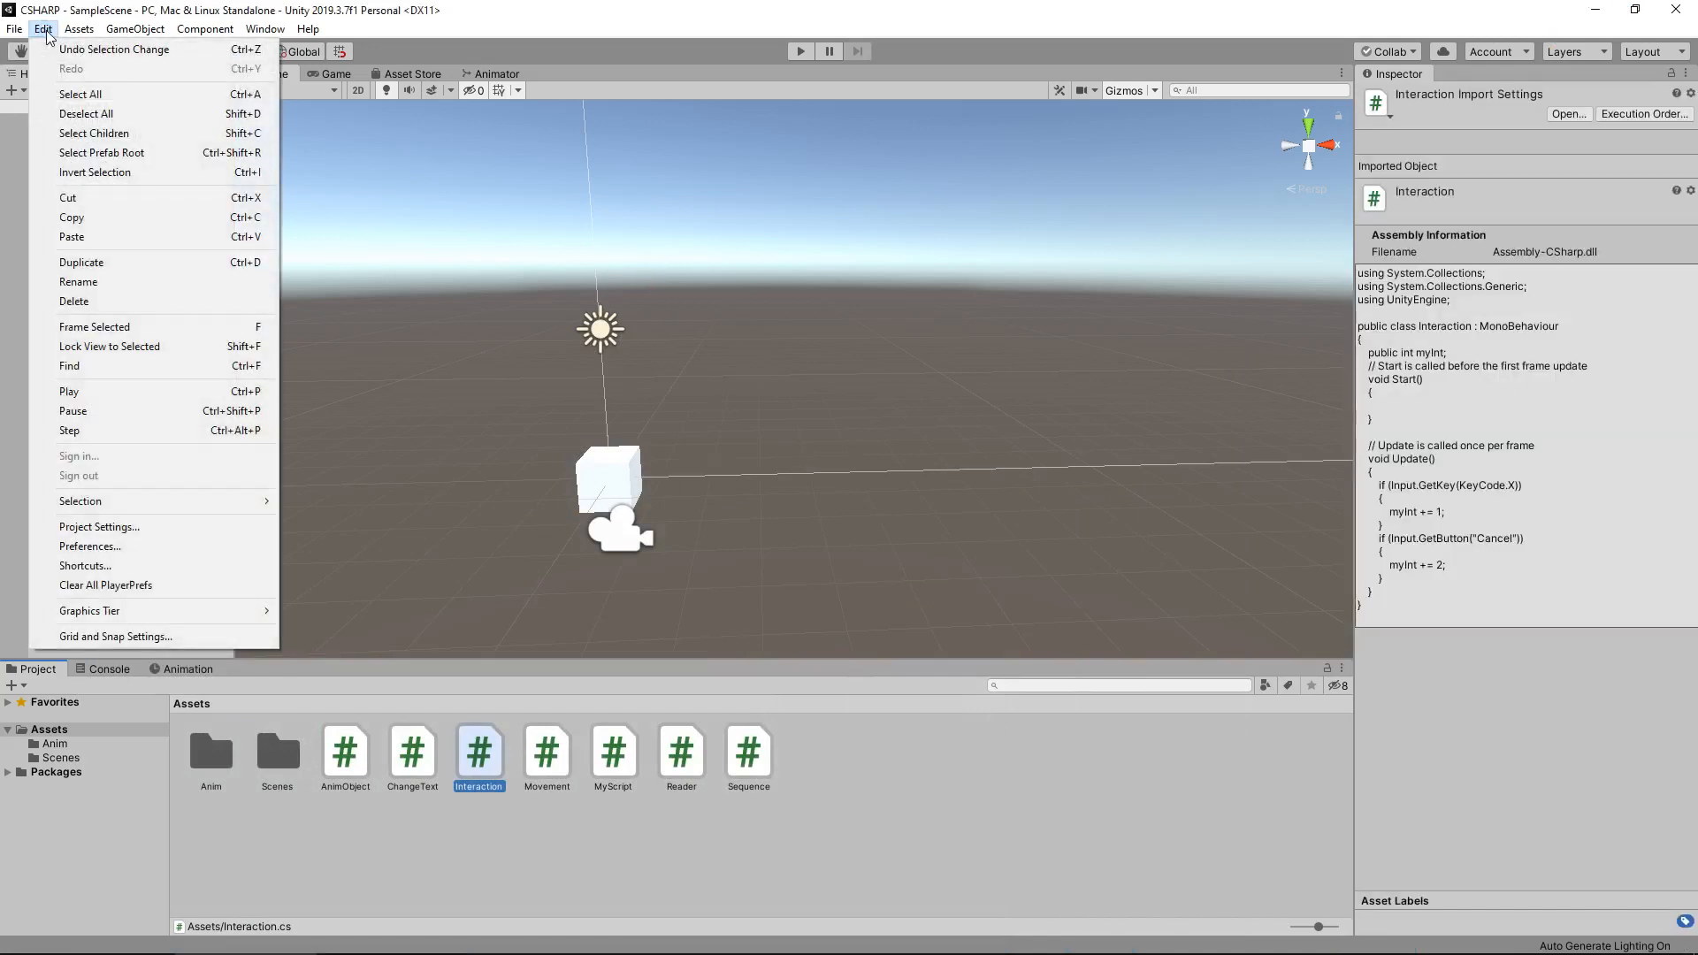
pyautogui.moveTo(98, 528)
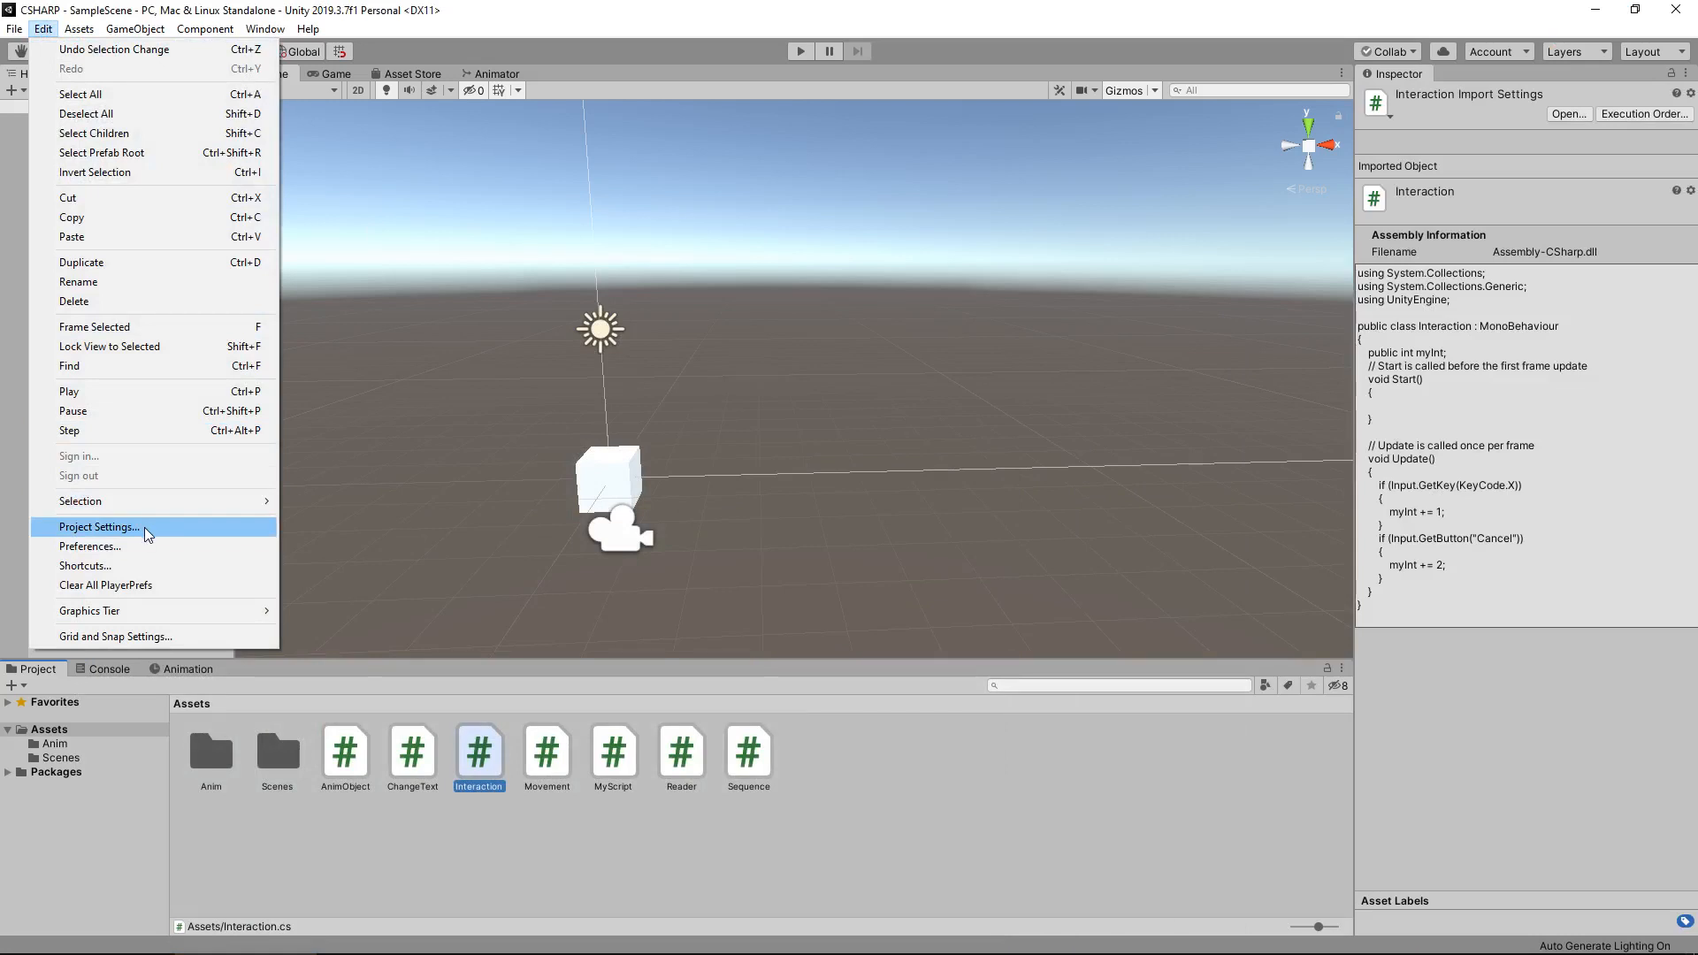
pyautogui.click(97, 527)
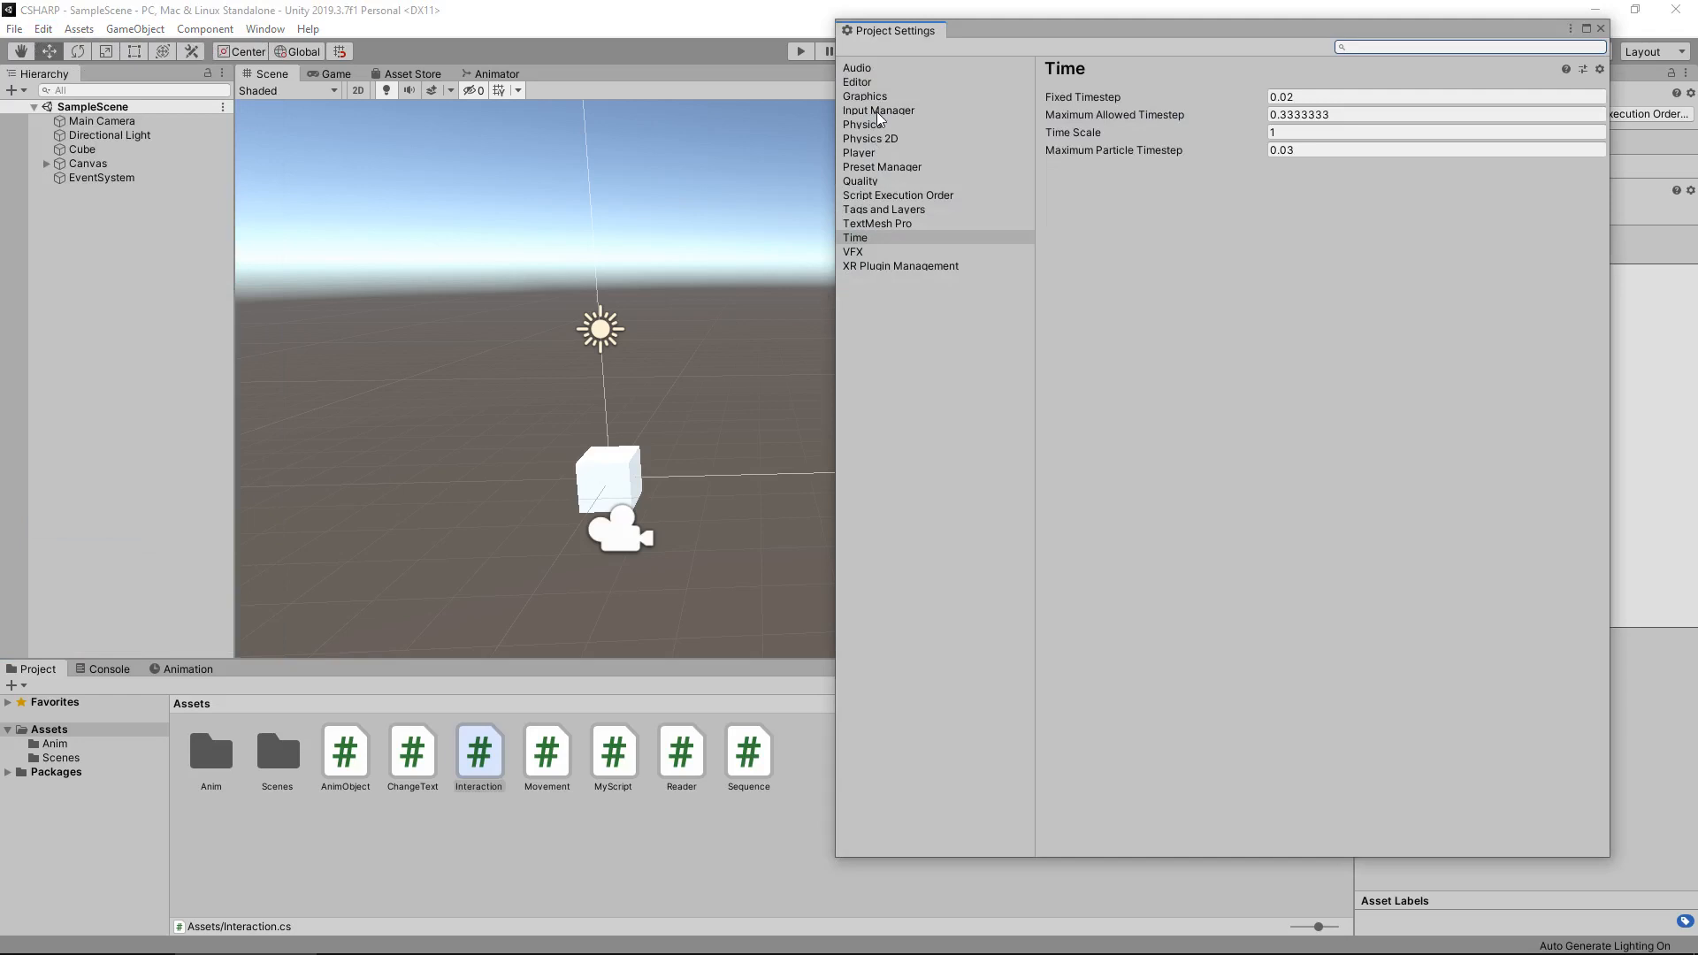
# - View the Input Manager's Cancel axis mapped to escape, then close Project Settings
pyautogui.click(878, 110)
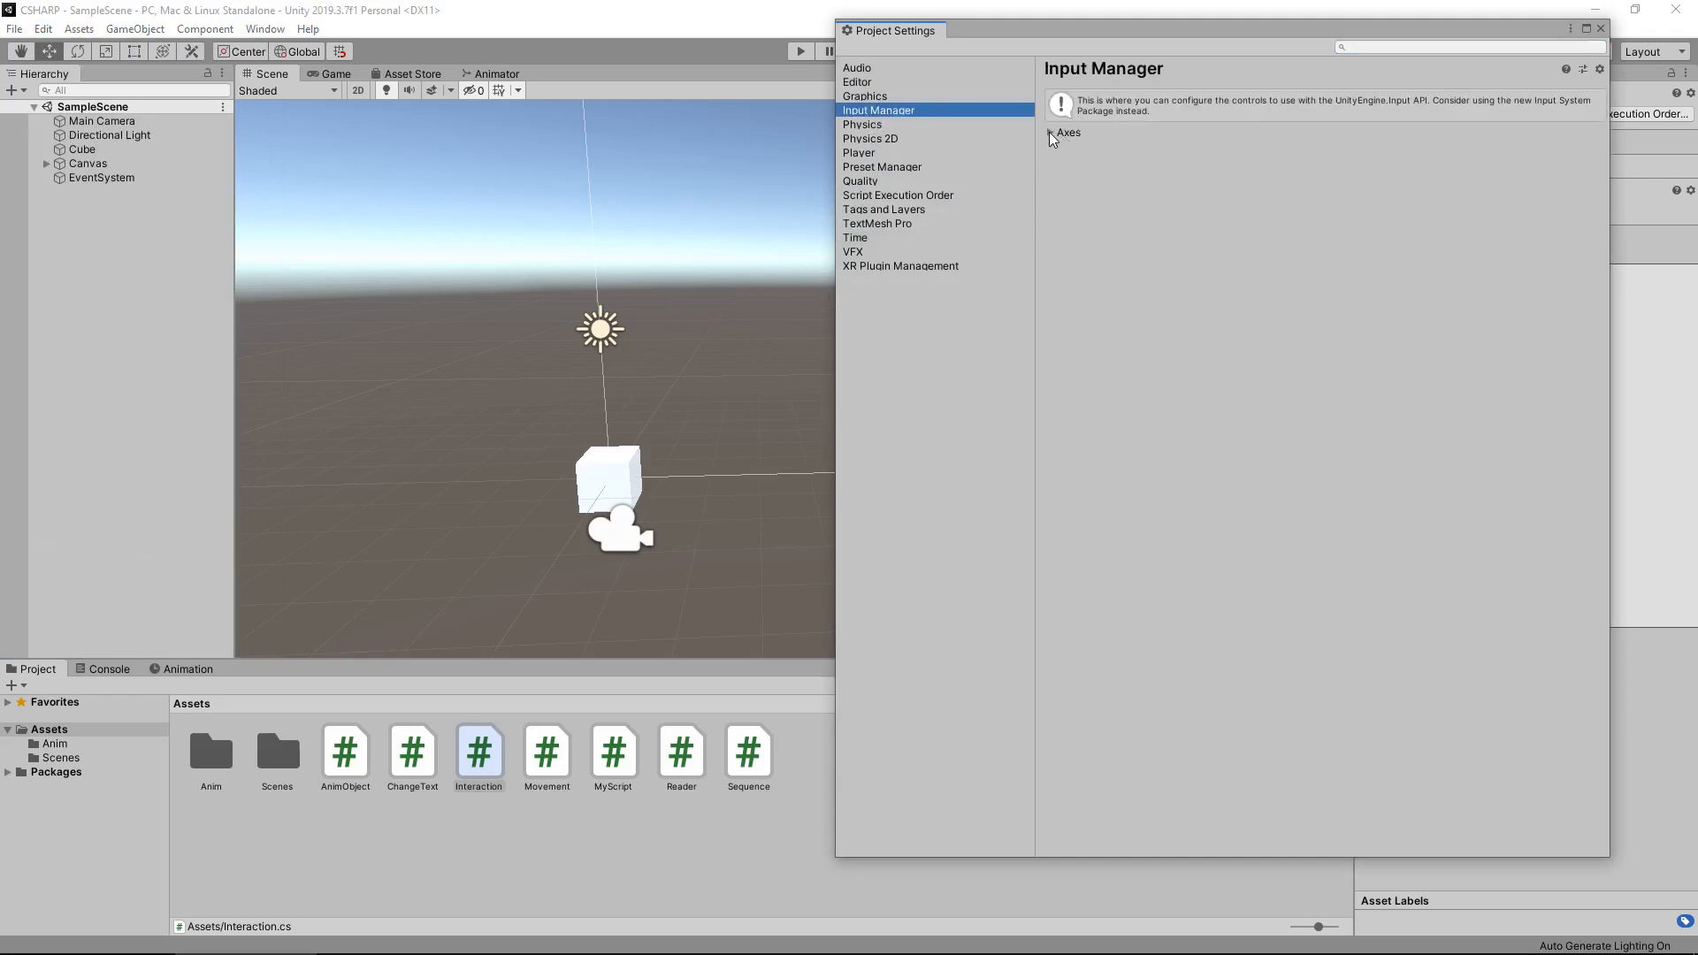
pyautogui.click(1051, 132)
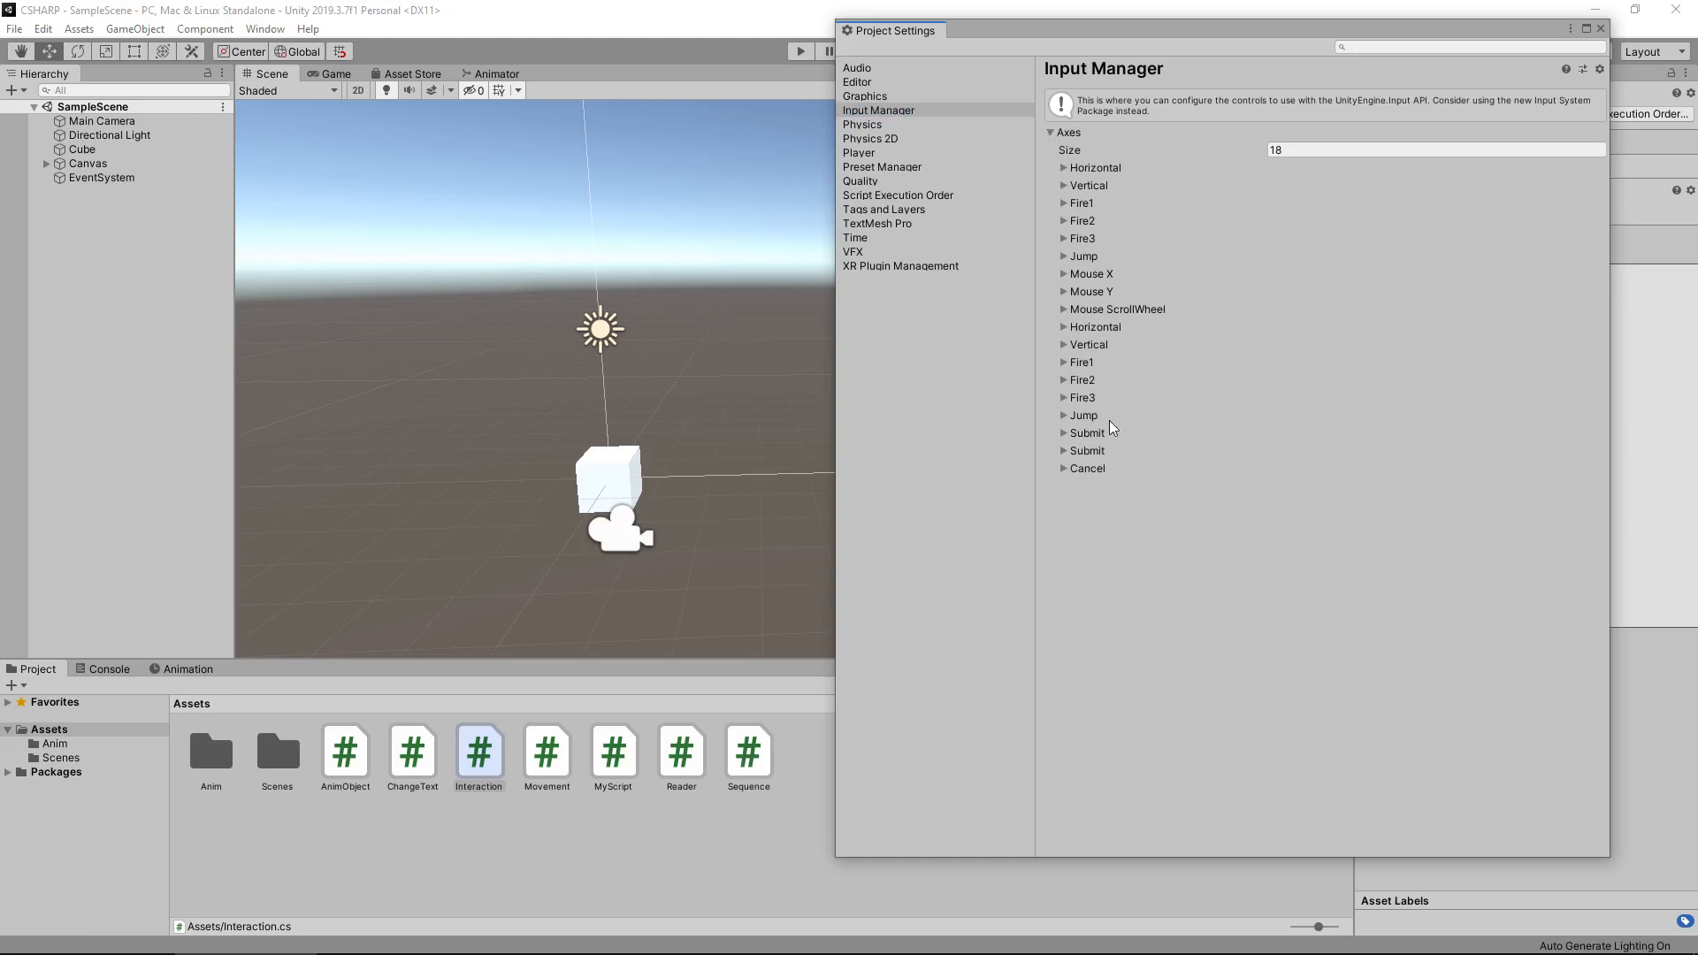
pyautogui.moveTo(1101, 469)
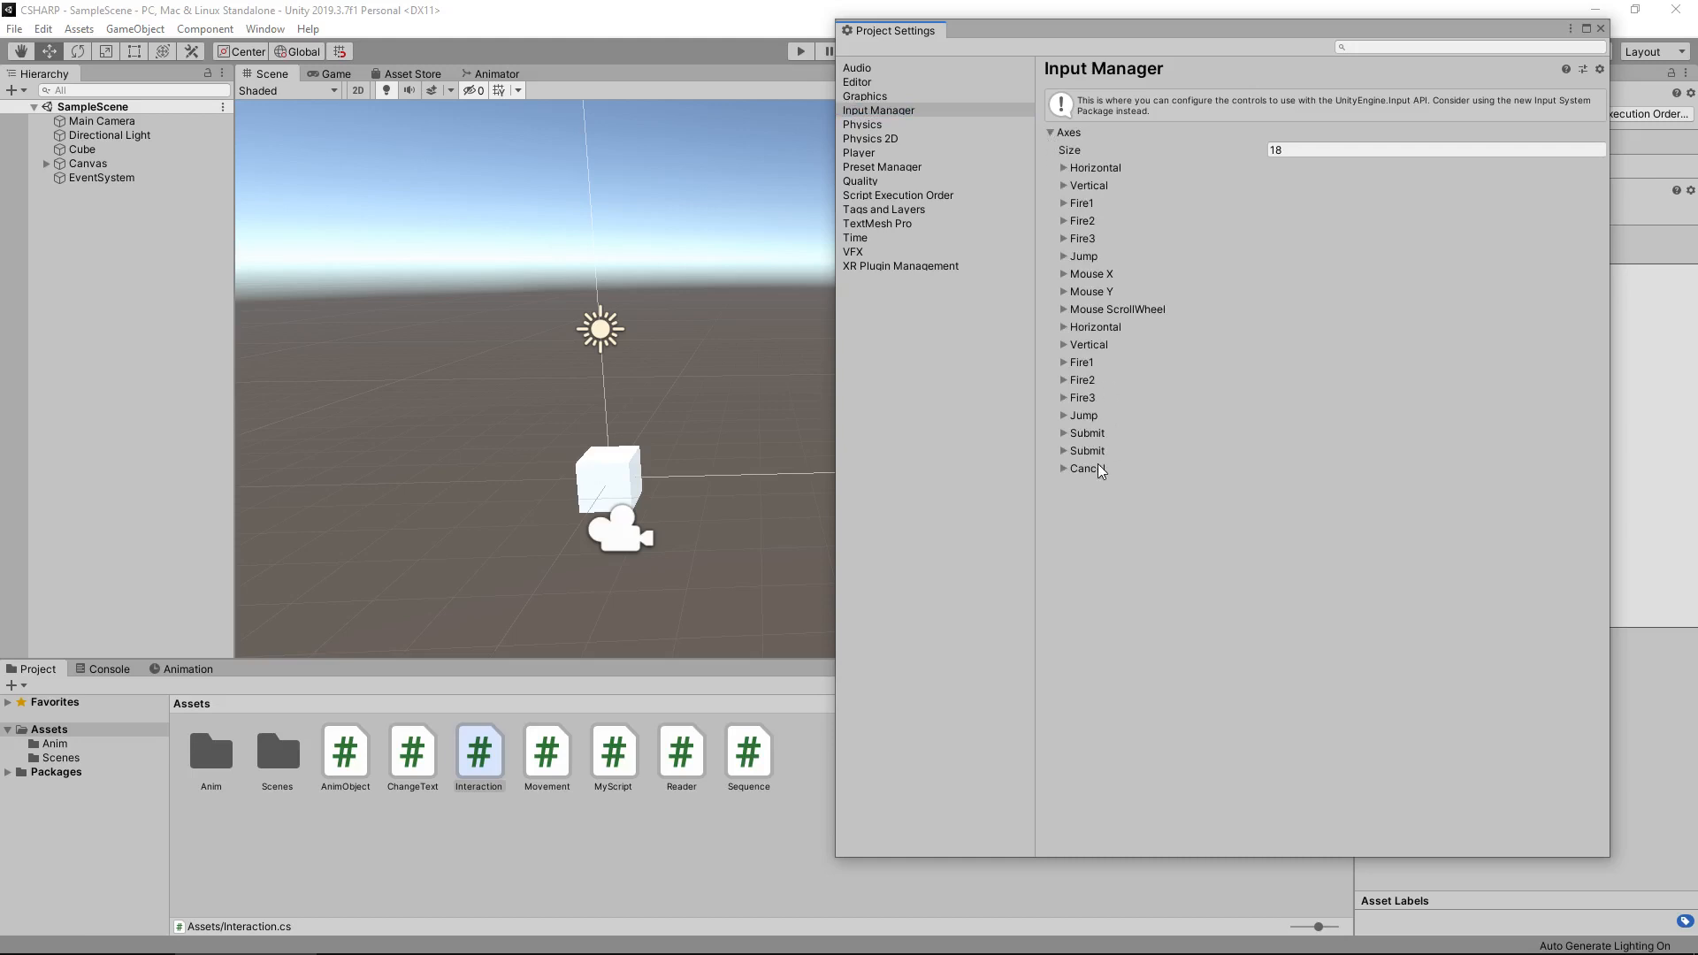
pyautogui.click(1063, 468)
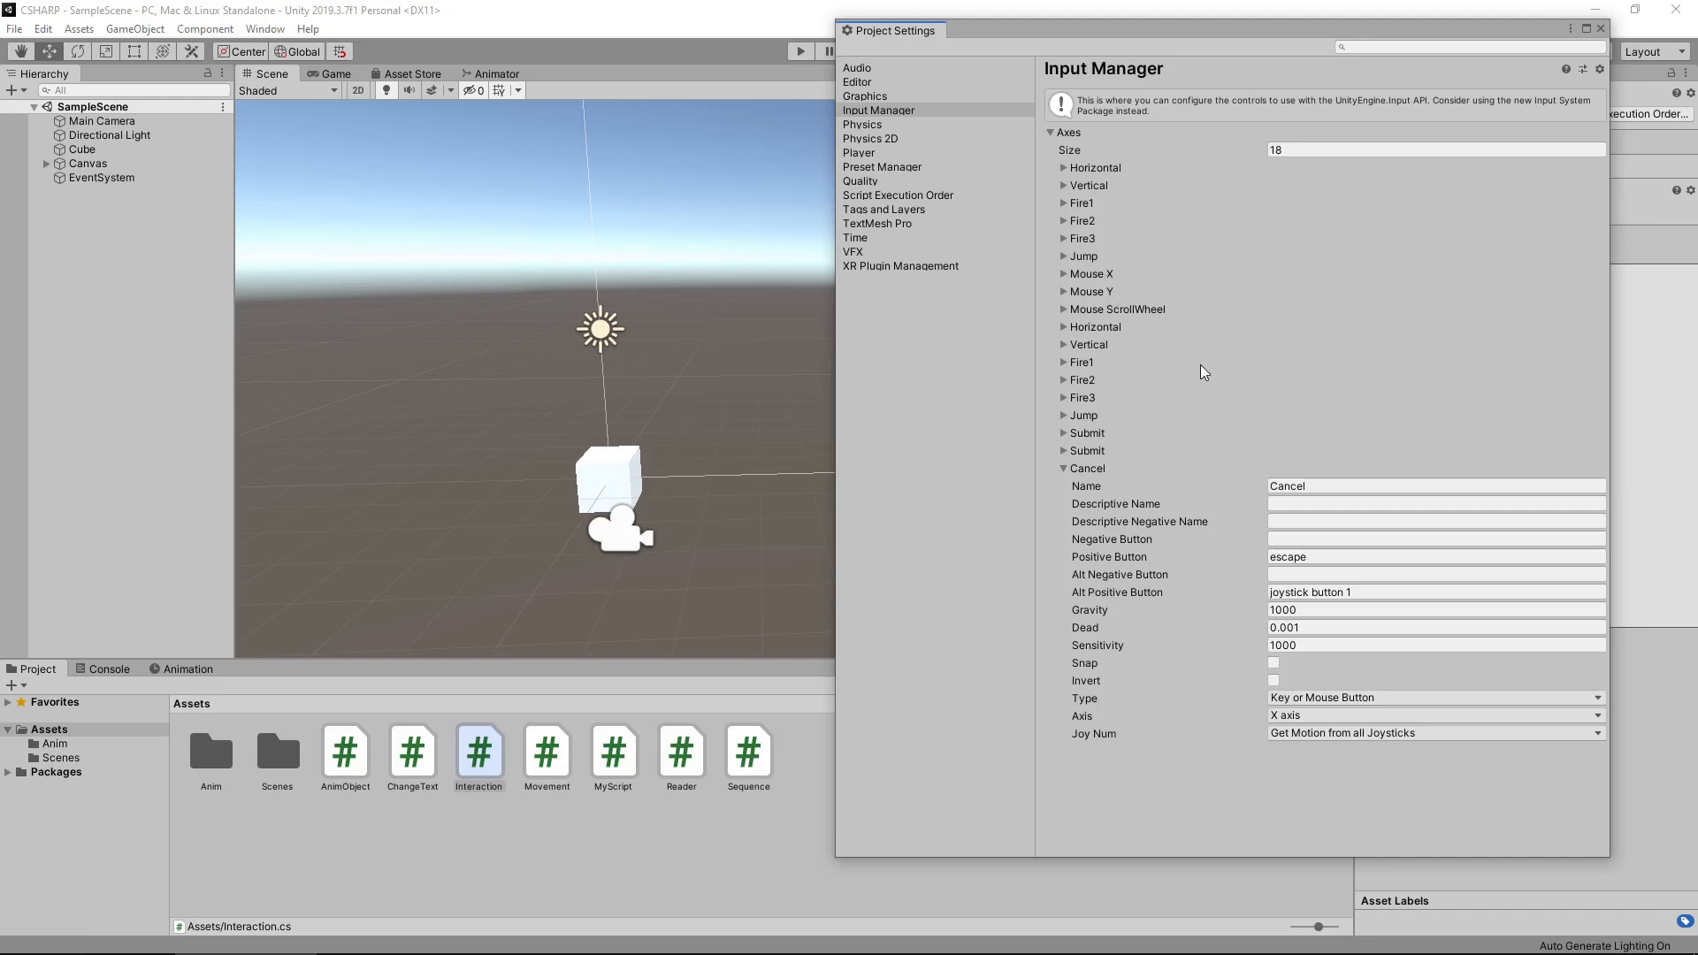
pyautogui.moveTo(1161, 289)
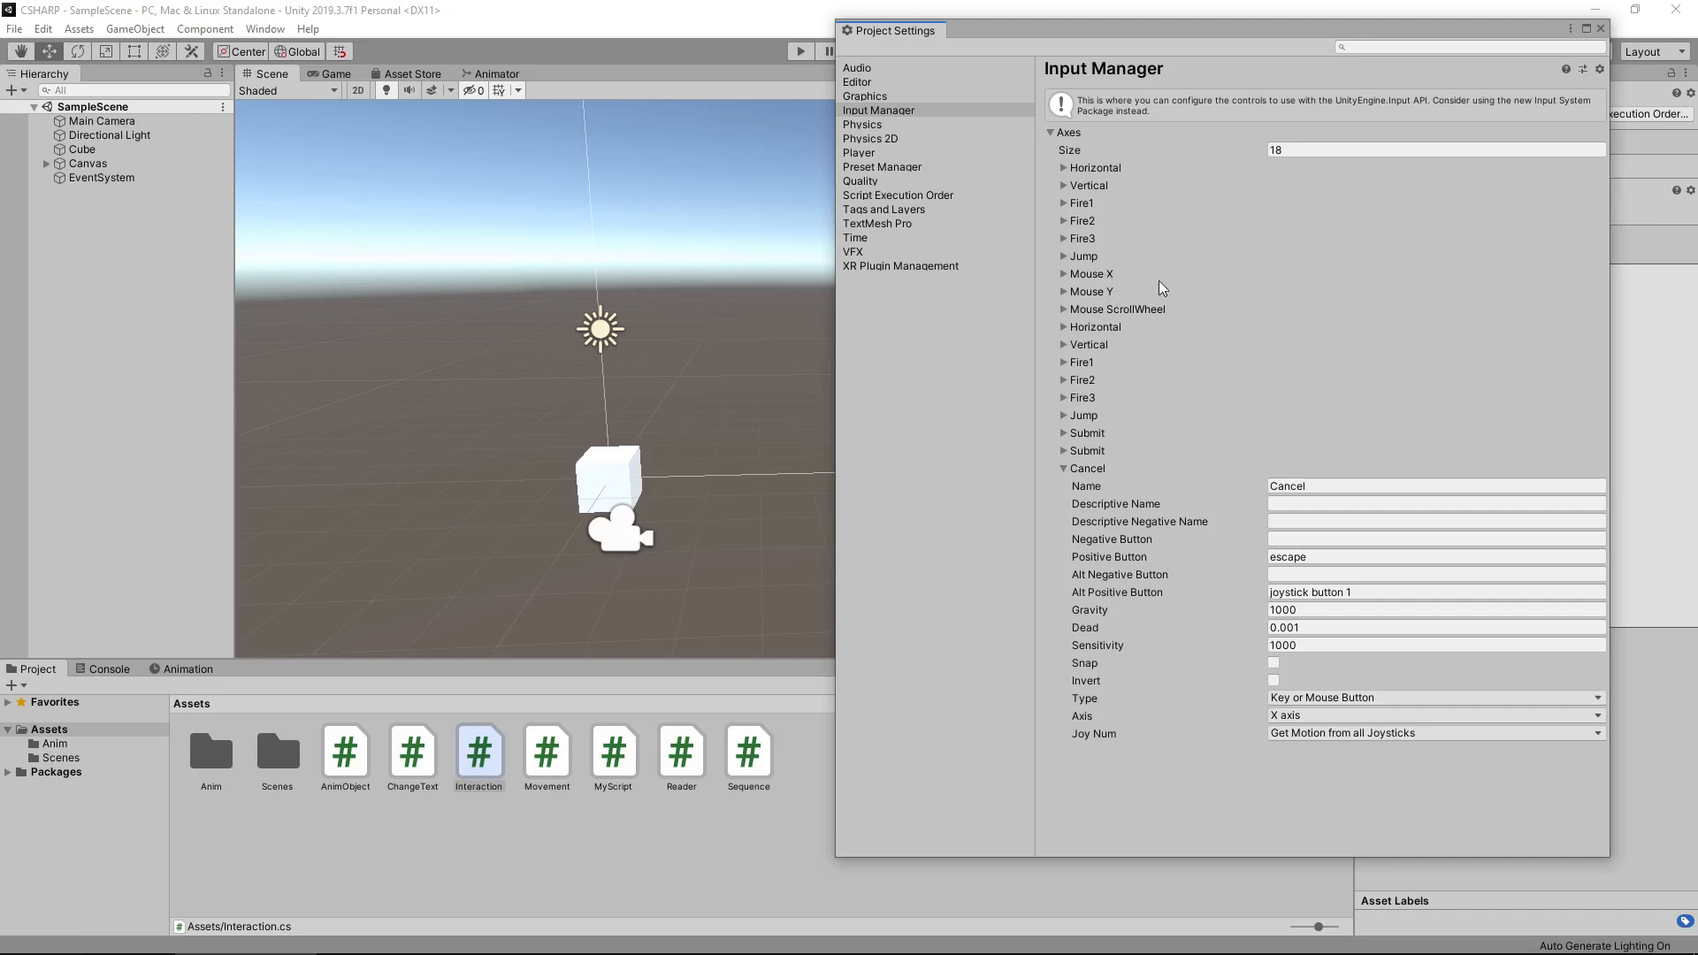
pyautogui.moveTo(1161, 284)
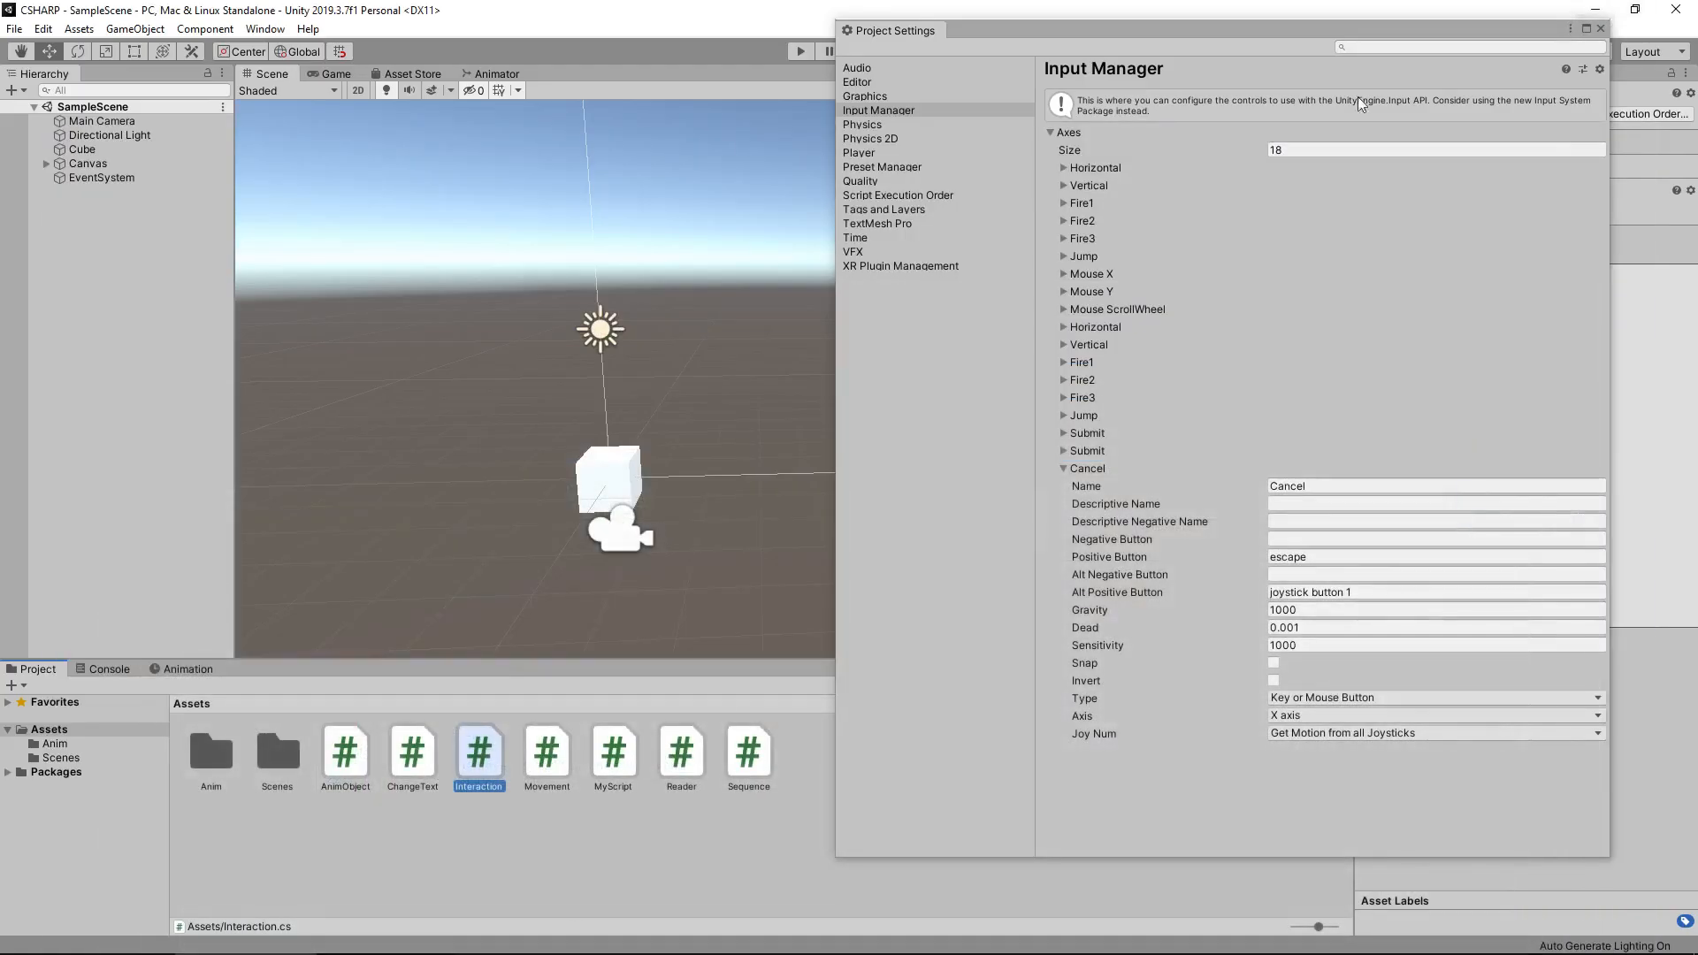
pyautogui.moveTo(1244, 264)
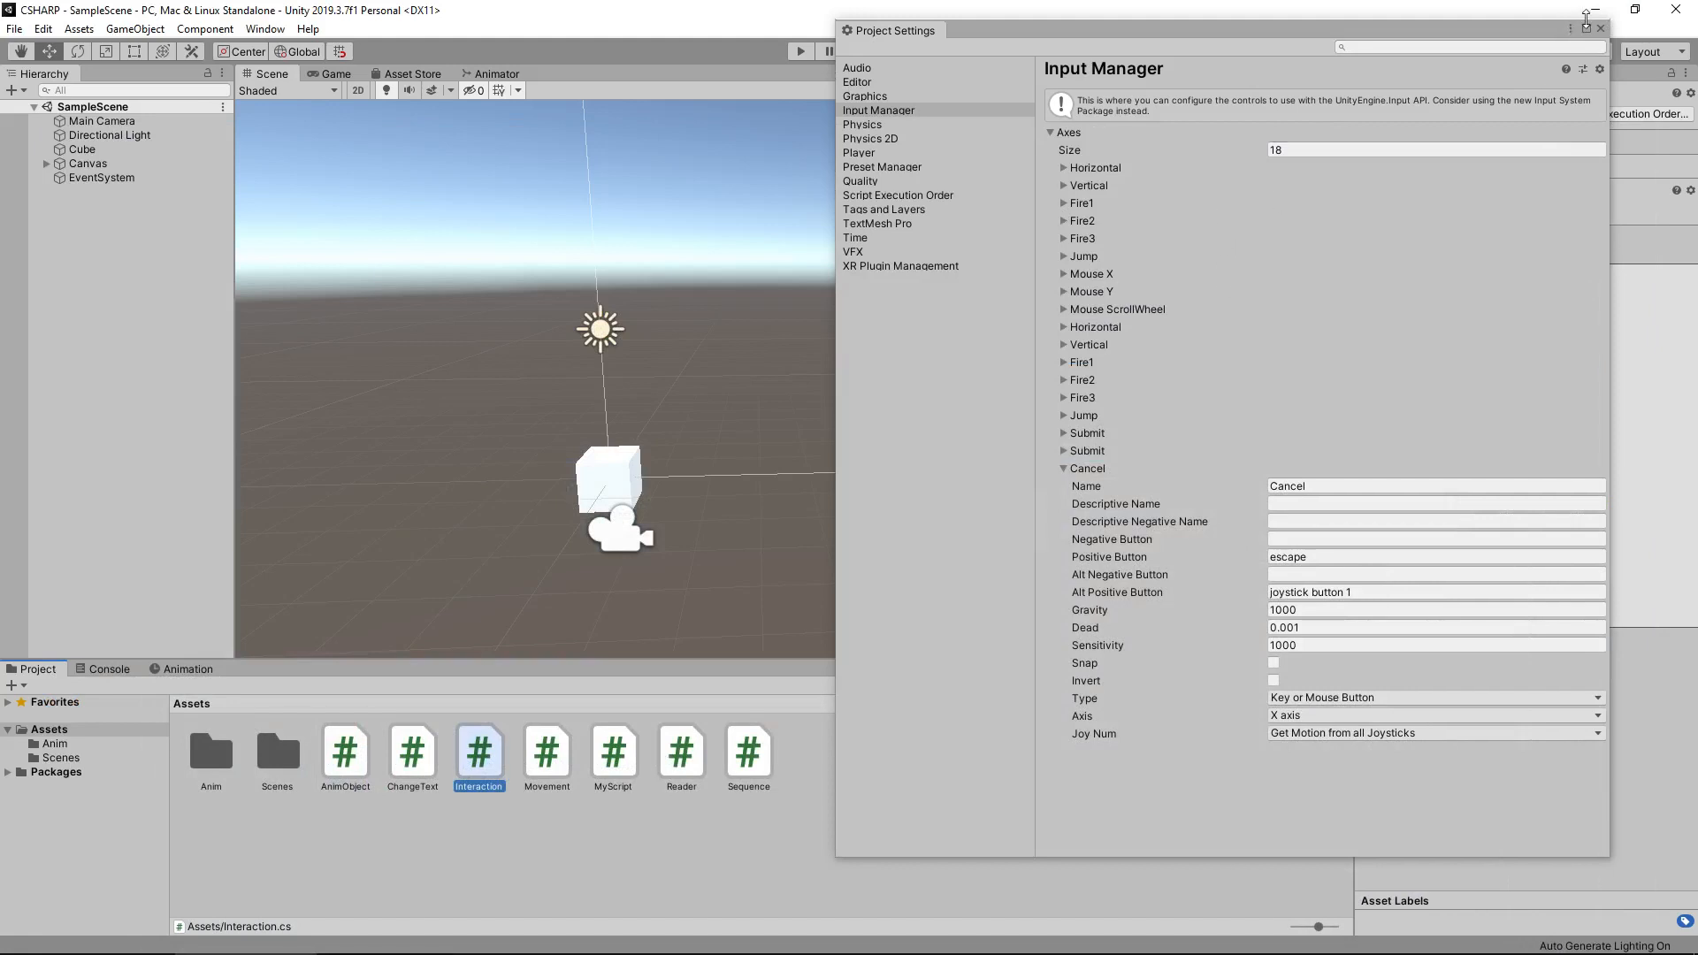
pyautogui.click(1601, 29)
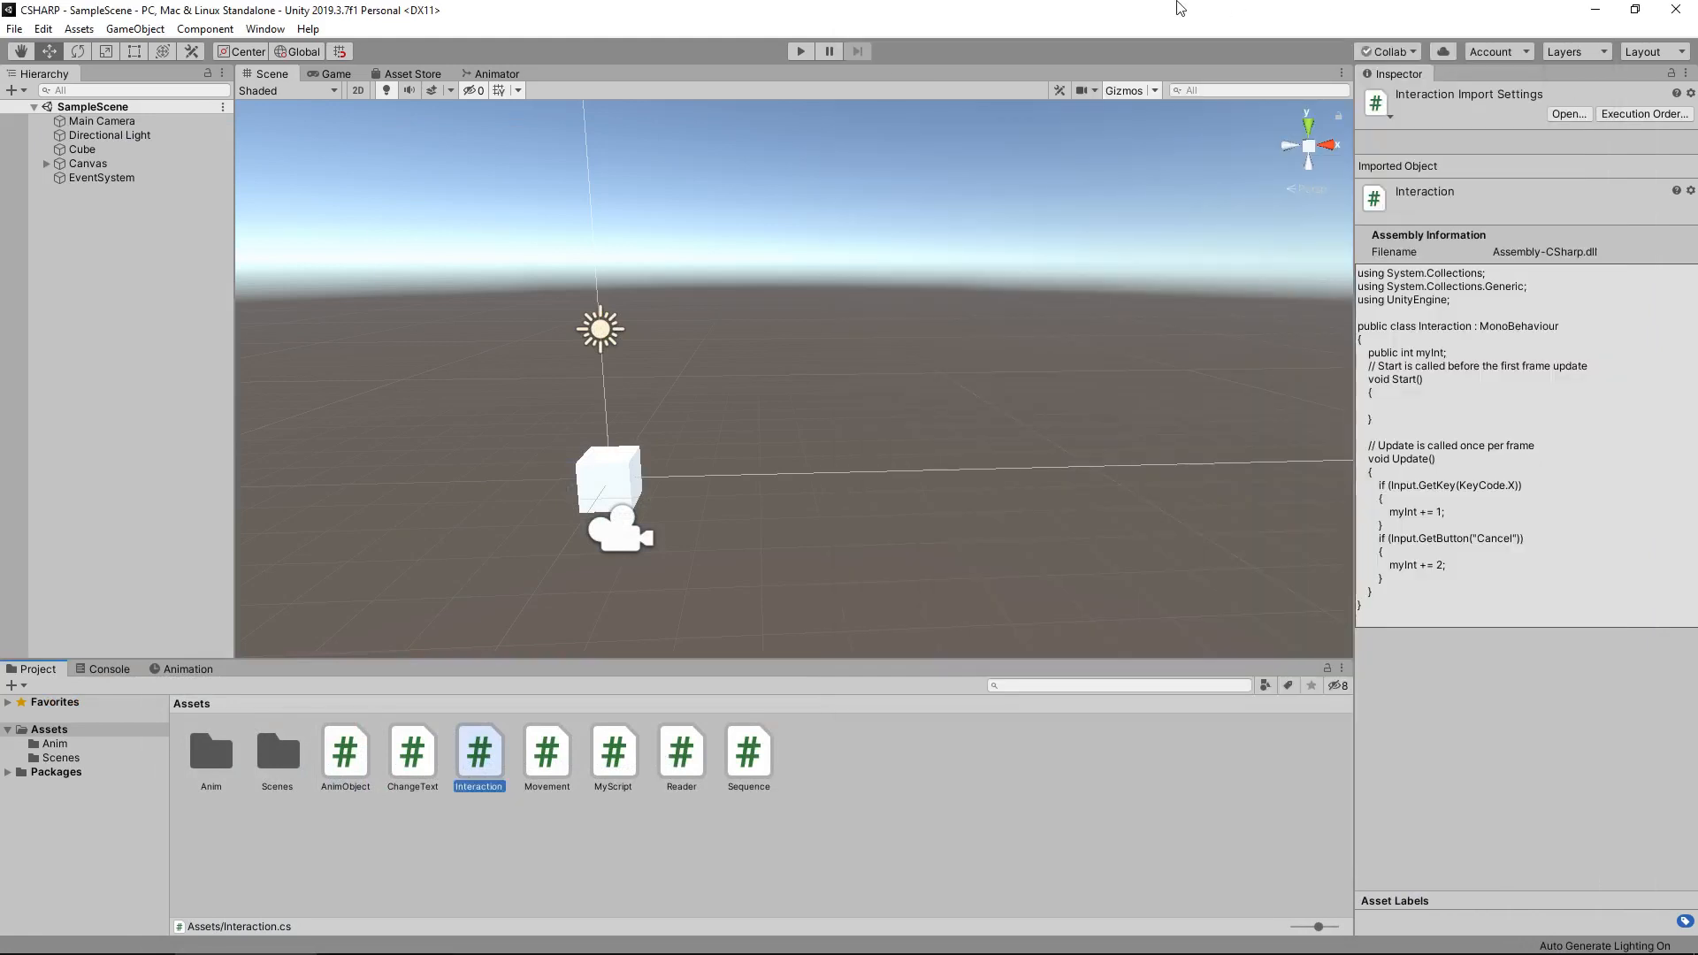